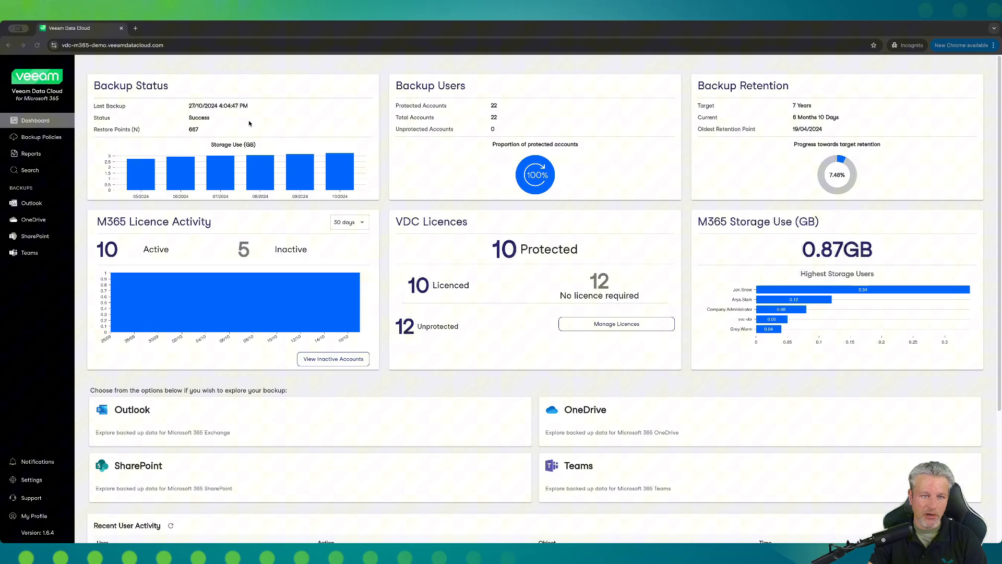
{"action": "mouse_move", "coordinate": [474, 130]}
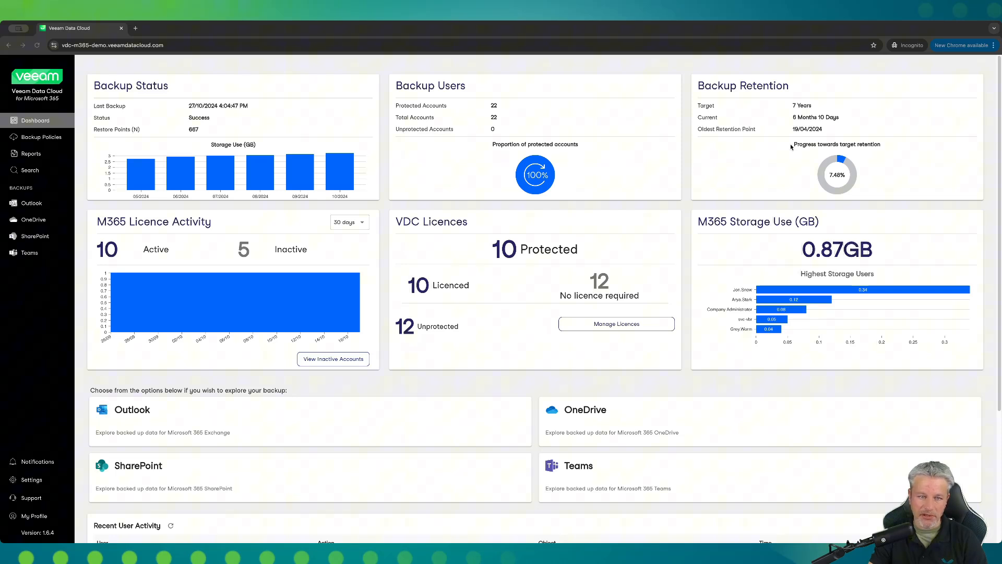
{"action": "mouse_move", "coordinate": [216, 266]}
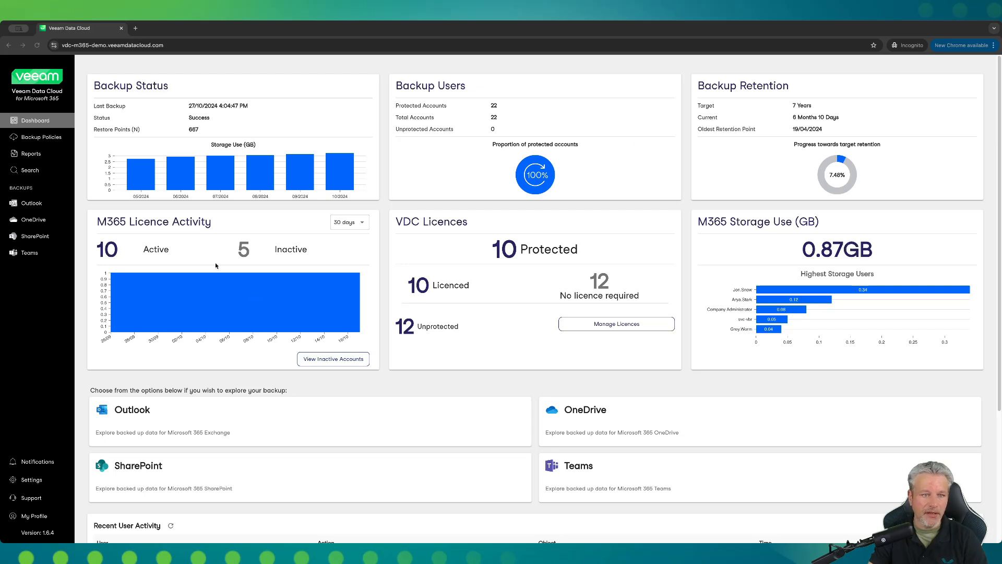
{"action": "mouse_move", "coordinate": [208, 261]}
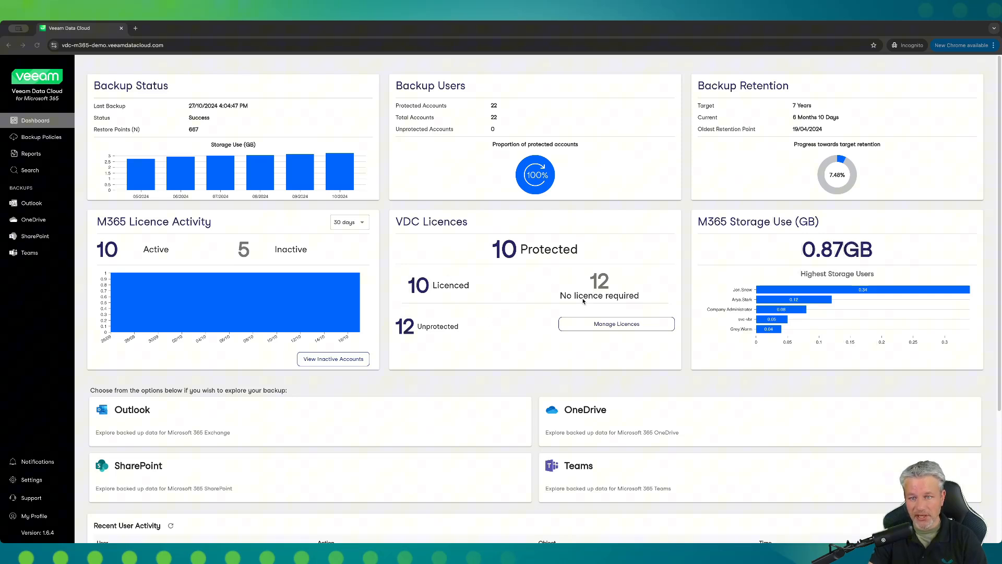
{"action": "mouse_move", "coordinate": [725, 291]}
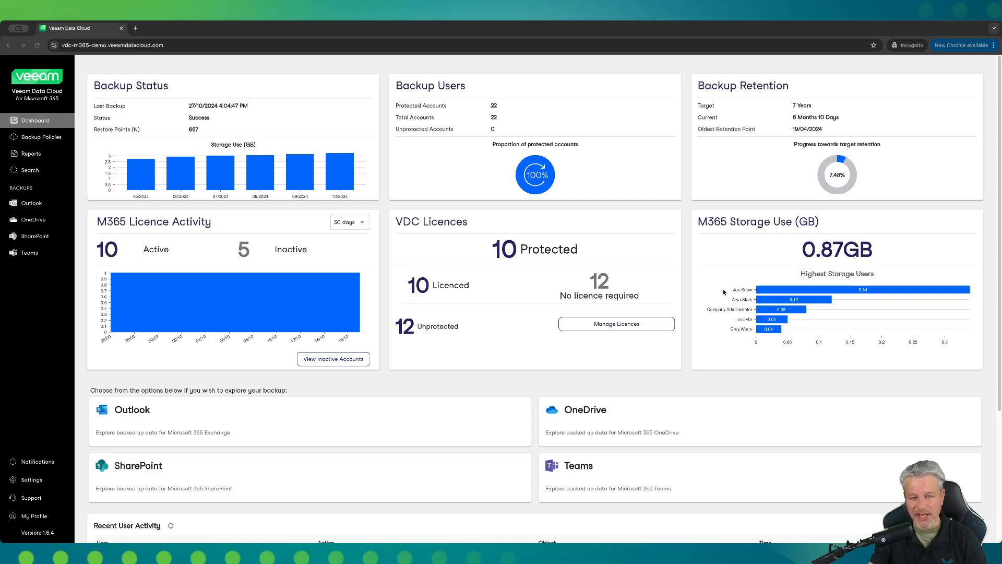
{"action": "mouse_move", "coordinate": [446, 286]}
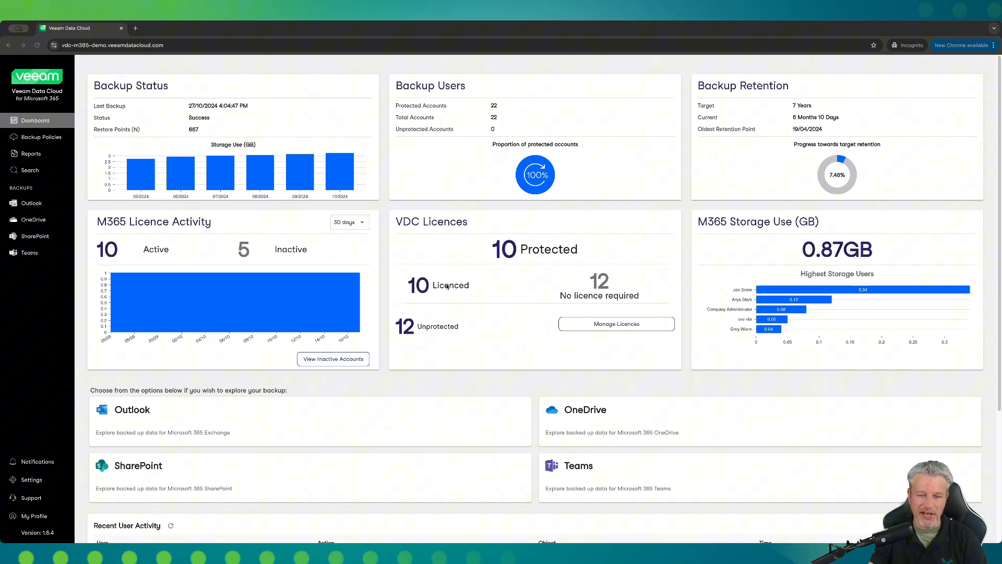
Step: Scroll the dashboard down to the Recent User Activity table of restore sessions
{"action": "scroll", "scroll_direction": "down", "scroll_amount": 3}
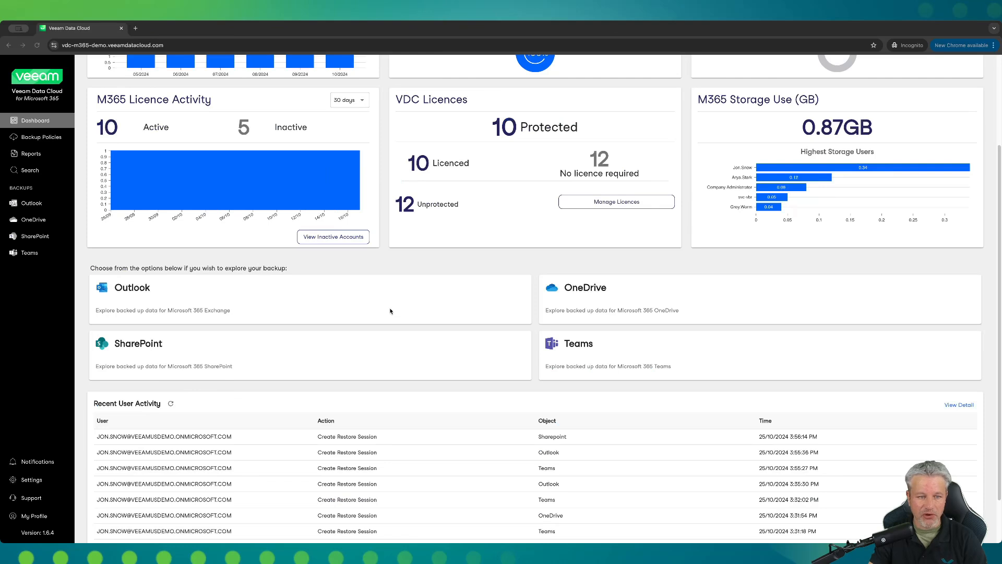
{"action": "mouse_move", "coordinate": [502, 313]}
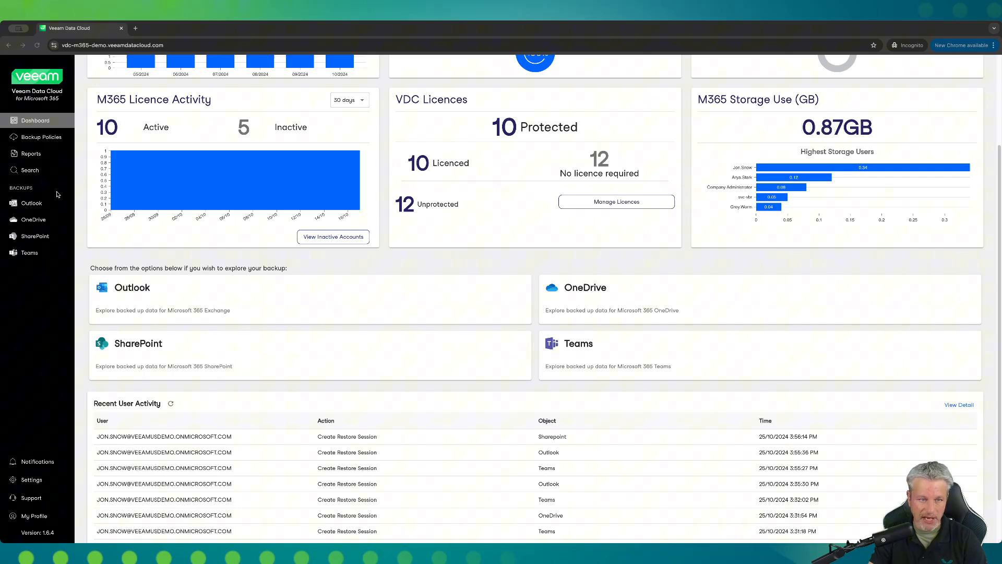
{"action": "scroll", "scroll_direction": "down", "scroll_amount": 3}
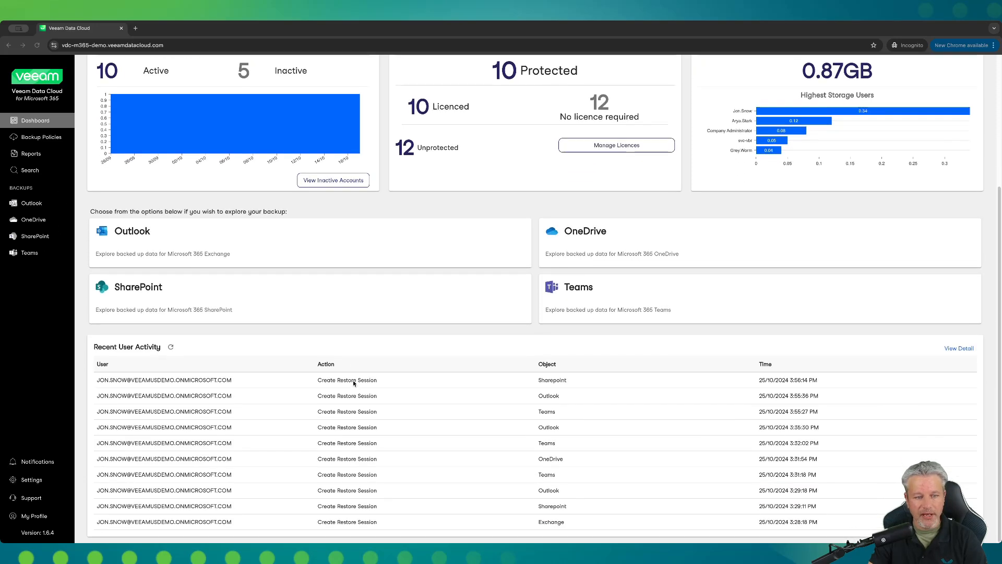
{"action": "mouse_move", "coordinate": [364, 412]}
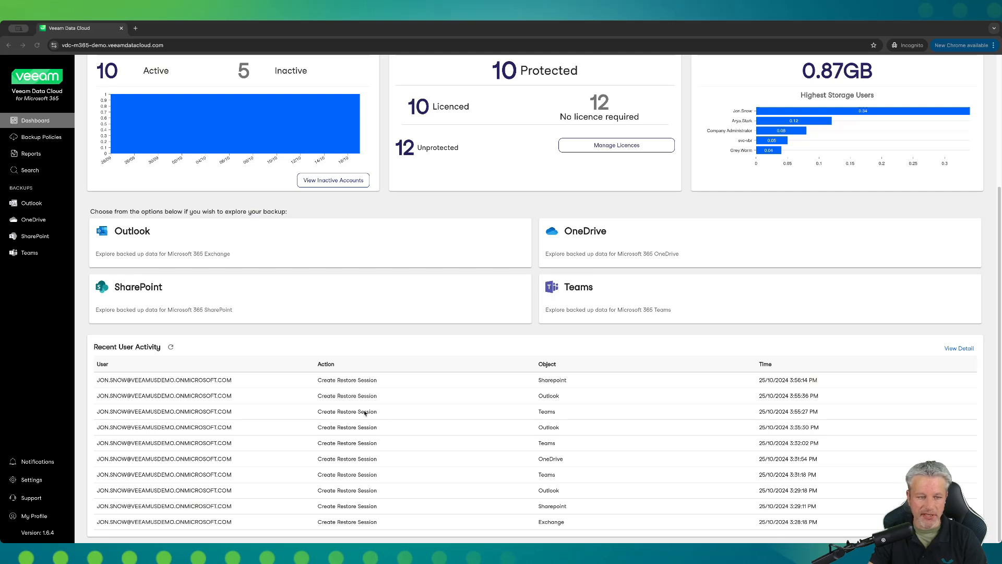
{"action": "mouse_move", "coordinate": [124, 386]}
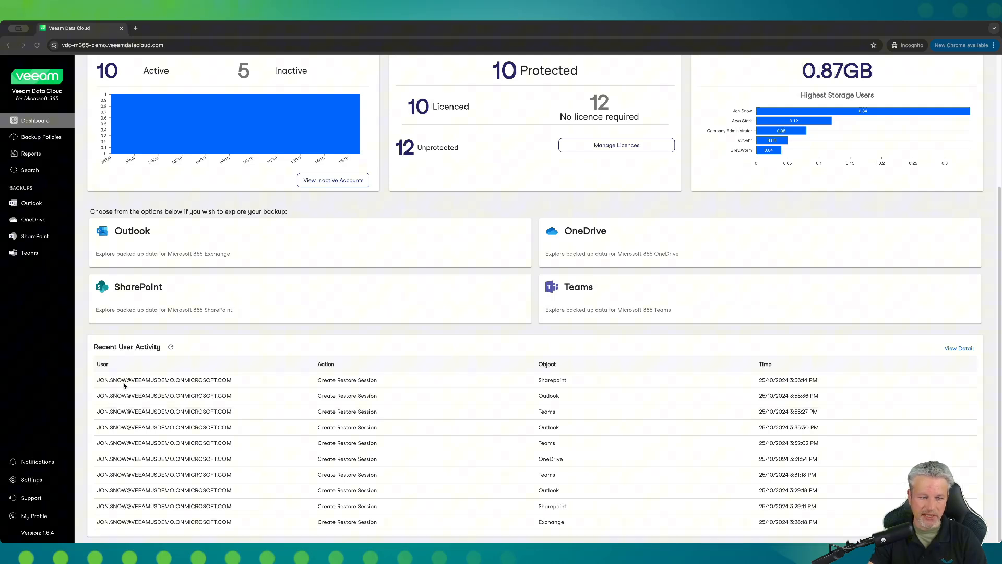
{"action": "mouse_move", "coordinate": [265, 409]}
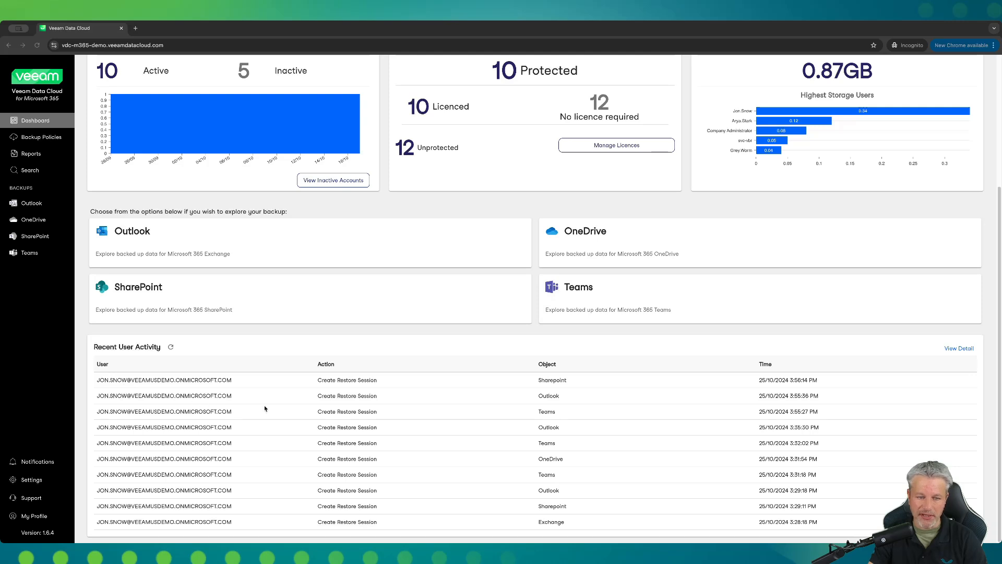
{"action": "mouse_move", "coordinate": [513, 432]}
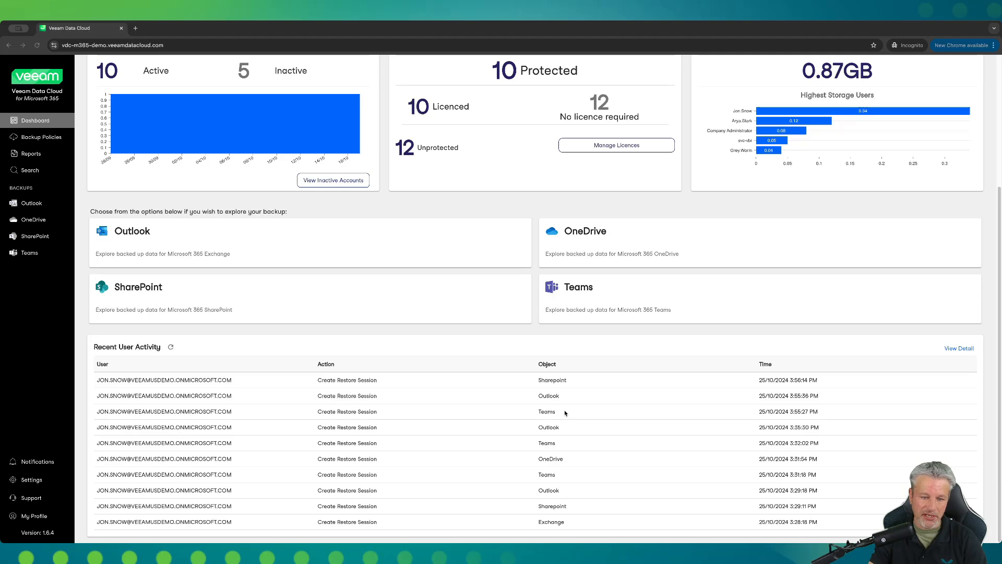
{"action": "mouse_move", "coordinate": [909, 368]}
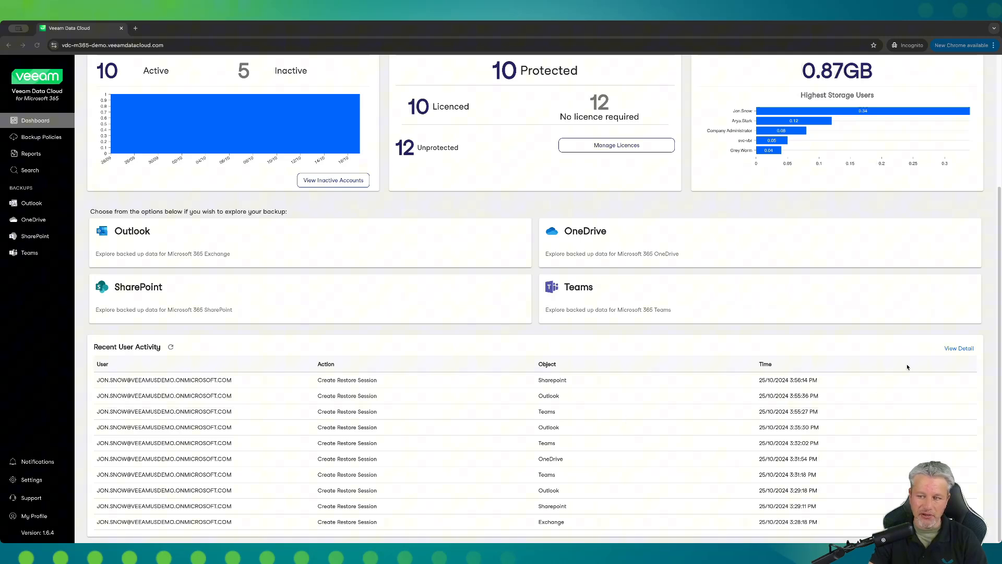
{"action": "left_click", "coordinate": [959, 348]}
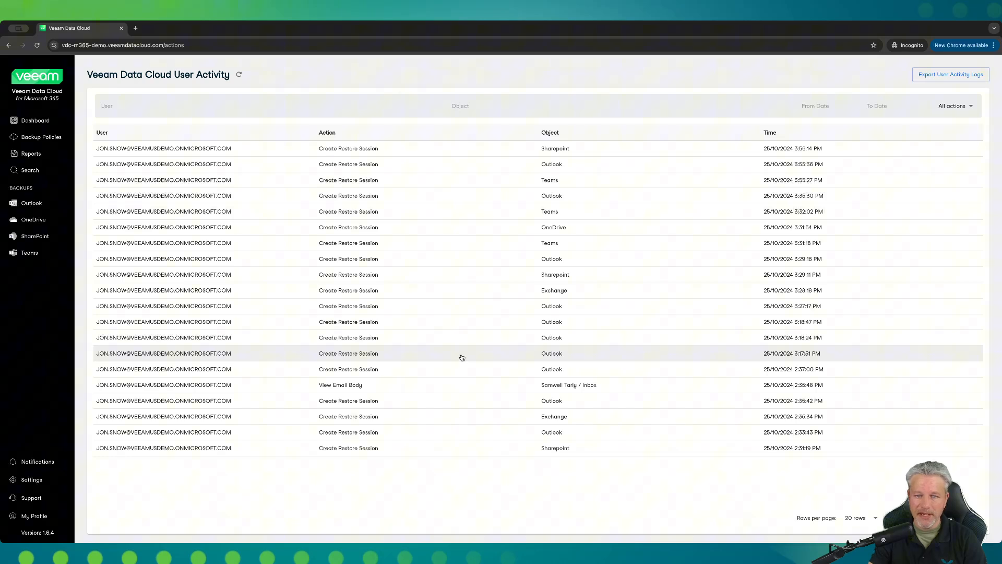
{"action": "mouse_move", "coordinate": [368, 355]}
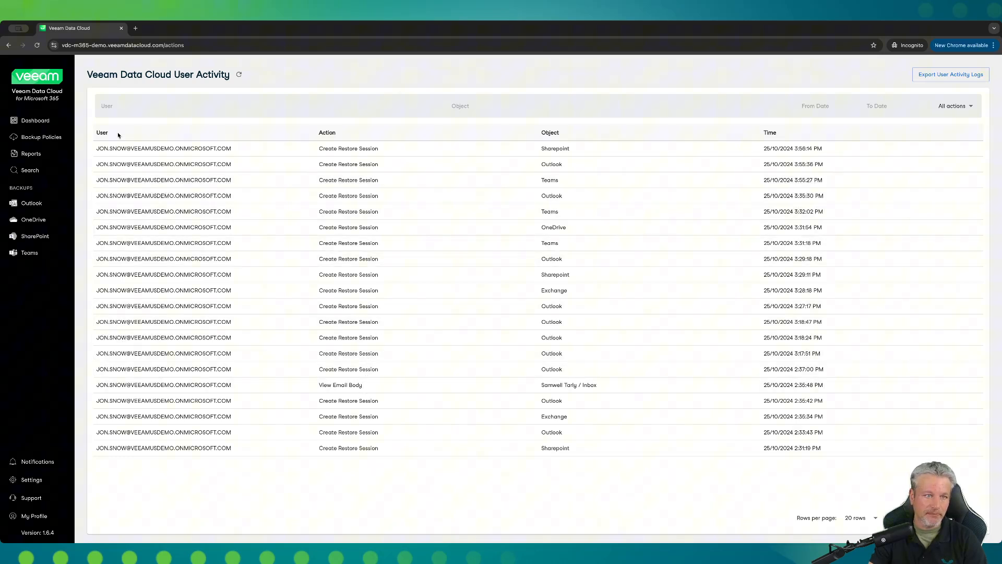
{"action": "left_click", "coordinate": [35, 120]}
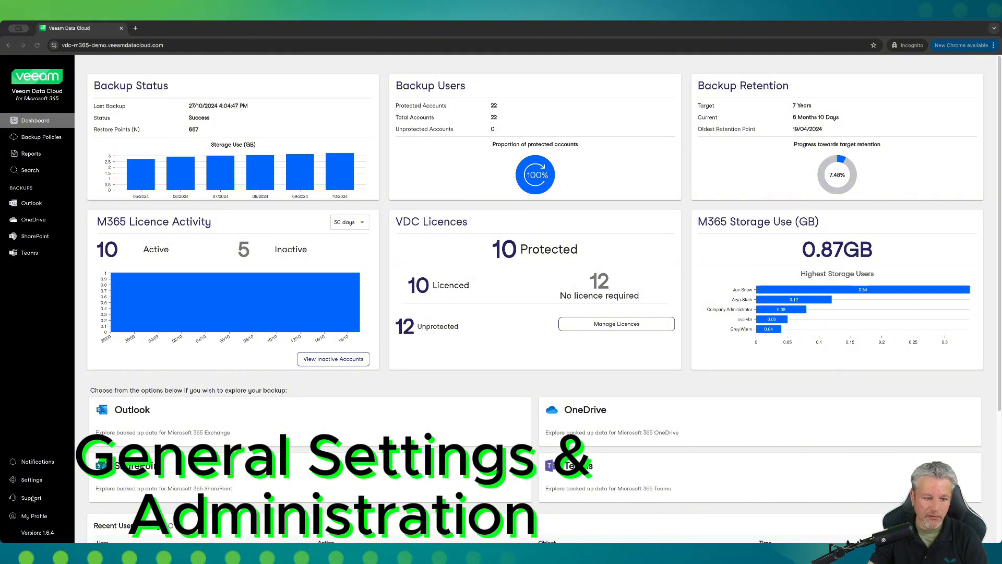
{"action": "mouse_move", "coordinate": [40, 458]}
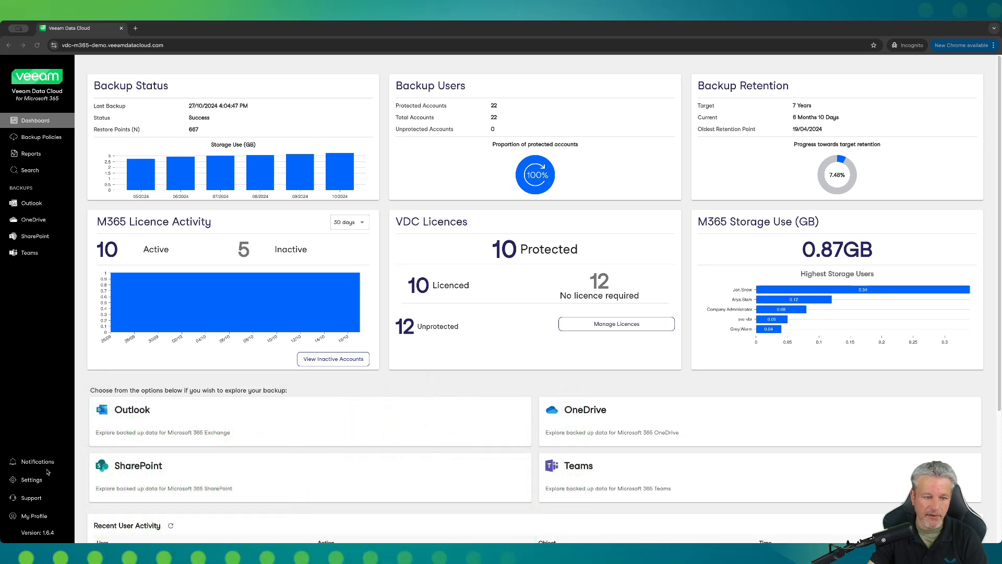
Step: Go from Notifications to the full Activity log of downloads, reports and mailbox restores
{"action": "left_click", "coordinate": [37, 461]}
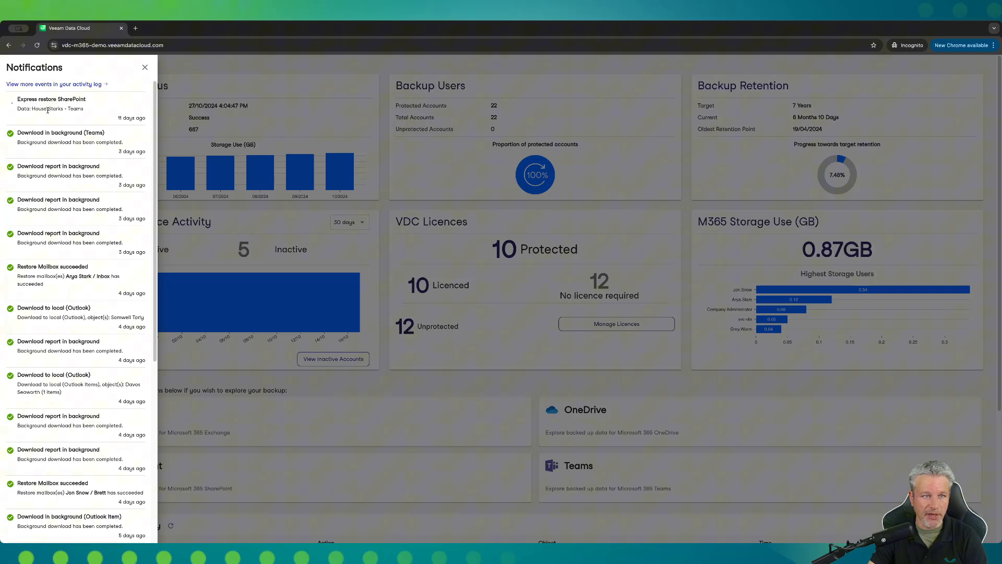
{"action": "left_click", "coordinate": [57, 83]}
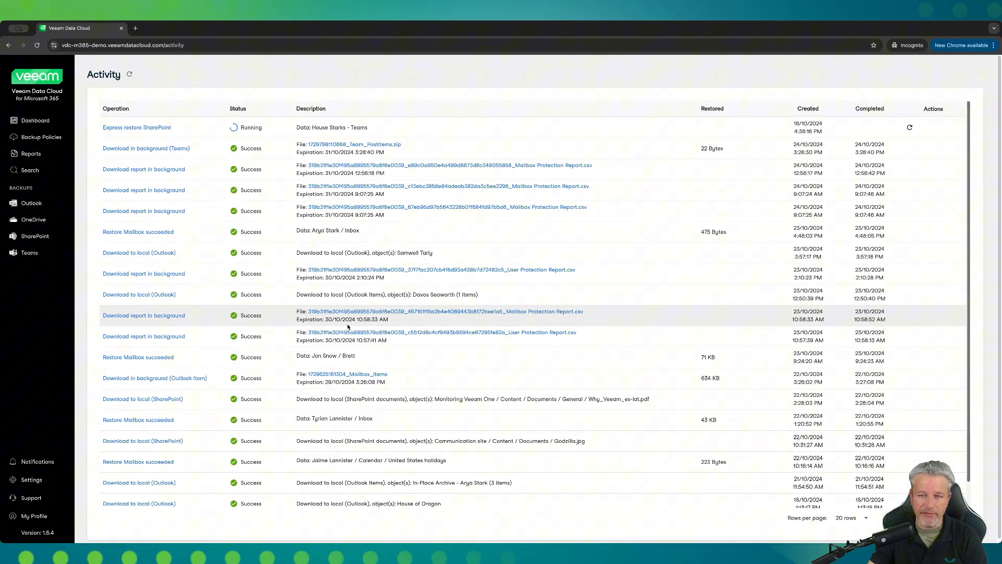
{"action": "scroll", "scroll_direction": "down", "scroll_amount": 3}
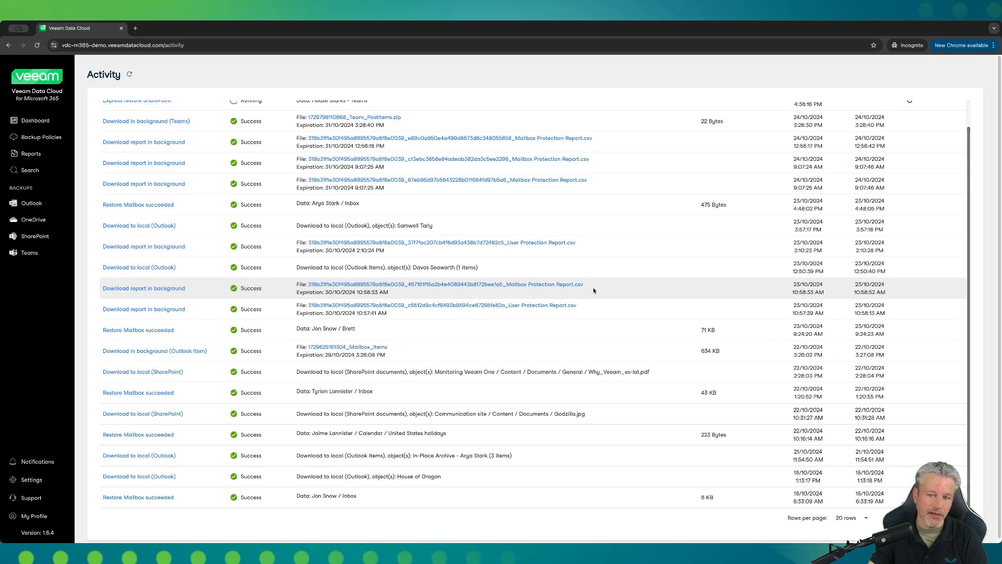
{"action": "mouse_move", "coordinate": [547, 284]}
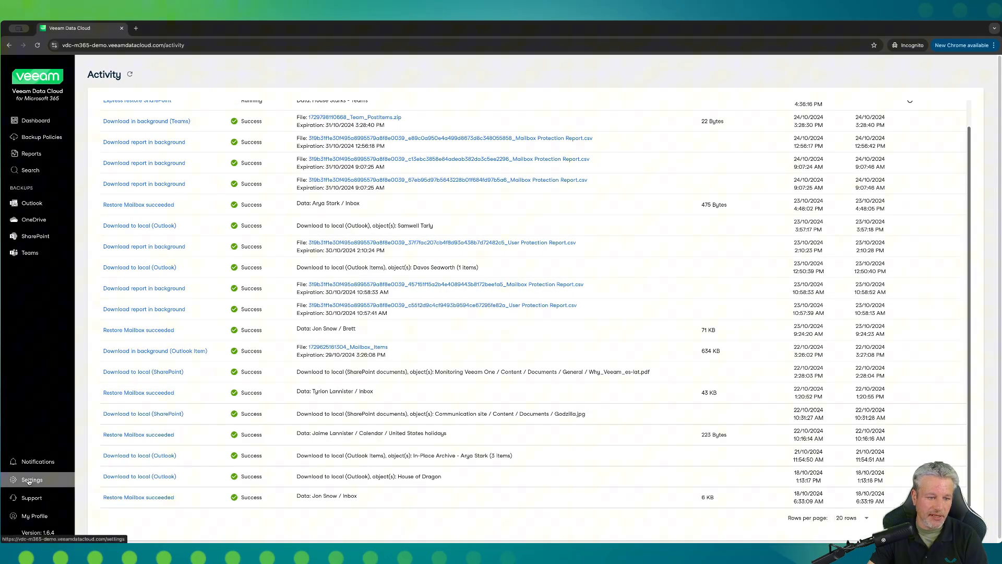
Step: Show the Settings Roles page with Administrator, Limited Restore, Restore Admin and Self Service permissions
{"action": "left_click", "coordinate": [31, 480]}
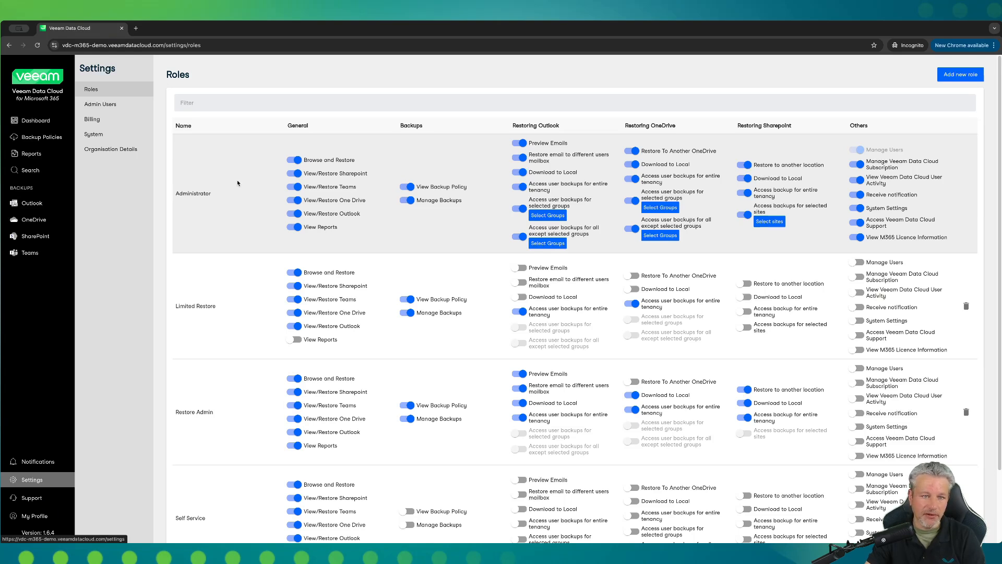
{"action": "mouse_move", "coordinate": [222, 183]}
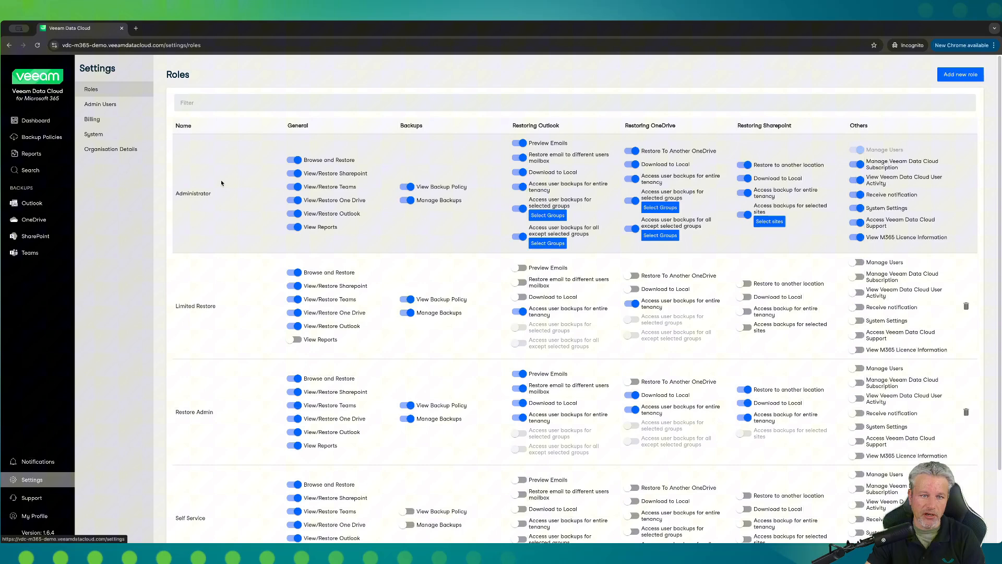
{"action": "mouse_move", "coordinate": [235, 186]}
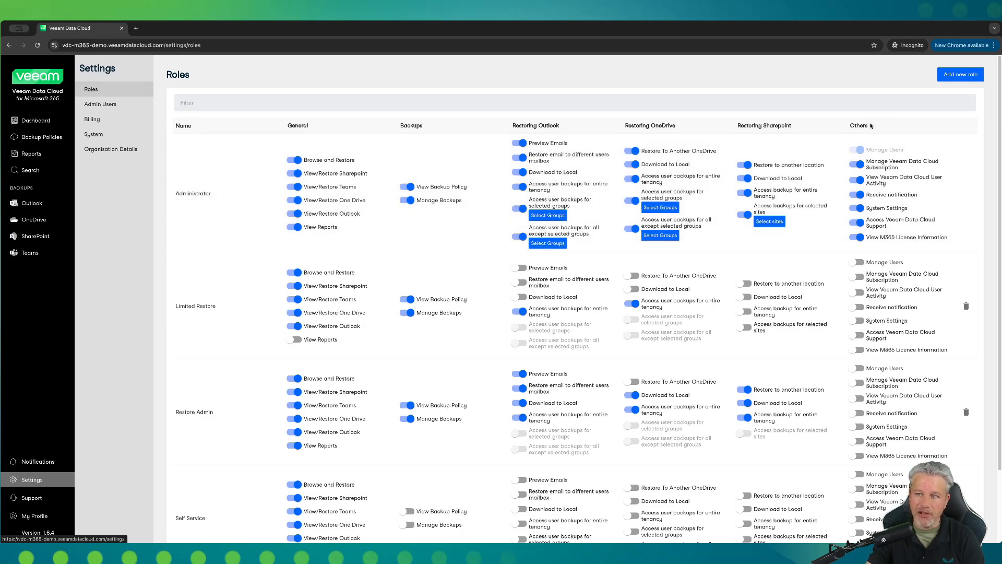
Step: Start a new role based on the Limited Restore template to review its permissions
{"action": "left_click", "coordinate": [961, 74]}
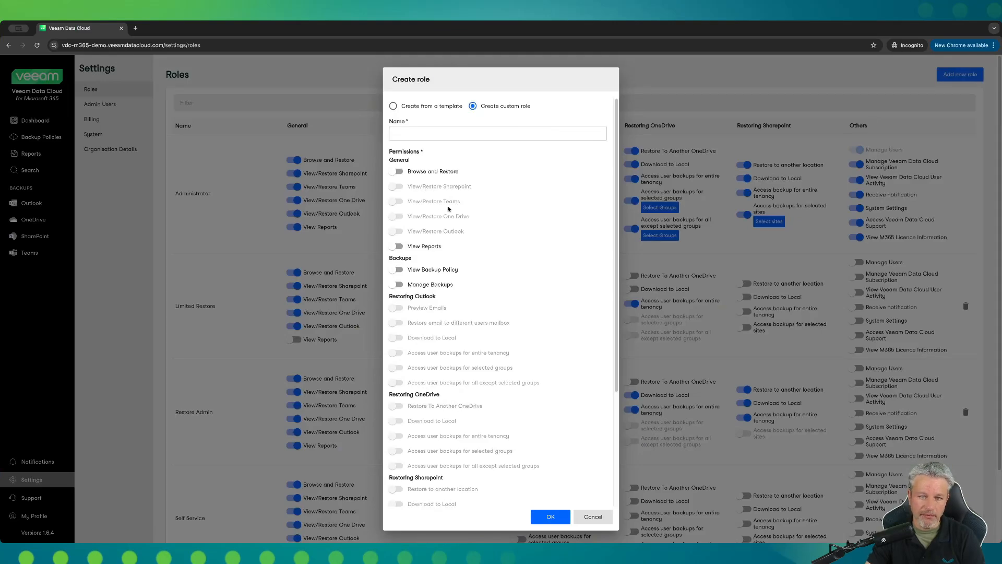
{"action": "scroll", "scroll_direction": "down", "scroll_amount": 3}
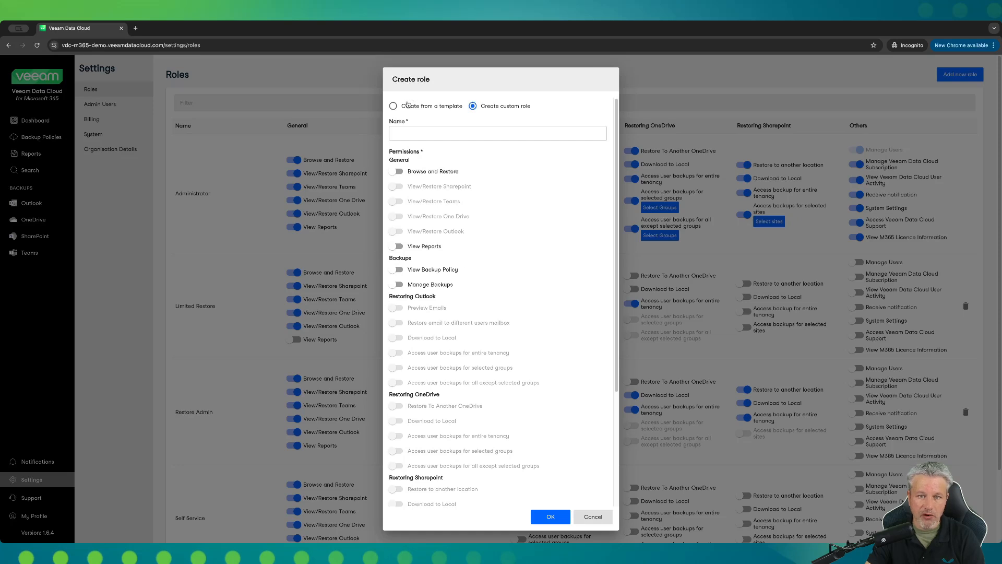
{"action": "left_click", "coordinate": [393, 106]}
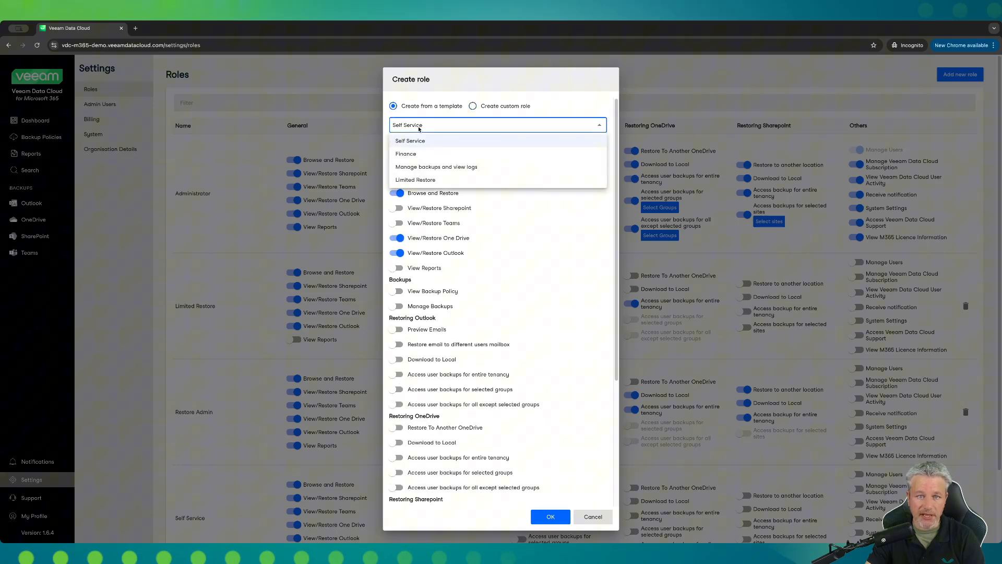
{"action": "left_click", "coordinate": [416, 180]}
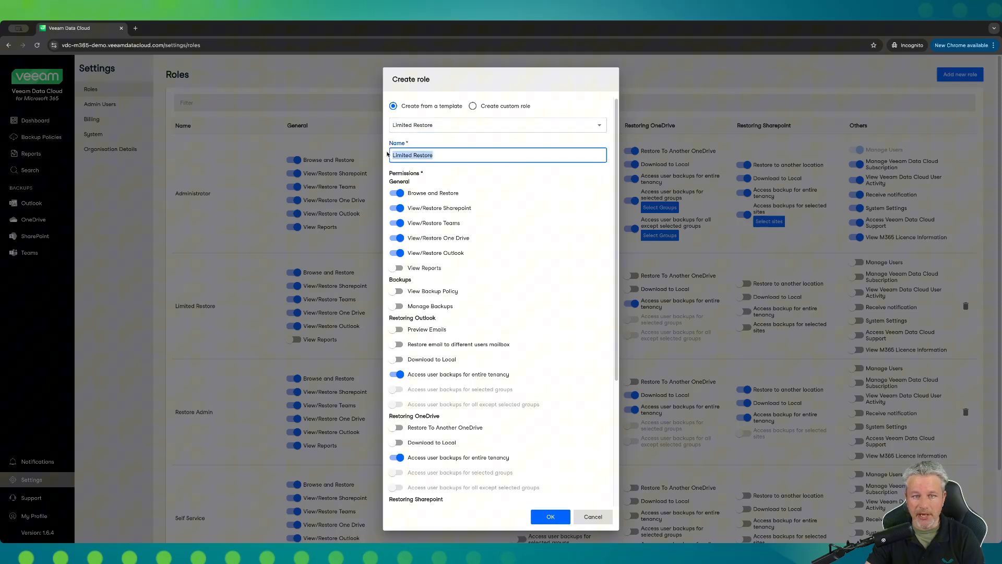
{"action": "mouse_move", "coordinate": [495, 215]}
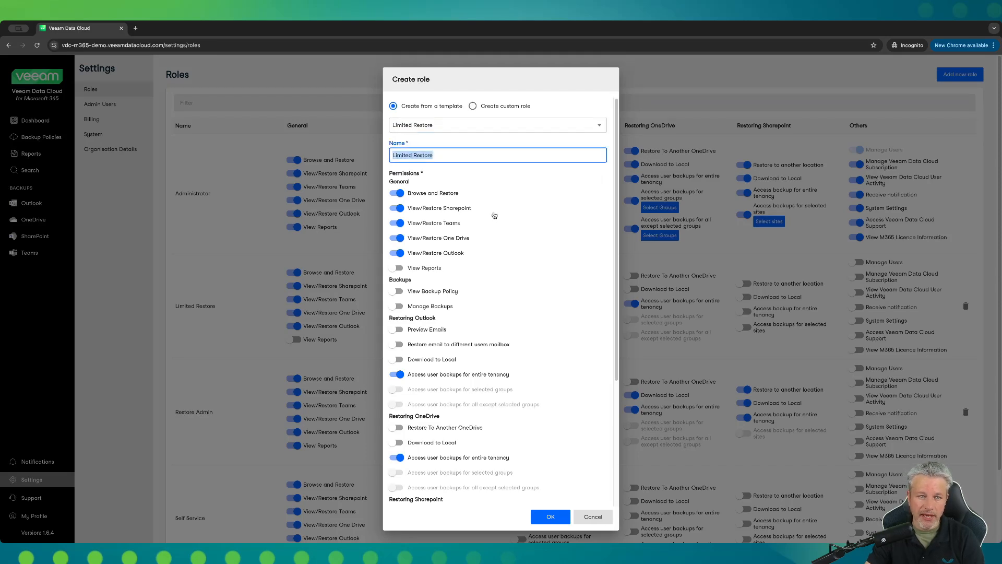
{"action": "mouse_move", "coordinate": [478, 207]}
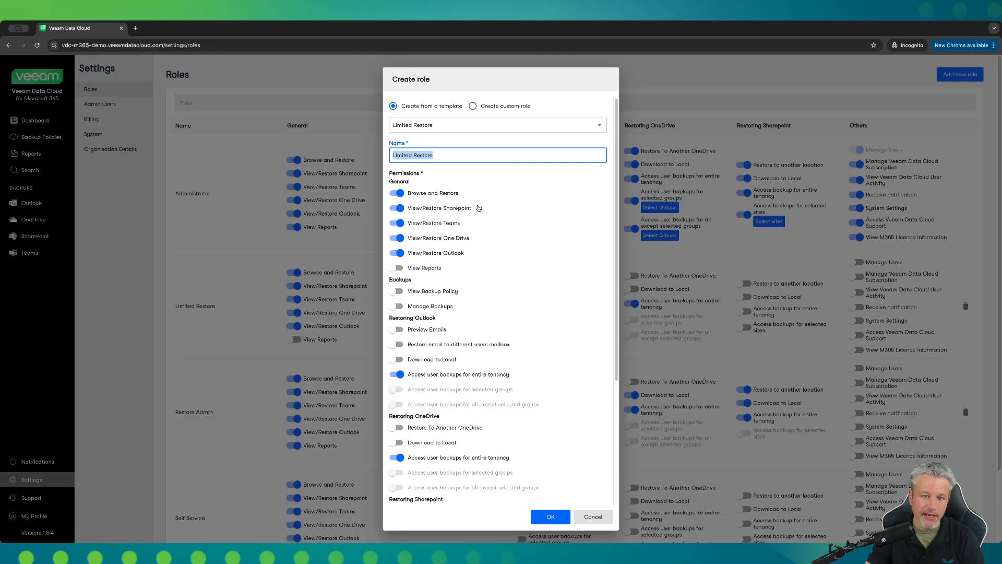
{"action": "mouse_move", "coordinate": [466, 222]}
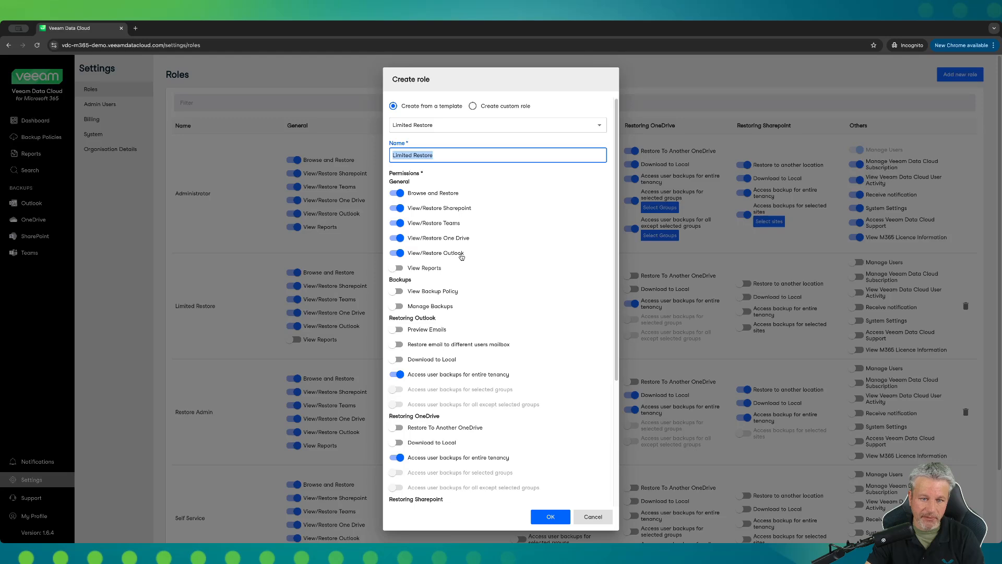
{"action": "mouse_move", "coordinate": [475, 280]}
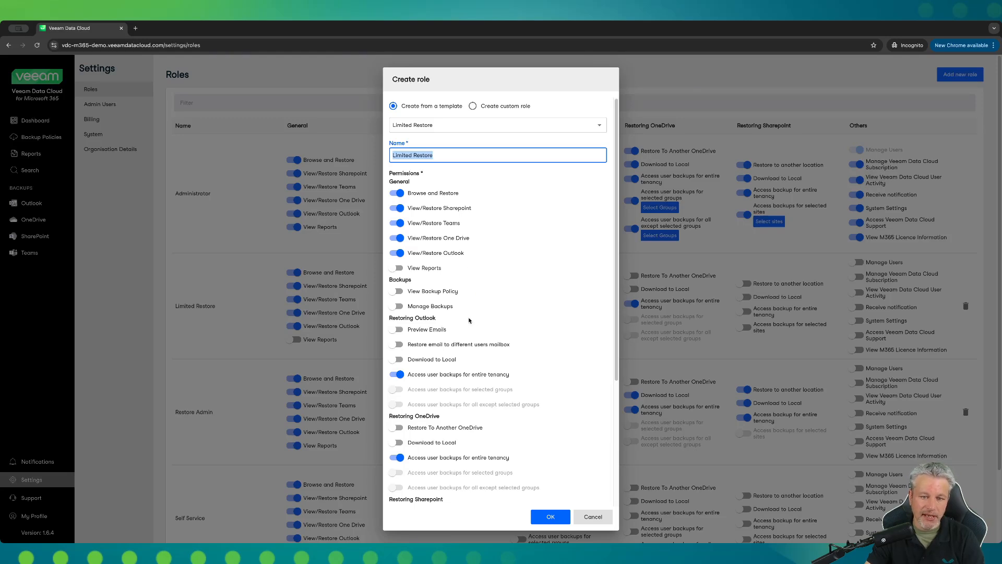
{"action": "mouse_move", "coordinate": [419, 338]}
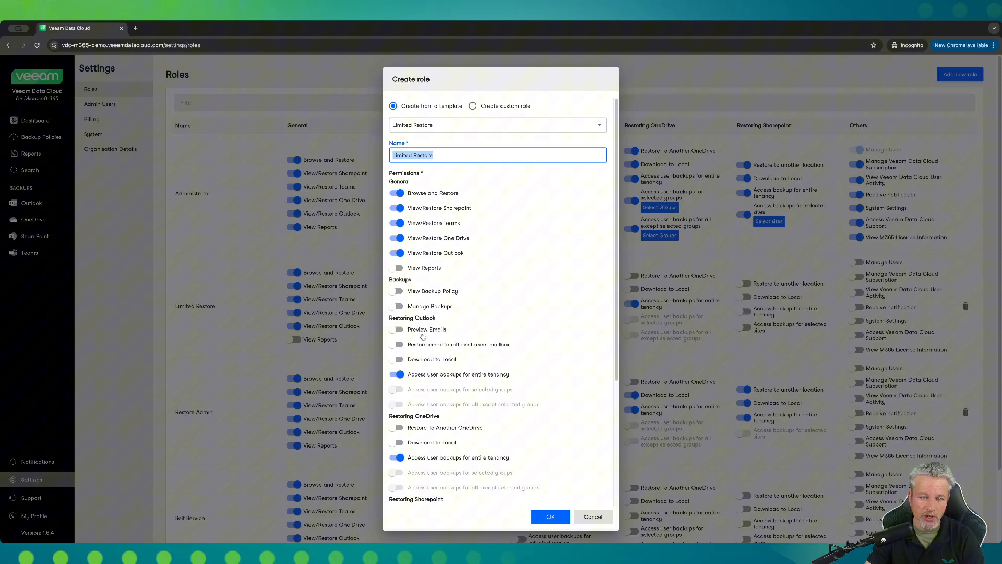
{"action": "mouse_move", "coordinate": [445, 338]}
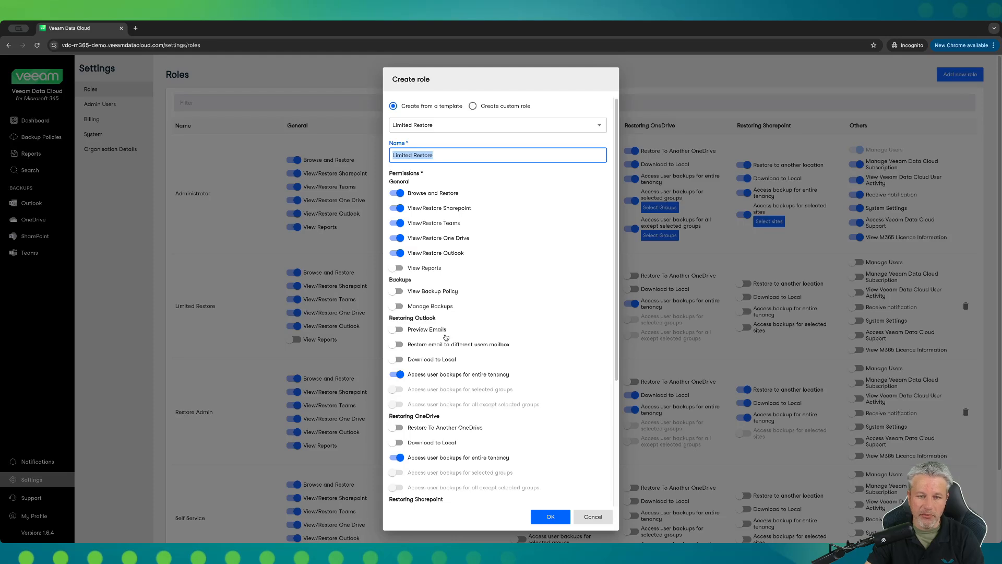
{"action": "mouse_move", "coordinate": [447, 341]}
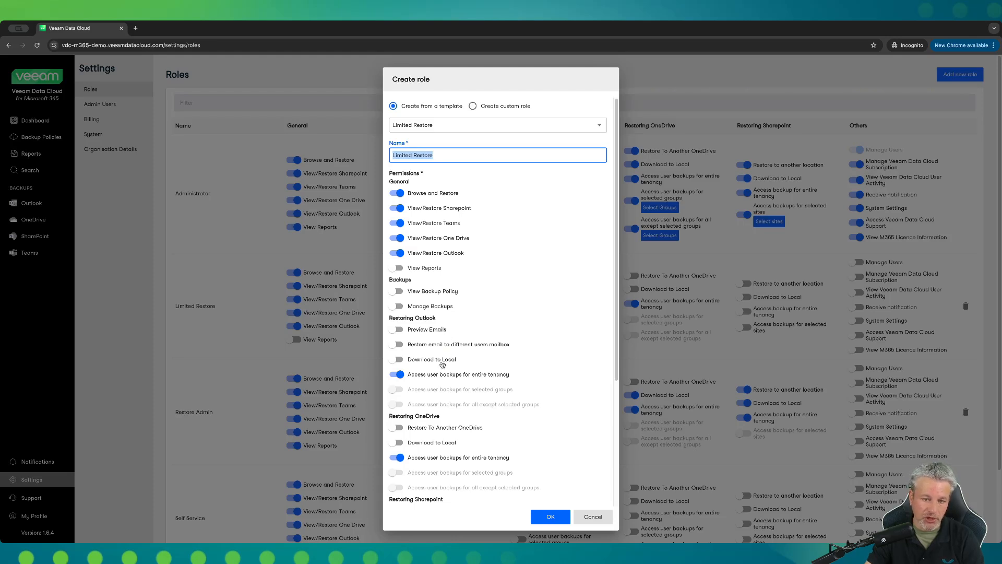
{"action": "mouse_move", "coordinate": [451, 348]}
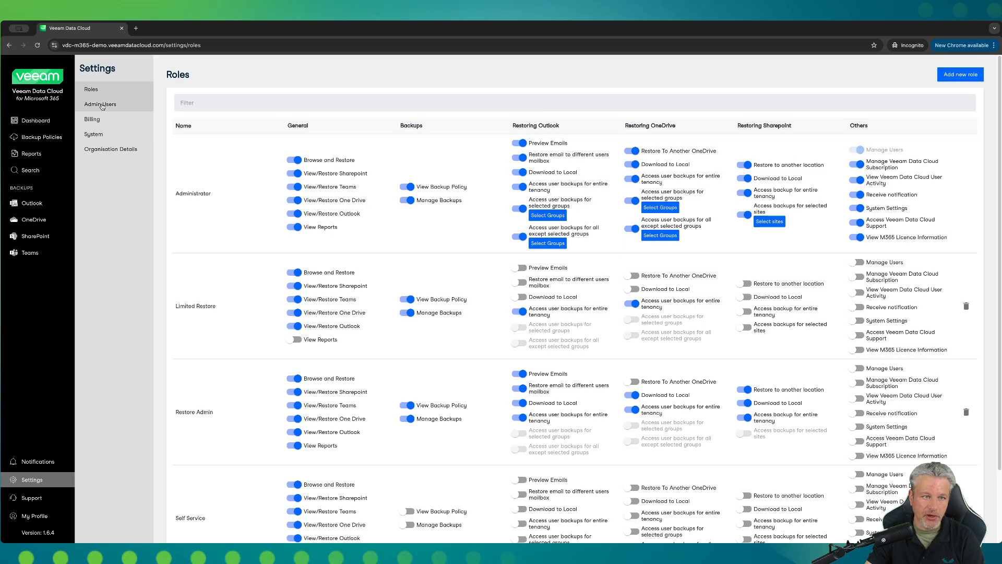
Step: Select the third admin user and bring up their role edit form
{"action": "left_click", "coordinate": [101, 104]}
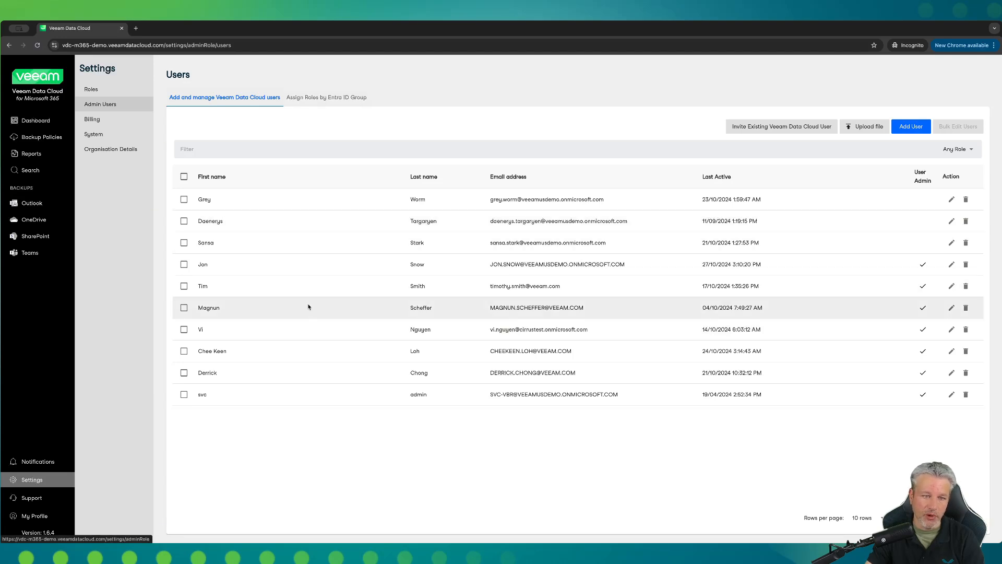
{"action": "mouse_move", "coordinate": [249, 272]}
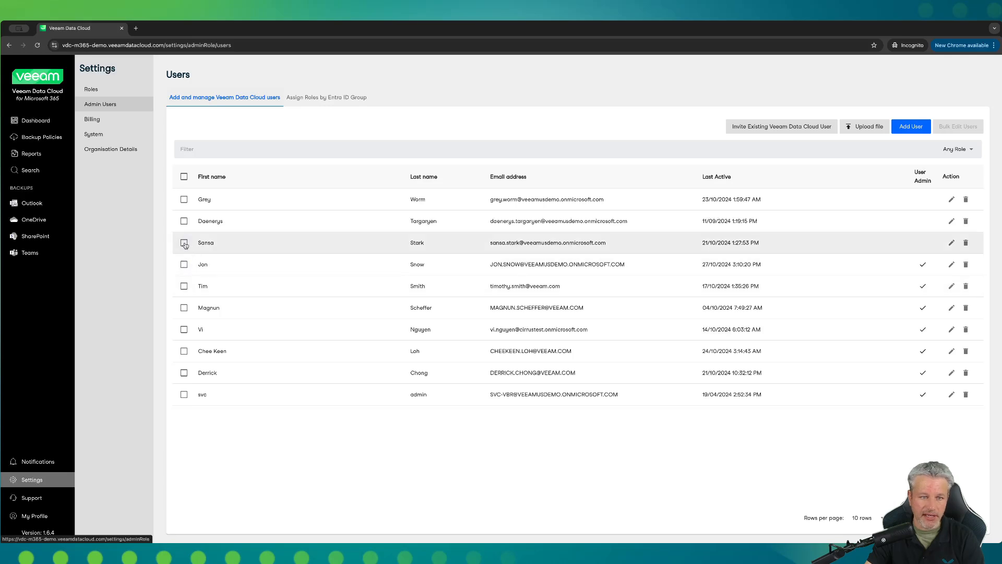
{"action": "left_click", "coordinate": [183, 242]}
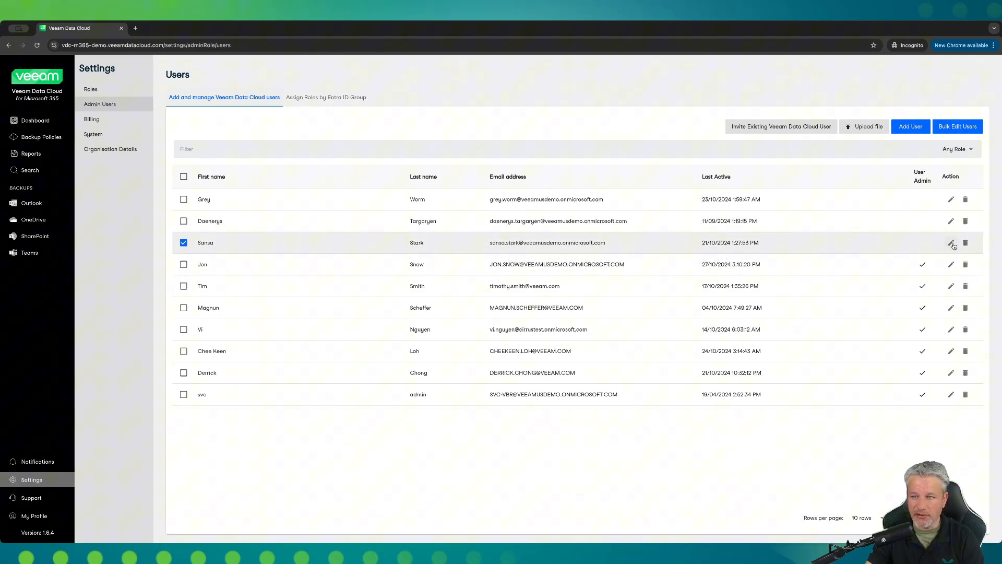
{"action": "left_click", "coordinate": [951, 242]}
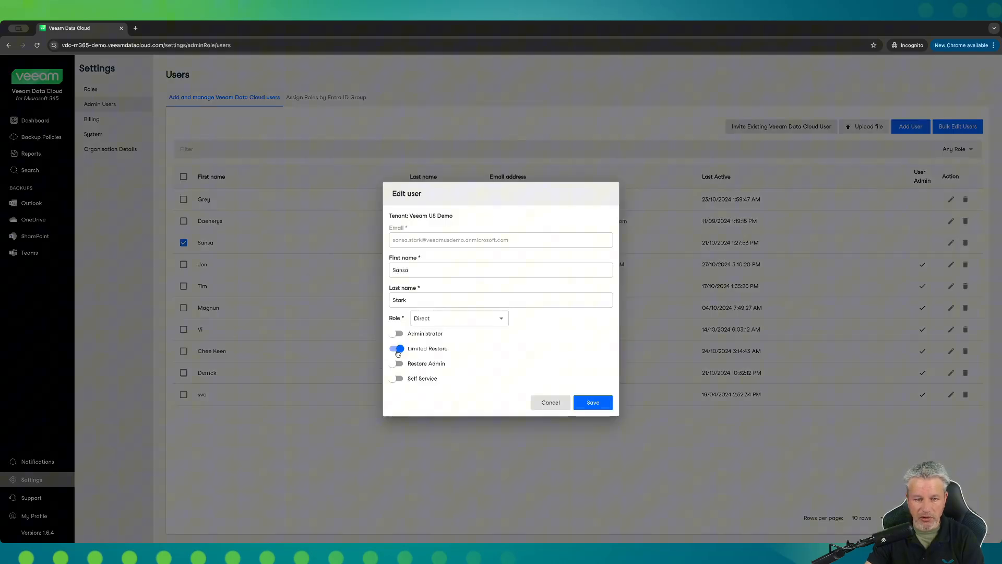
Step: Toggle the Limited Restore and Administrator roles back to original, then cancel the edit
{"action": "left_click", "coordinate": [396, 349]}
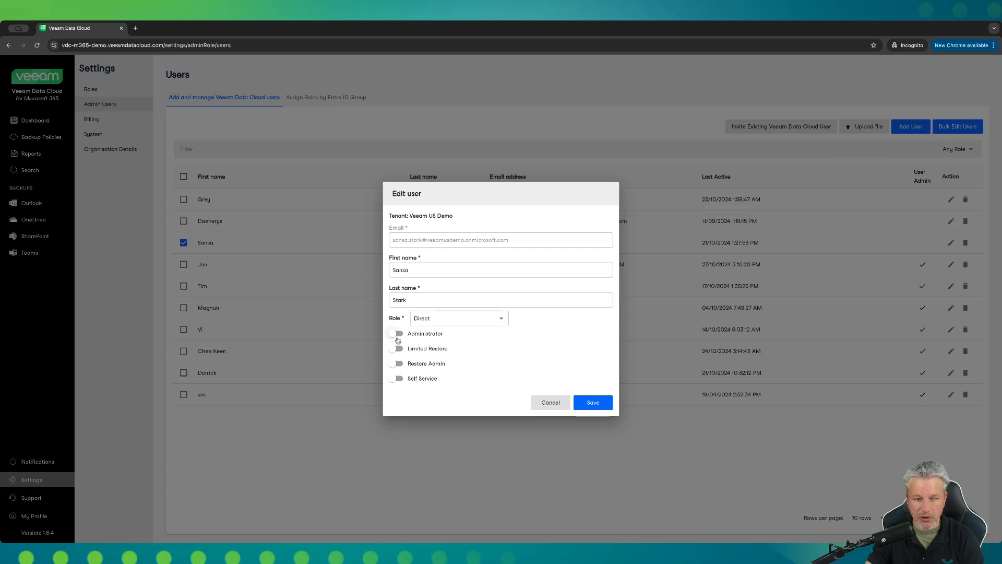
{"action": "left_click", "coordinate": [397, 334]}
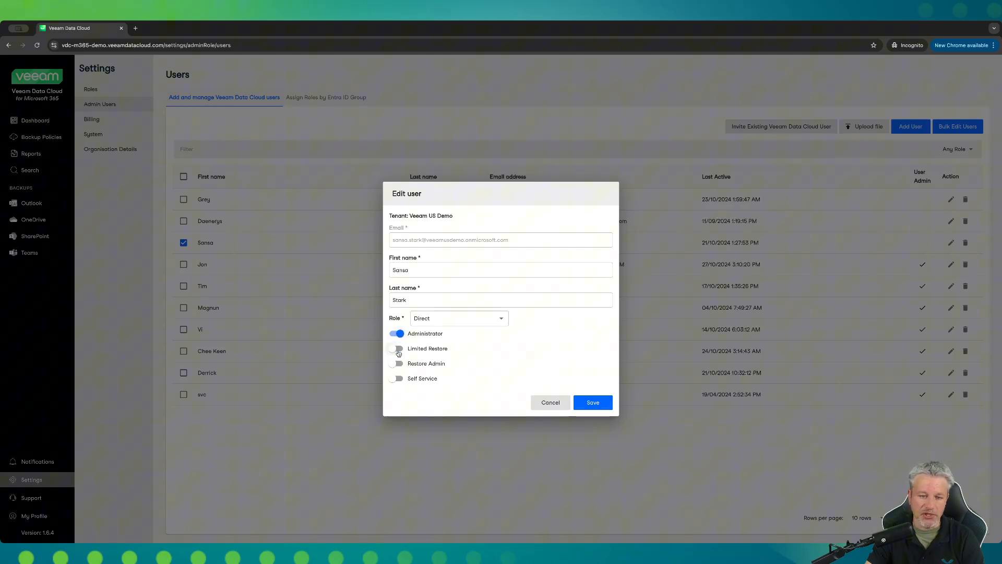
{"action": "left_click", "coordinate": [397, 349]}
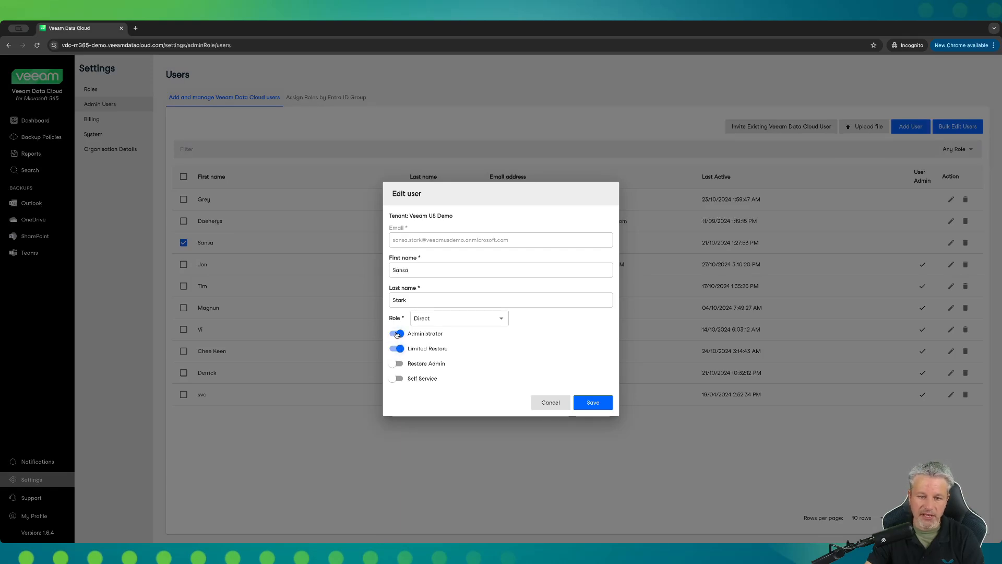
{"action": "left_click", "coordinate": [397, 334]}
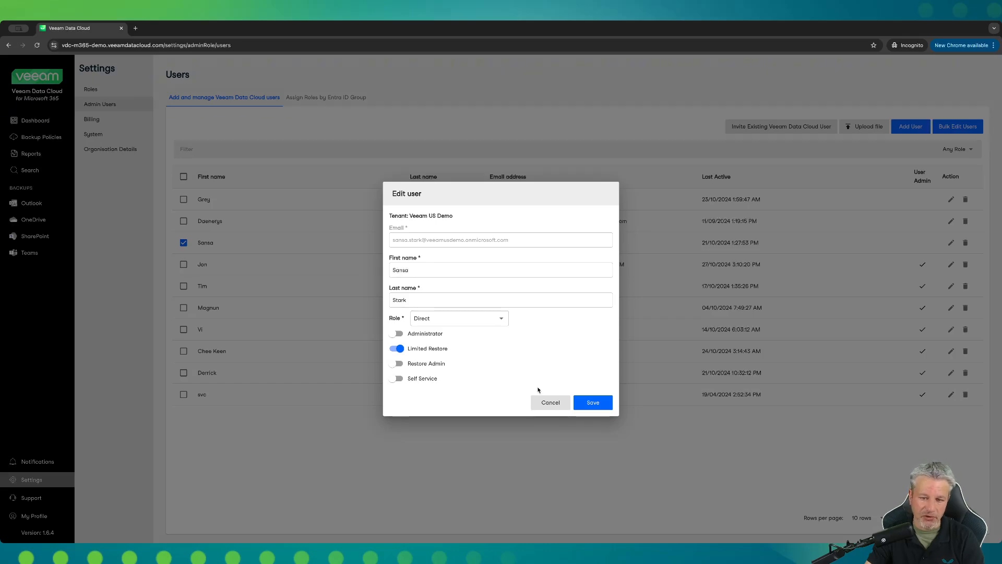
{"action": "left_click", "coordinate": [550, 403]}
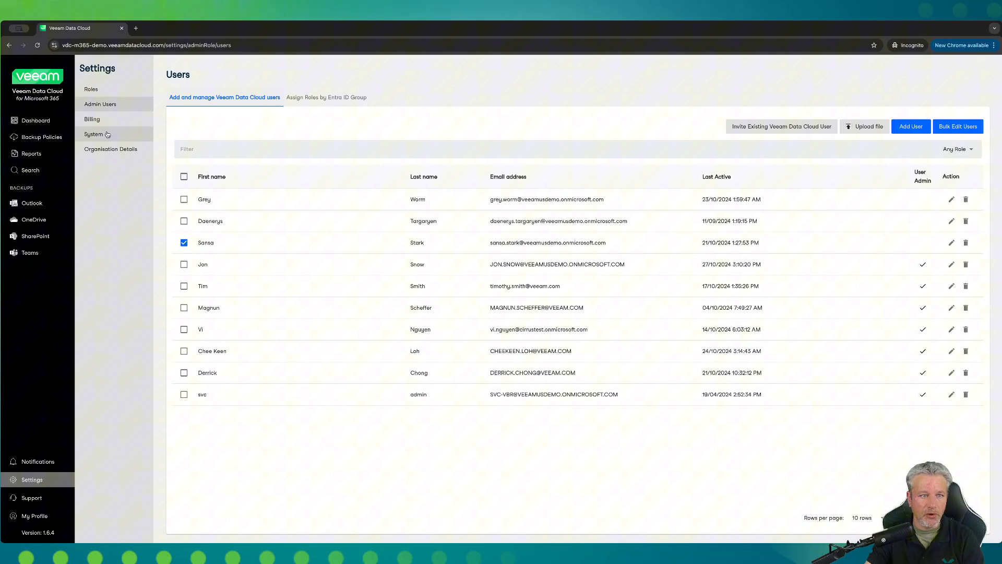
Step: View the Billing details, then the System settings Microsoft 365 tab
{"action": "left_click", "coordinate": [92, 119]}
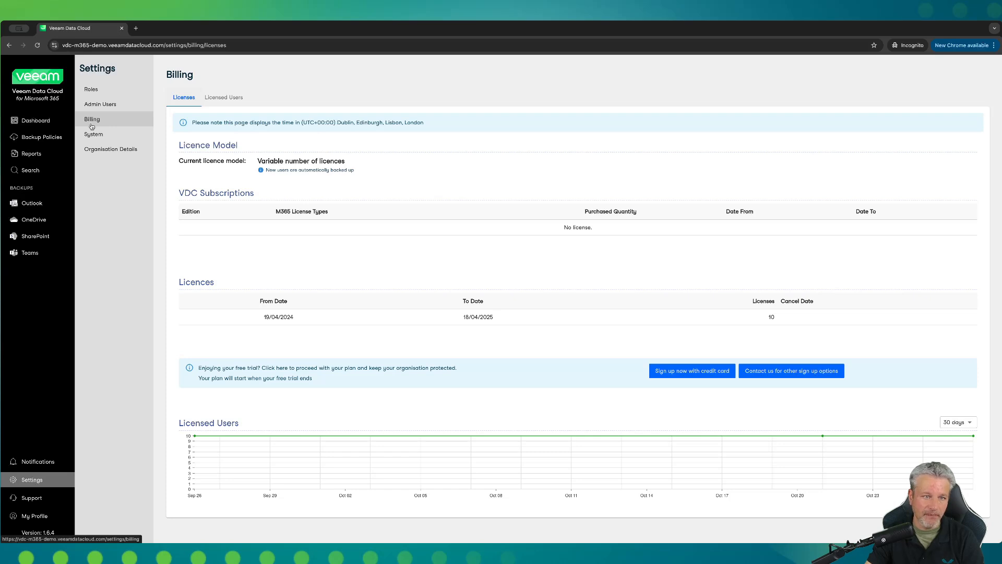
{"action": "left_click", "coordinate": [94, 134]}
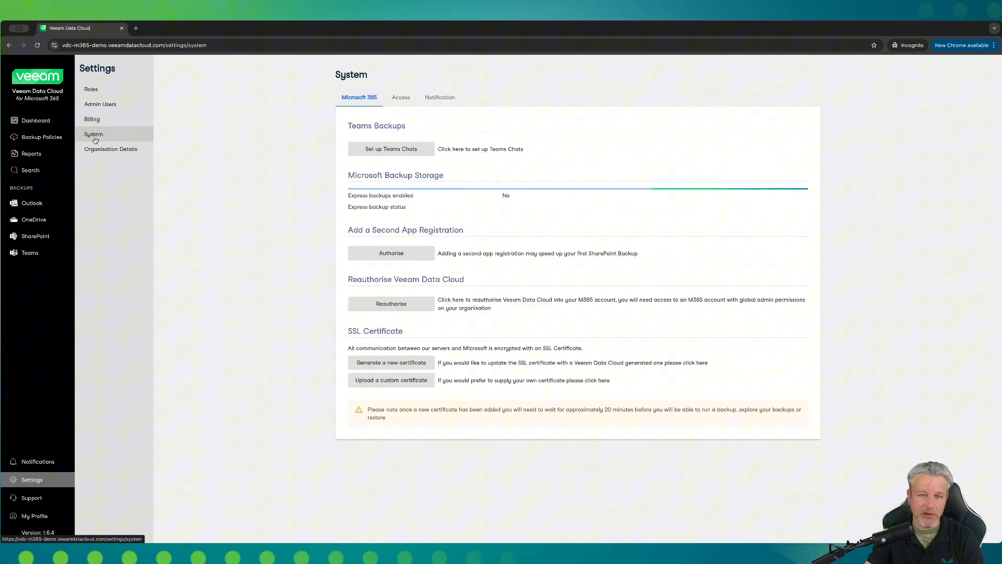
{"action": "mouse_move", "coordinate": [277, 135]}
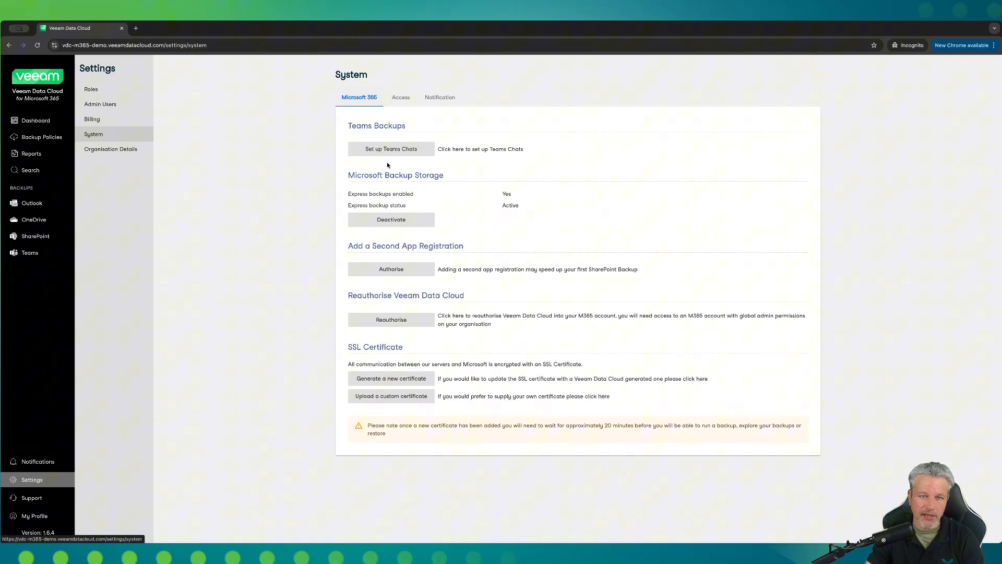
{"action": "mouse_move", "coordinate": [397, 166]}
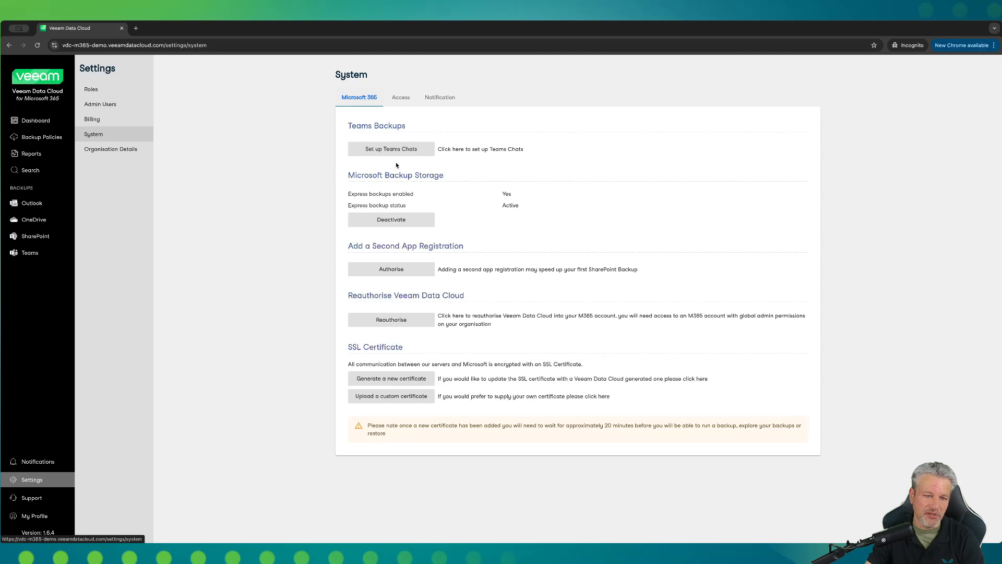
{"action": "mouse_move", "coordinate": [433, 144]}
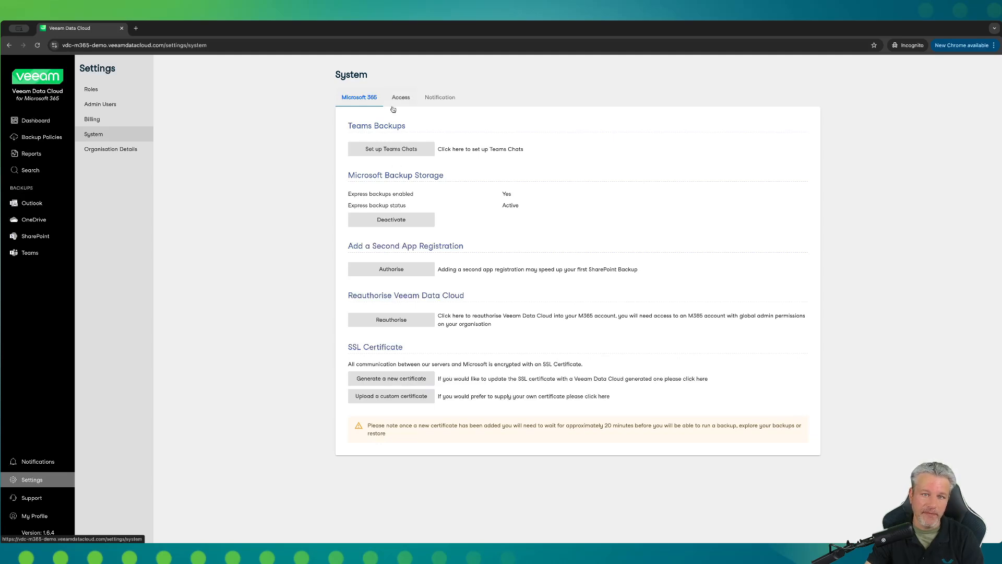
Step: Toggle self-service restore on and off in Access settings, then show Organisation Details
{"action": "left_click", "coordinate": [401, 97]}
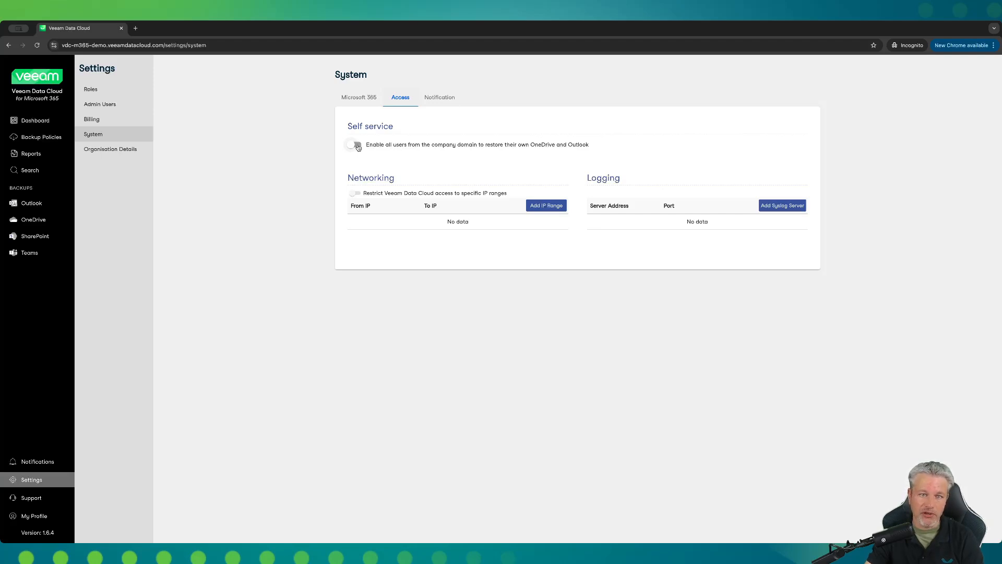
{"action": "left_click", "coordinate": [355, 144]}
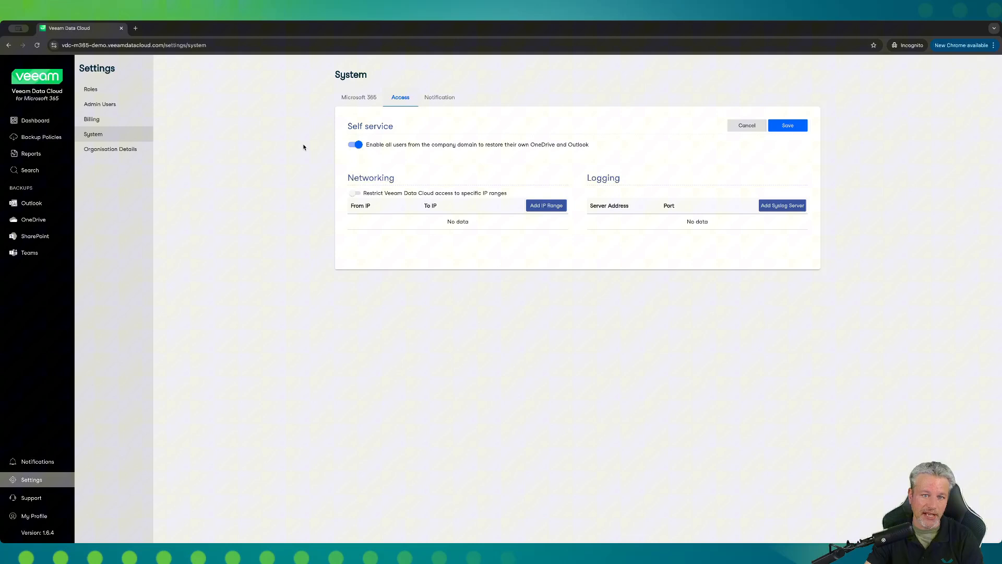
{"action": "mouse_move", "coordinate": [316, 150]}
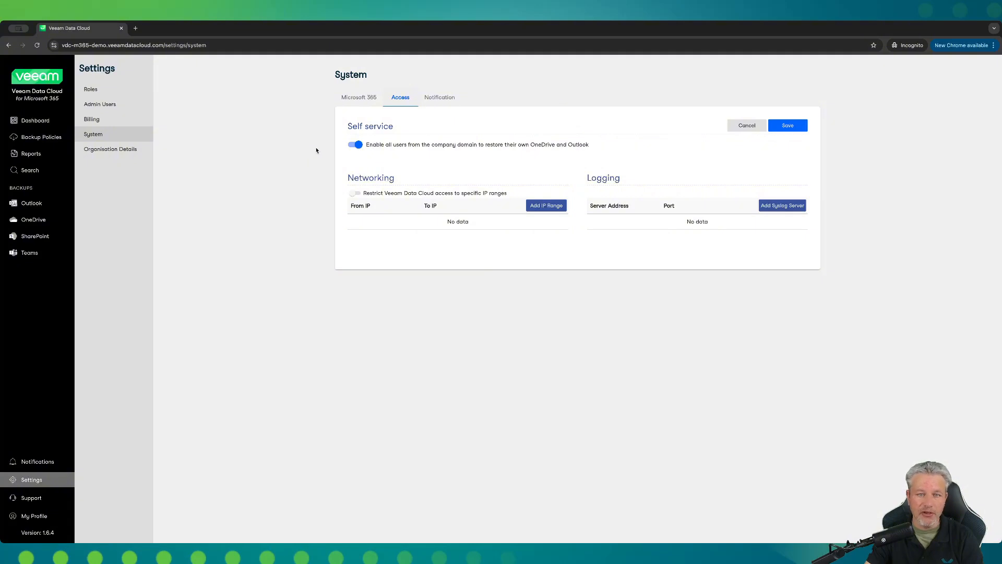
{"action": "left_click", "coordinate": [355, 144]}
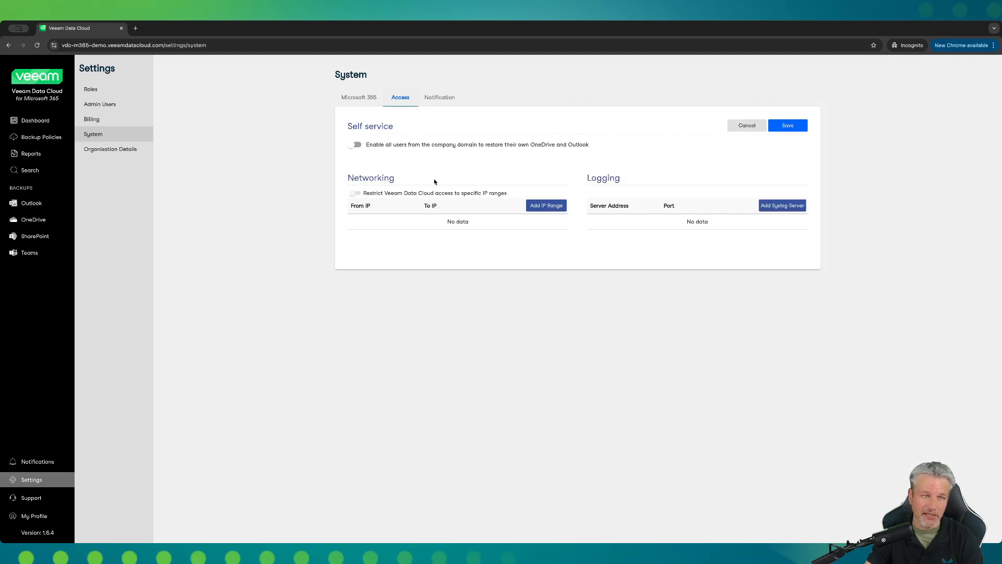
{"action": "mouse_move", "coordinate": [716, 192]}
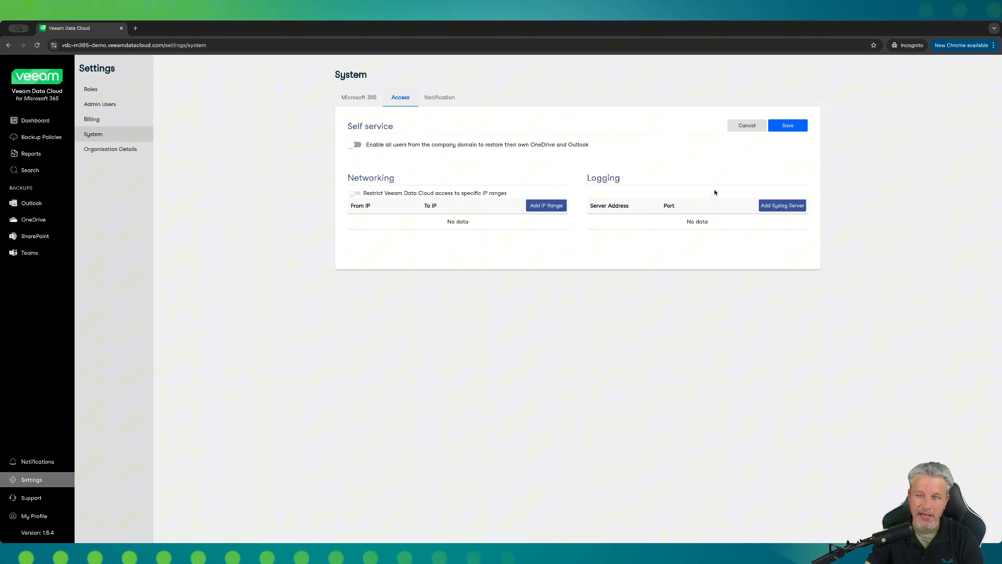
{"action": "mouse_move", "coordinate": [702, 219]}
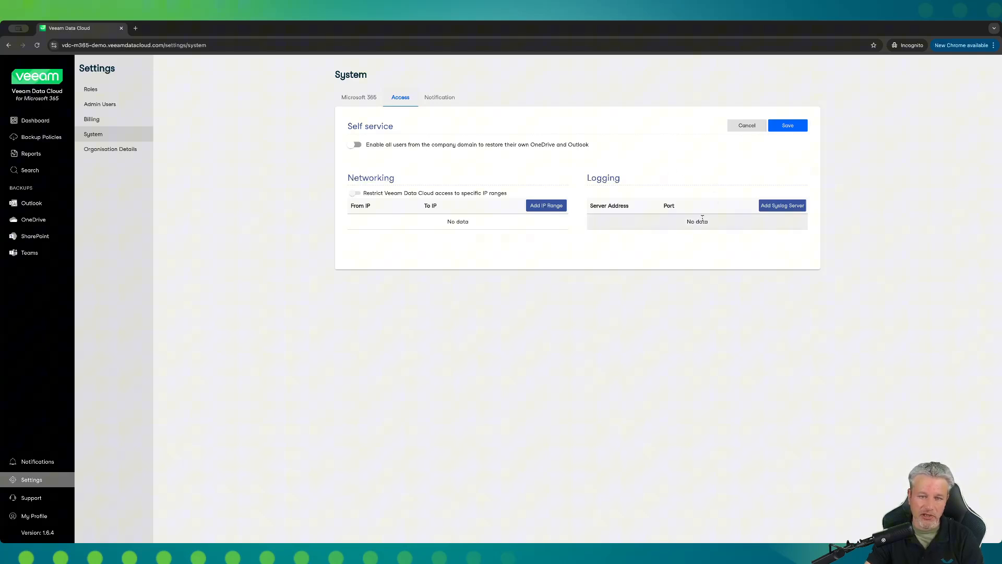
{"action": "mouse_move", "coordinate": [708, 219]}
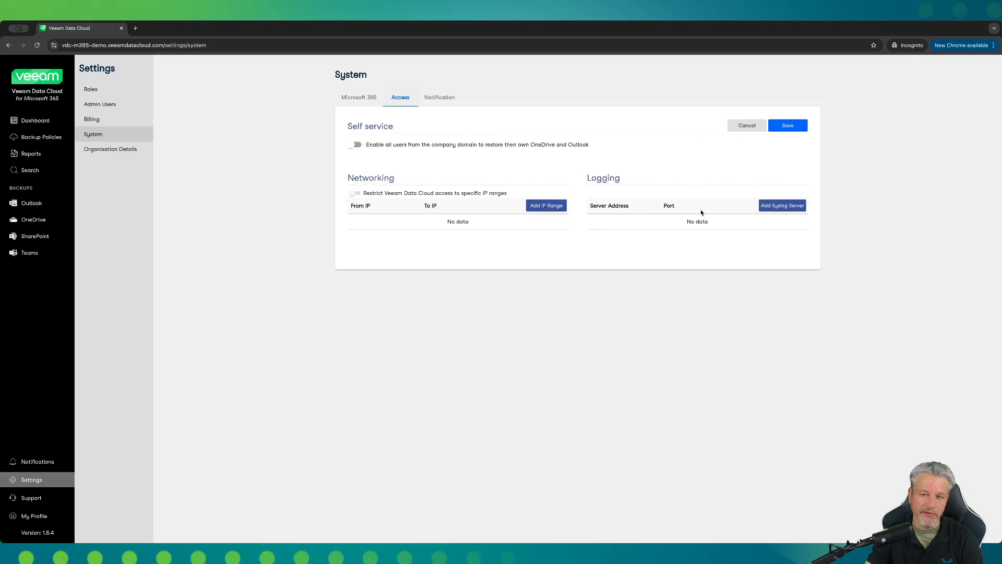
{"action": "mouse_move", "coordinate": [558, 155]}
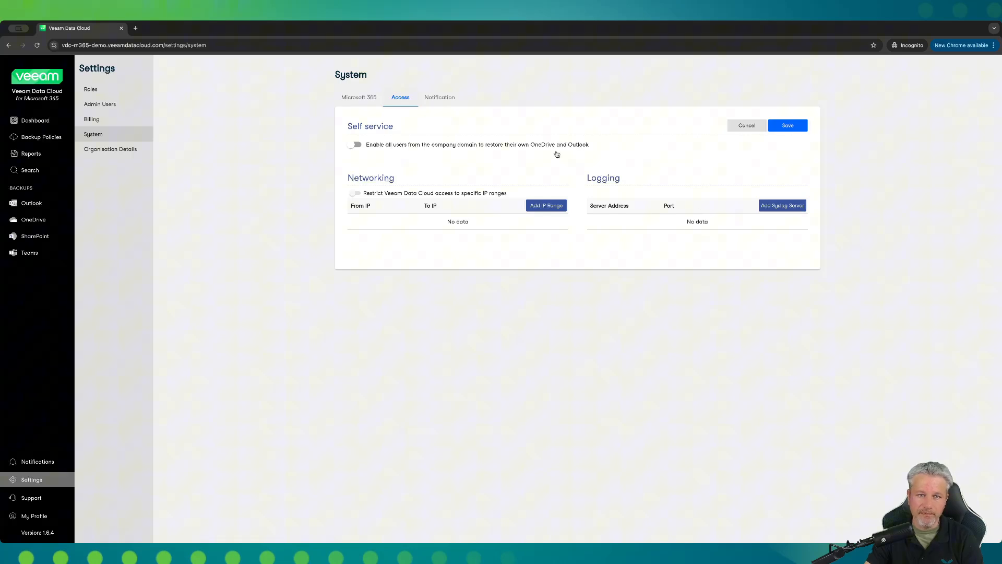
{"action": "left_click", "coordinate": [110, 149]}
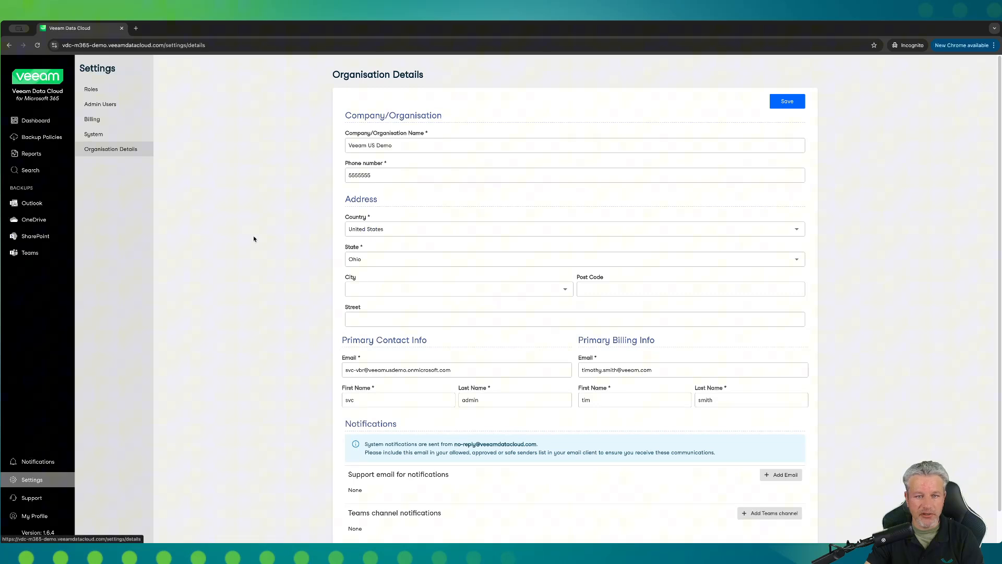
{"action": "left_click", "coordinate": [578, 251]}
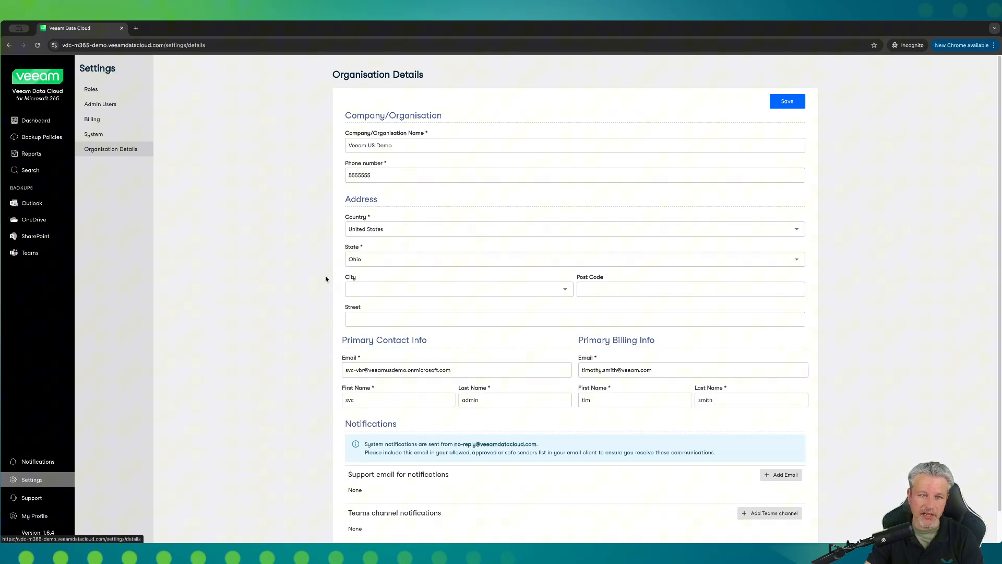
{"action": "scroll", "scroll_direction": "down", "scroll_amount": 3}
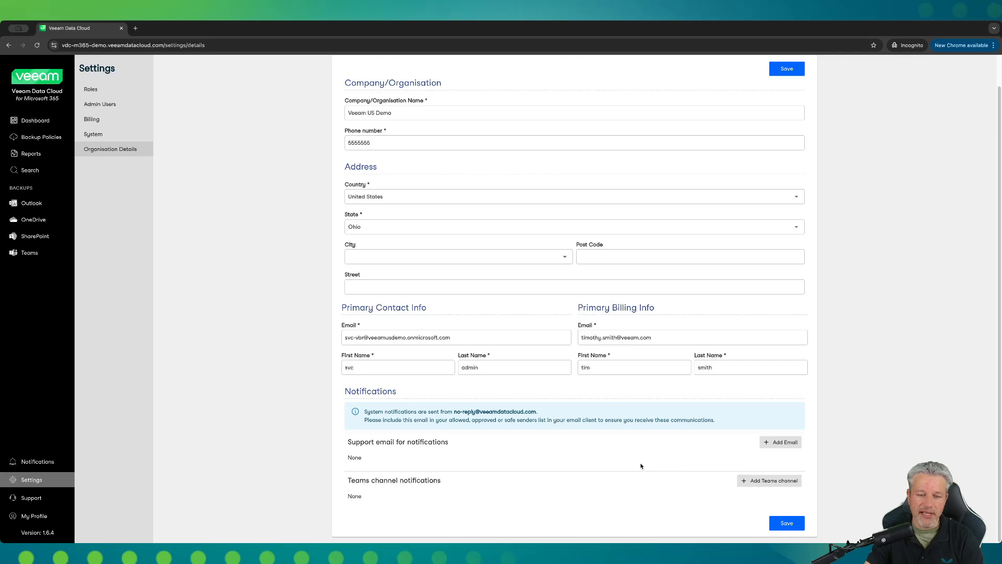
{"action": "mouse_move", "coordinate": [563, 467]}
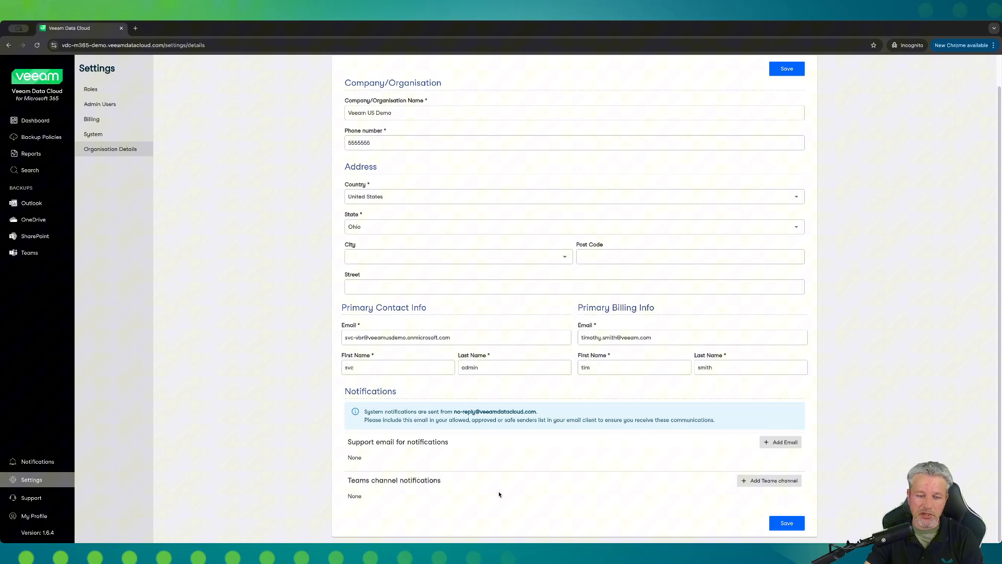
{"action": "mouse_move", "coordinate": [538, 495]}
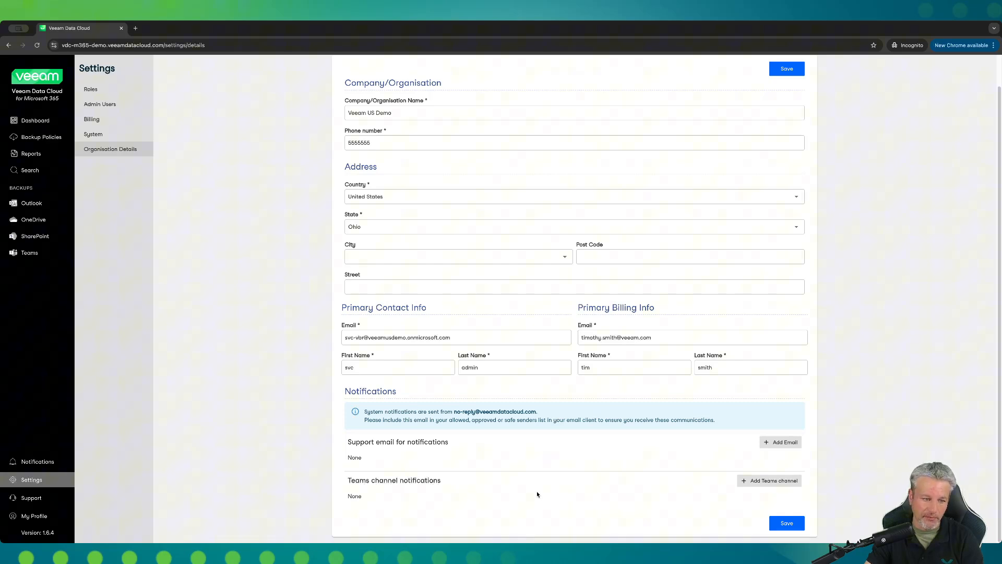
{"action": "mouse_move", "coordinate": [66, 428]}
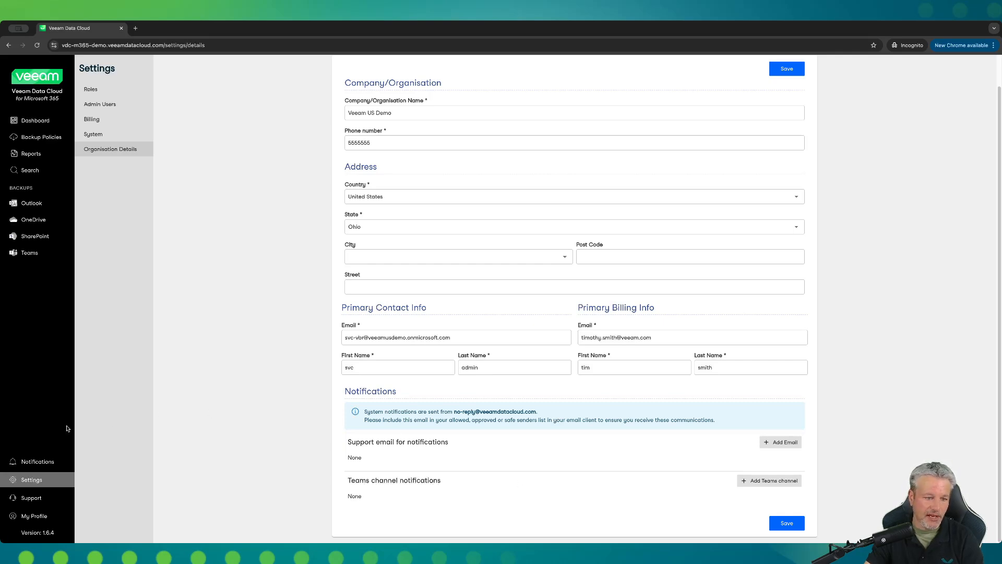
{"action": "mouse_move", "coordinate": [31, 502]}
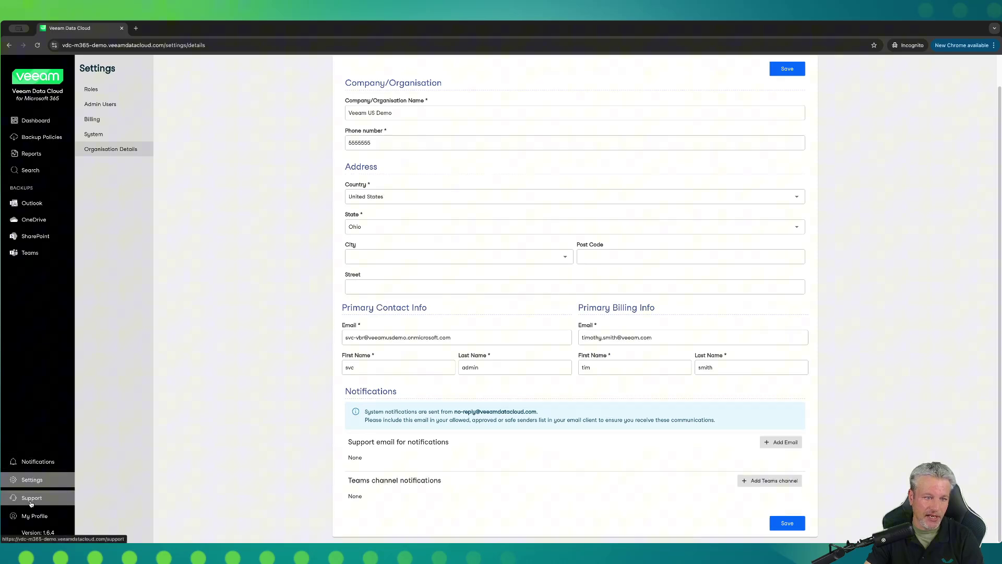
Step: Show the Support page with help centre, knowledge base, support case and account manager options
{"action": "left_click", "coordinate": [31, 497]}
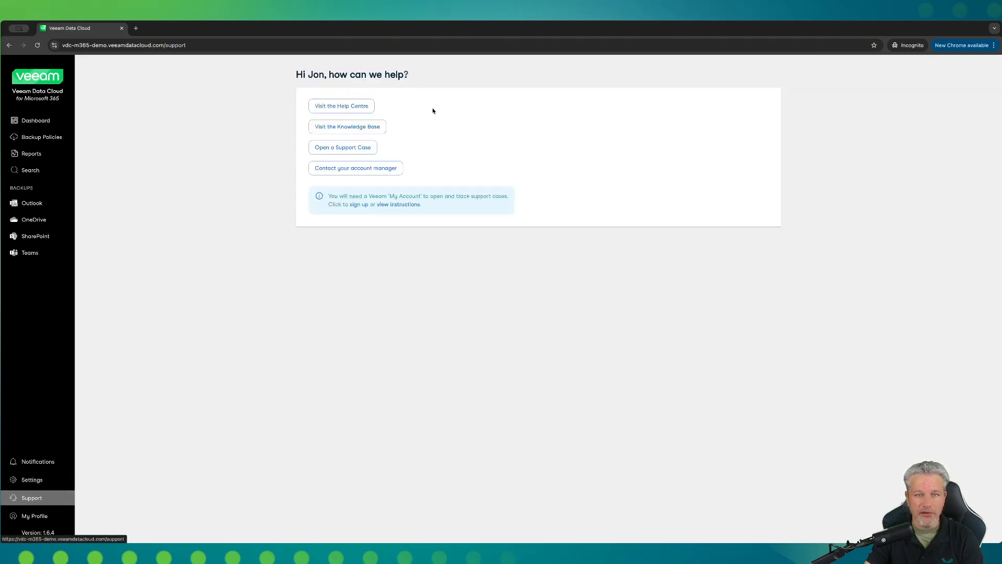
{"action": "mouse_move", "coordinate": [415, 127]}
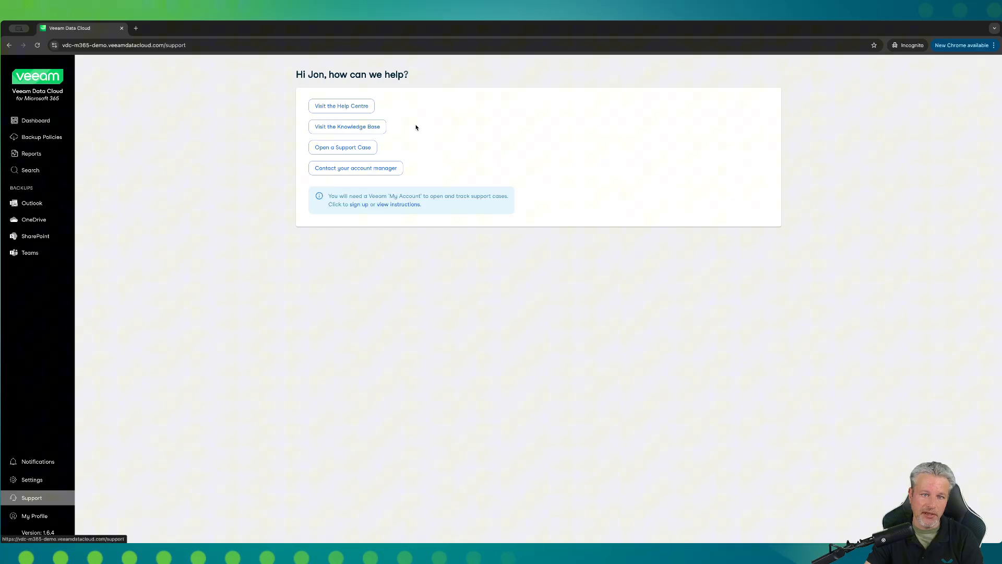
{"action": "mouse_move", "coordinate": [357, 150]}
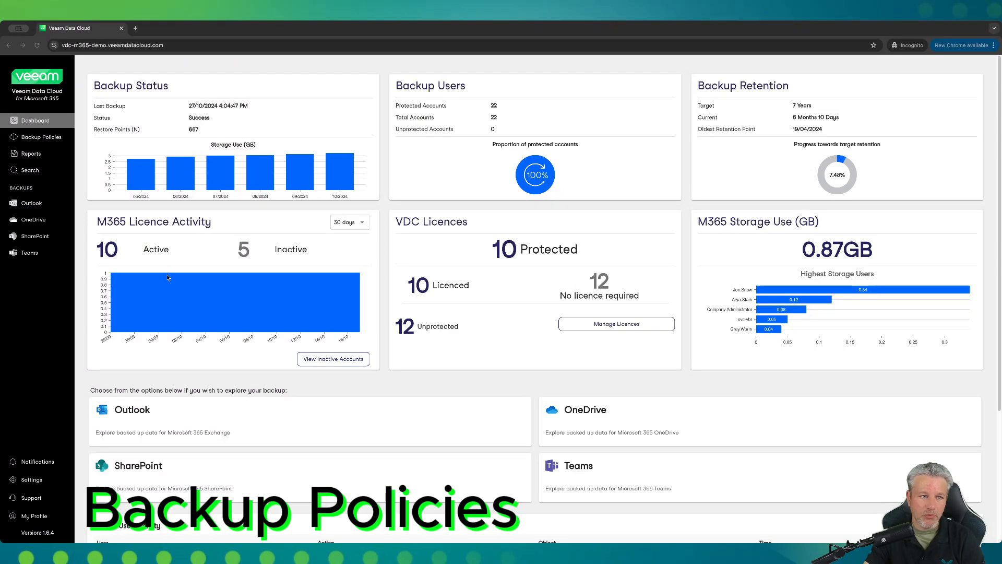
Step: Begin a New Flex Policy from Backup Policies and proceed to its information form
{"action": "left_click", "coordinate": [42, 137]}
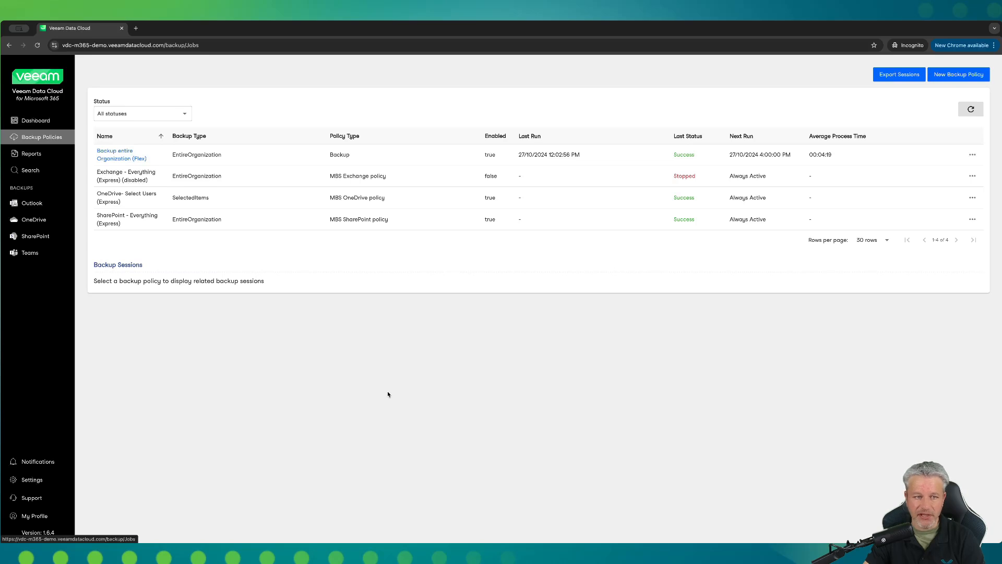
{"action": "mouse_move", "coordinate": [508, 355]}
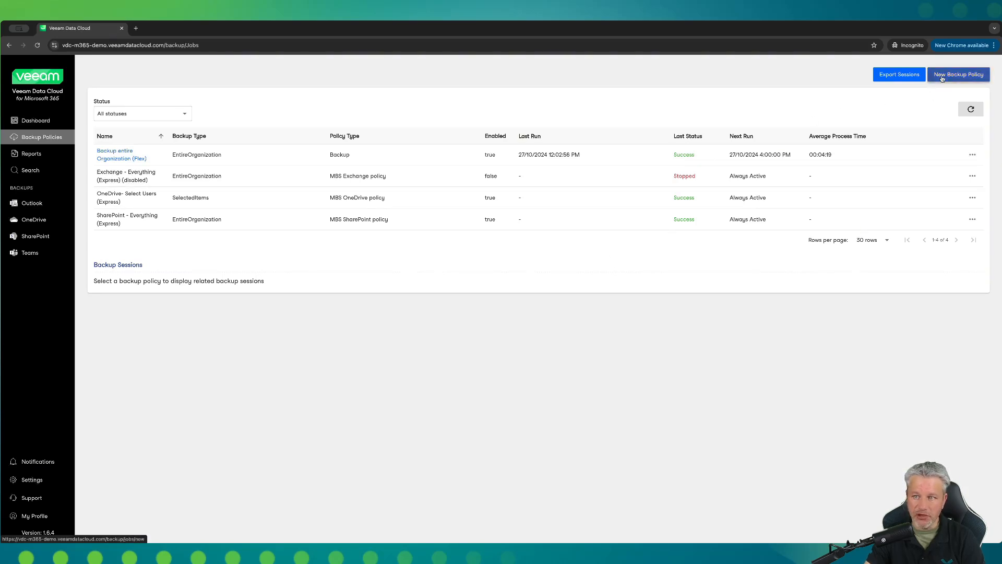
{"action": "left_click", "coordinate": [959, 74]}
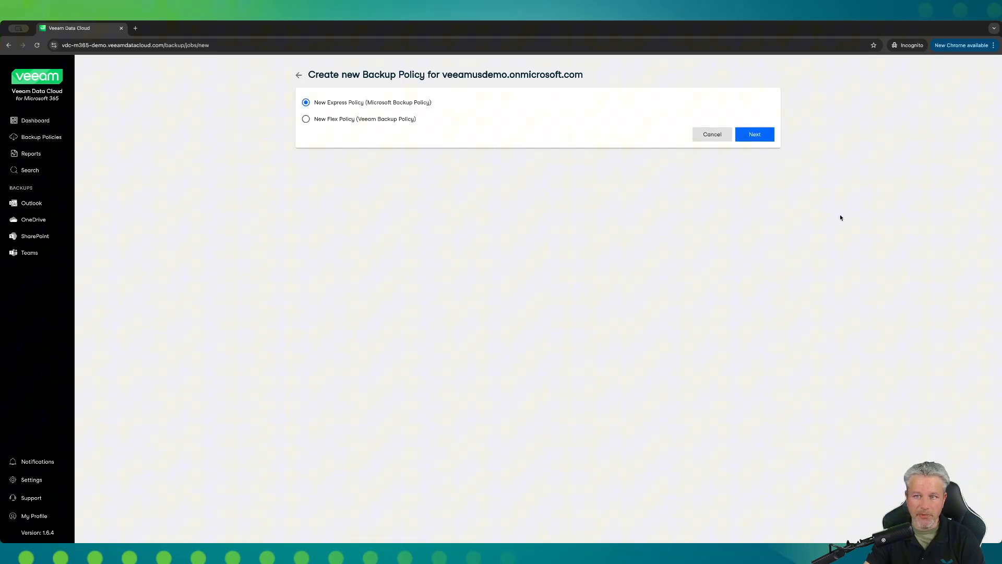
{"action": "left_click", "coordinate": [306, 118]}
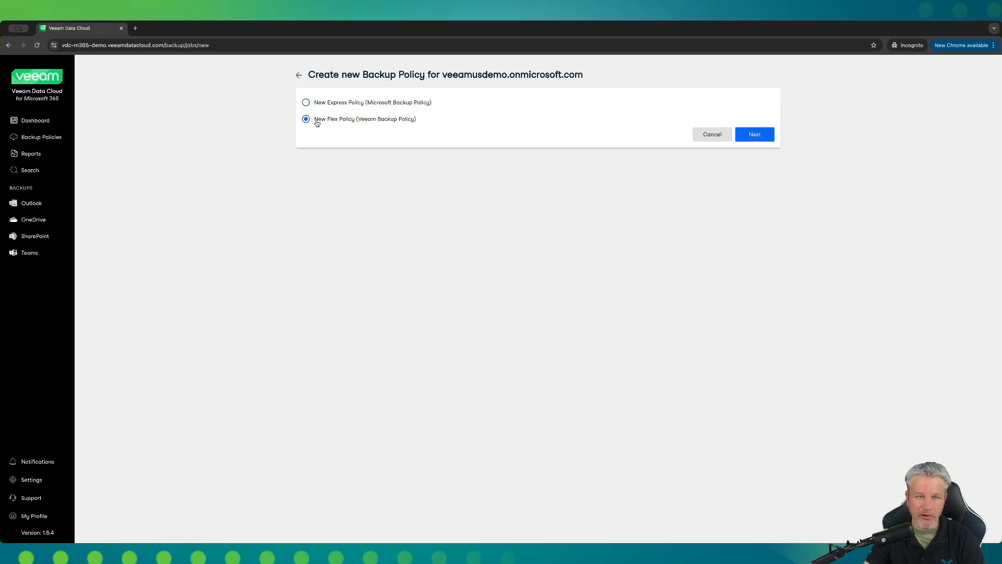
{"action": "left_click", "coordinate": [754, 134]}
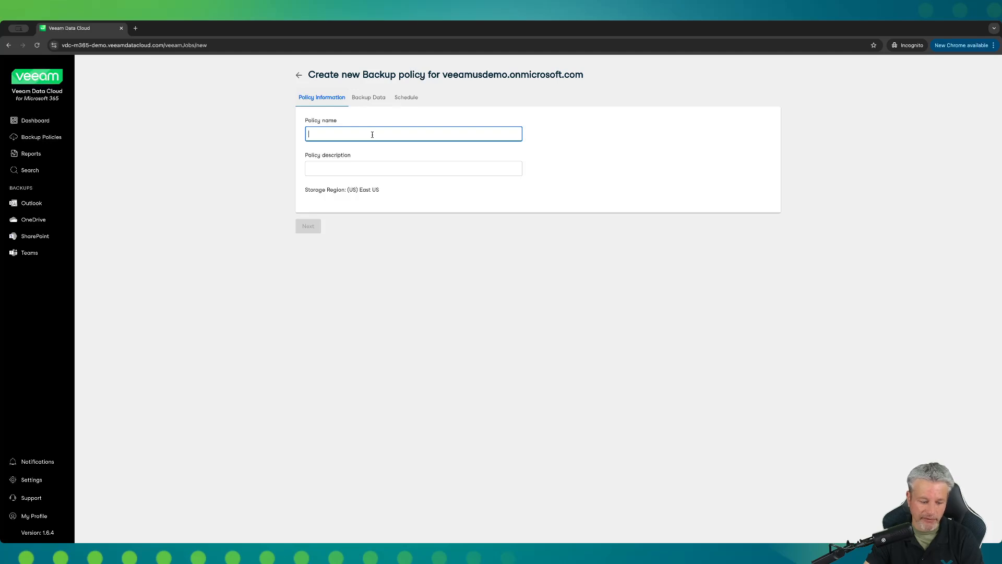
Step: Name the policy 'Exchange - Demo' and continue to choosing objects to back up
{"action": "type", "text": "Exh"}
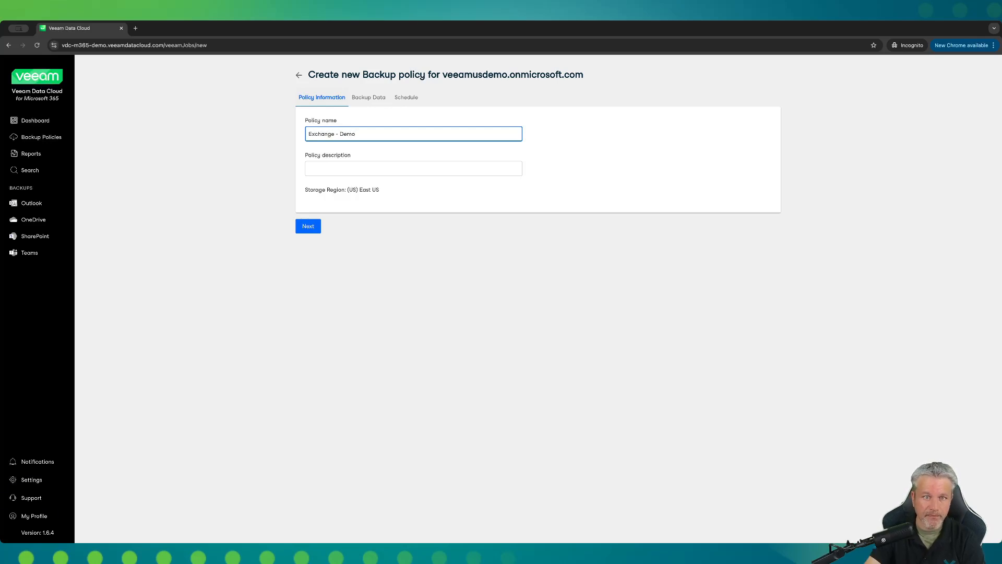
{"action": "mouse_move", "coordinate": [358, 199]}
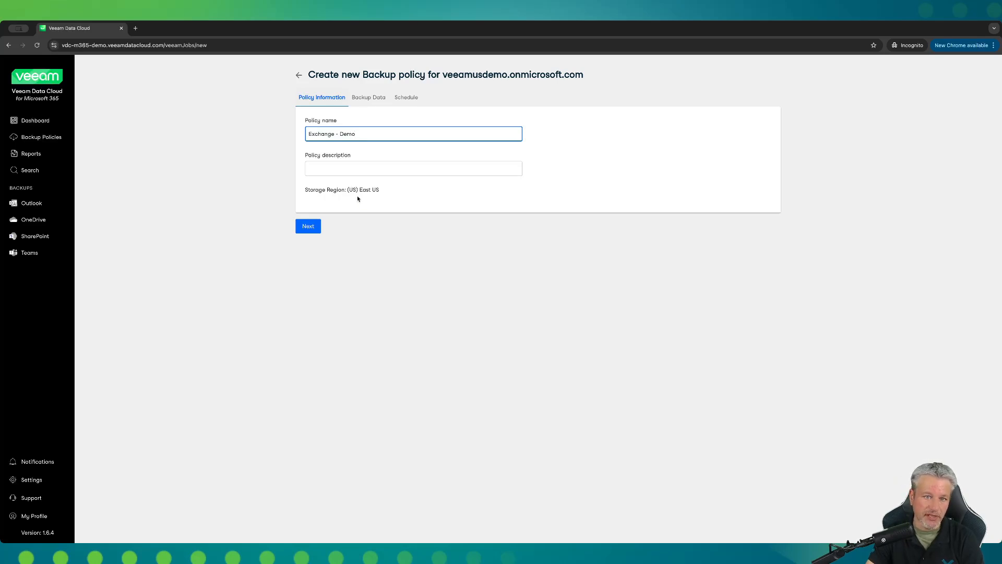
{"action": "left_click", "coordinate": [308, 226]}
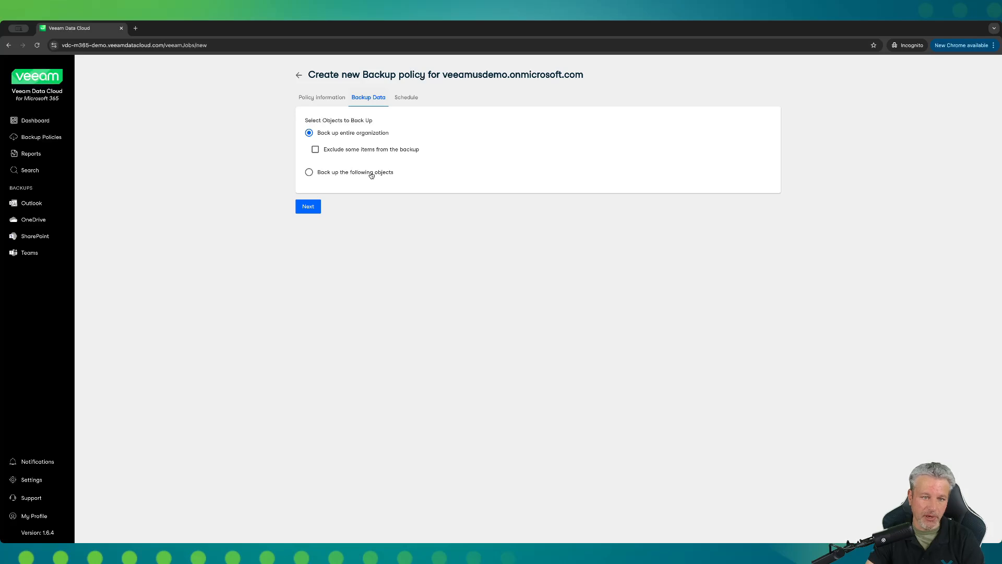
Step: Set the policy to back up chosen objects and bring up the Microsoft 365 groups list
{"action": "left_click", "coordinate": [309, 171]}
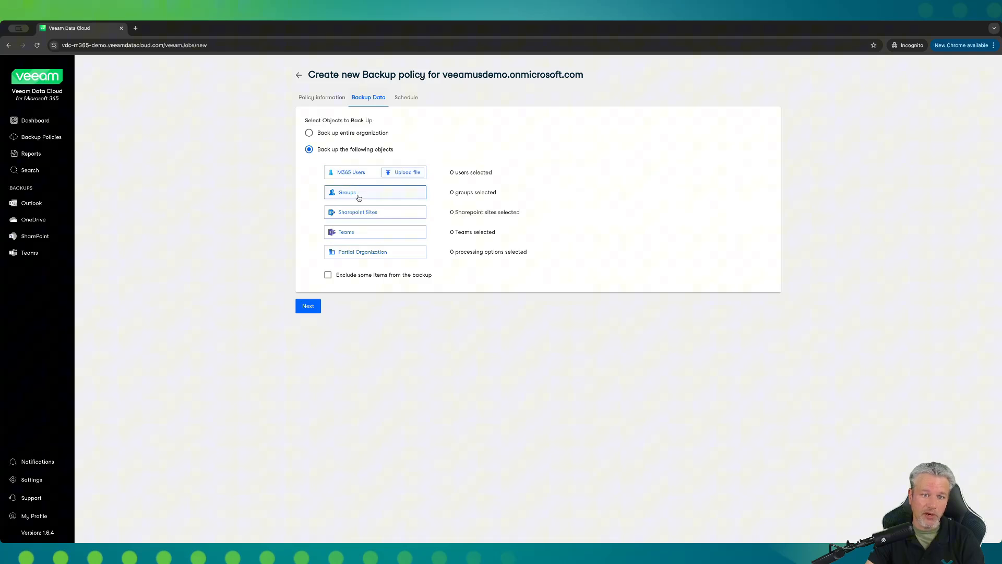
{"action": "left_click", "coordinate": [358, 192]}
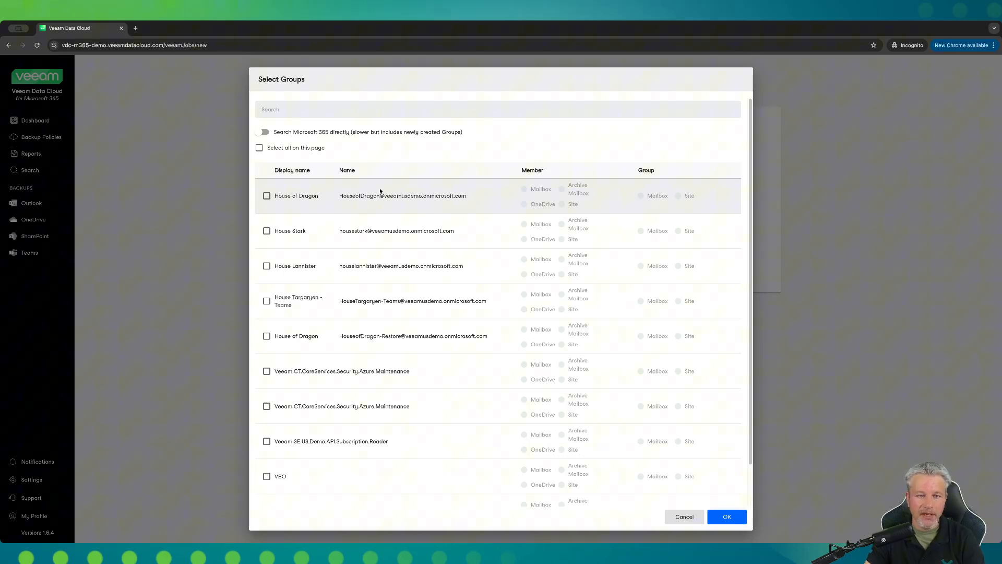
{"action": "mouse_move", "coordinate": [263, 240]}
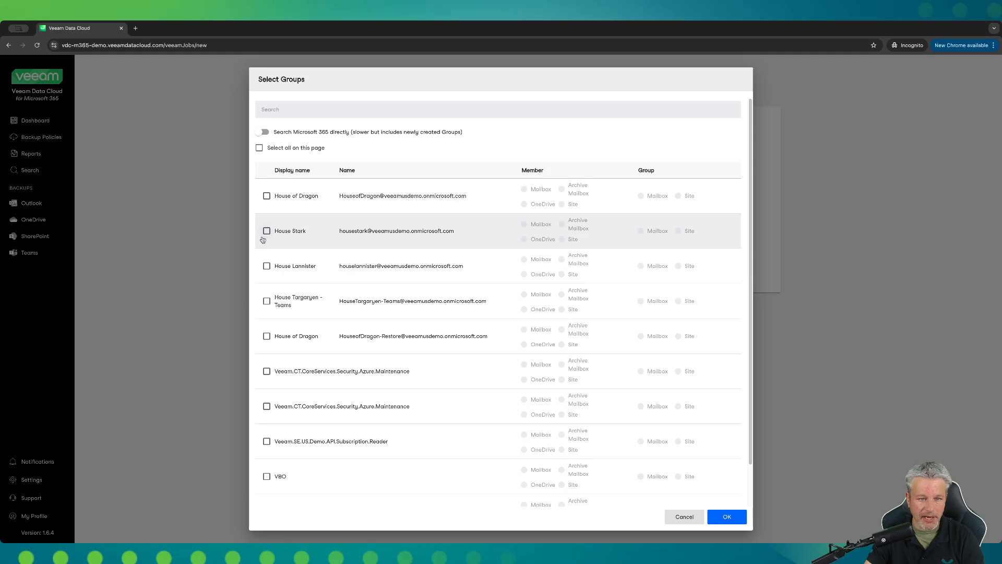
Step: Include House Stark with member mailboxes and archives only, excluding OneDrive and sites
{"action": "left_click", "coordinate": [266, 229]}
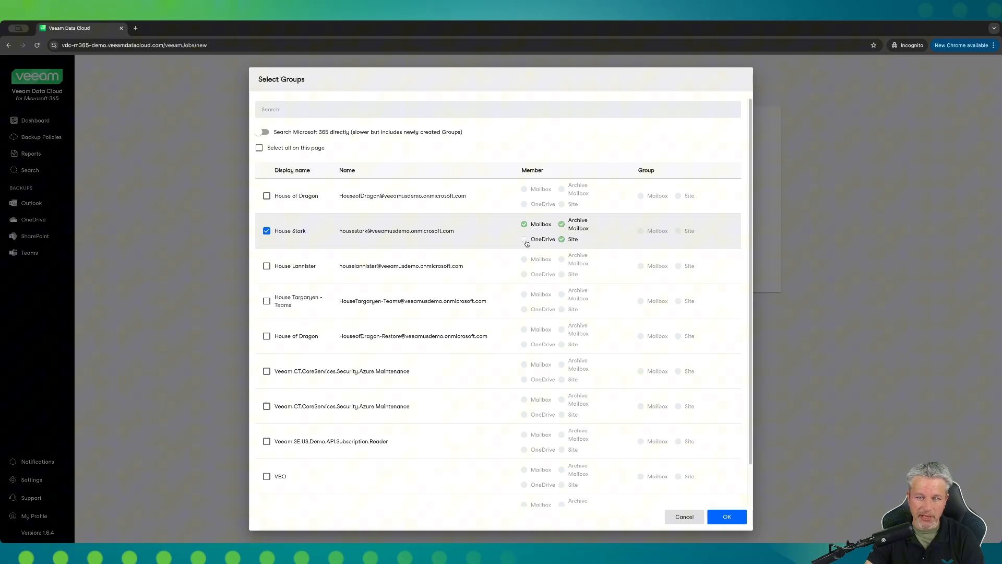
{"action": "left_click", "coordinate": [524, 239]}
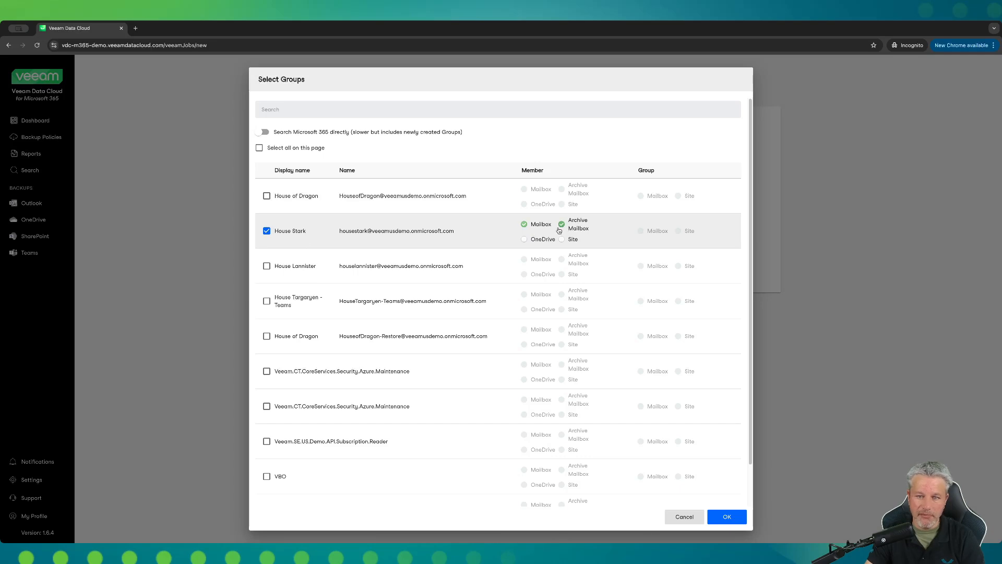
{"action": "mouse_move", "coordinate": [637, 374]}
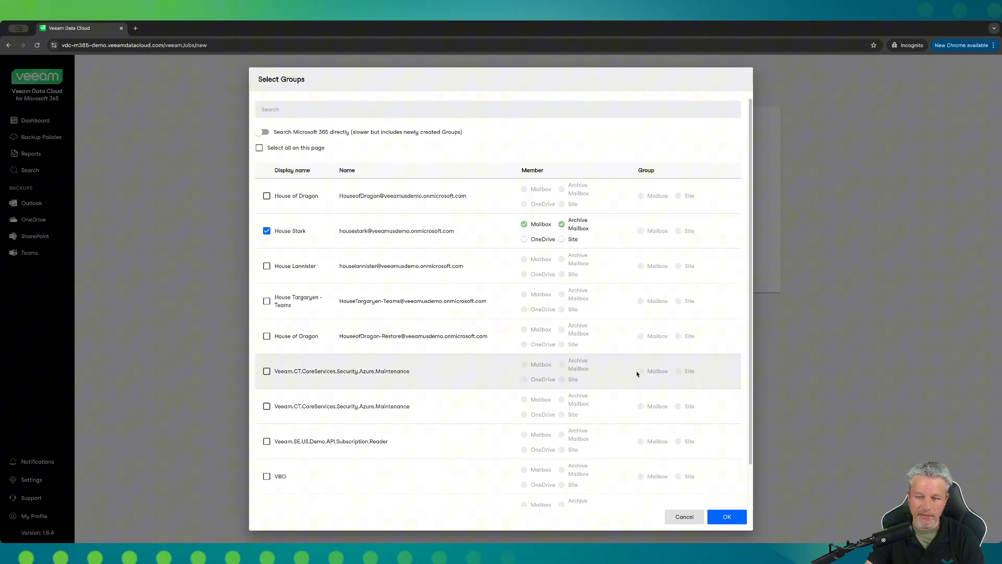
{"action": "mouse_move", "coordinate": [716, 515]}
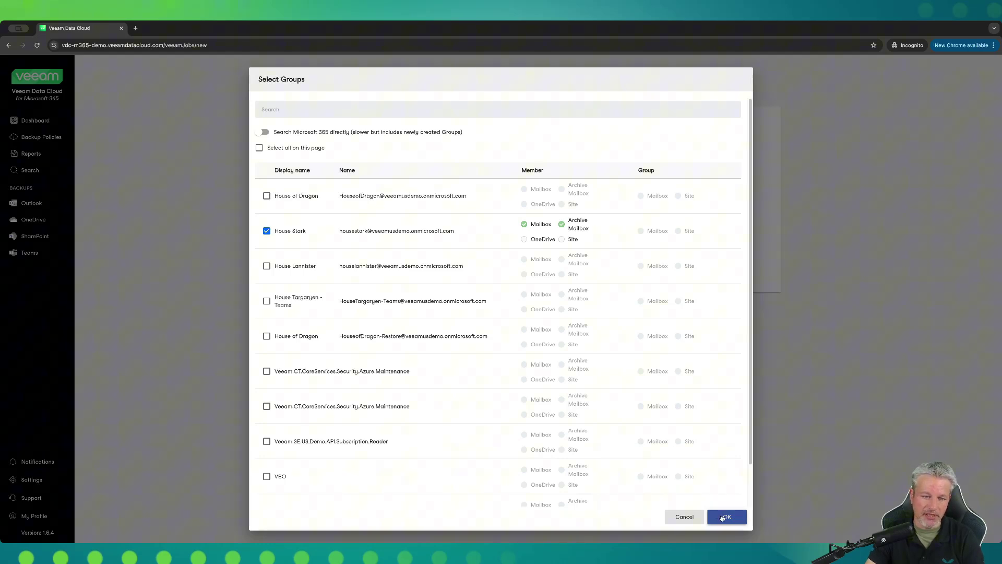
{"action": "left_click", "coordinate": [726, 517]}
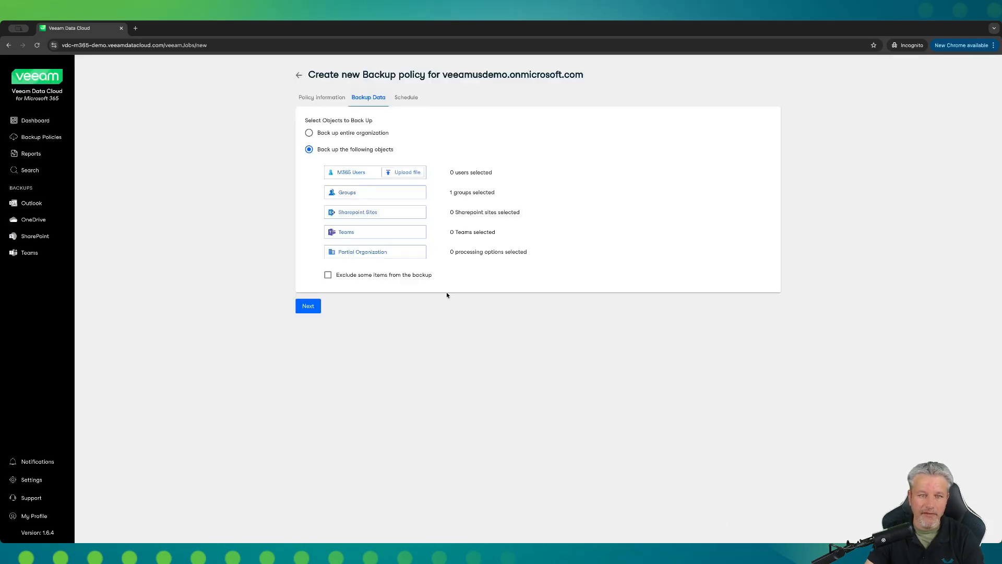
Step: Set the schedule to start the policy once created, then return to Backup Policies
{"action": "left_click", "coordinate": [308, 306]}
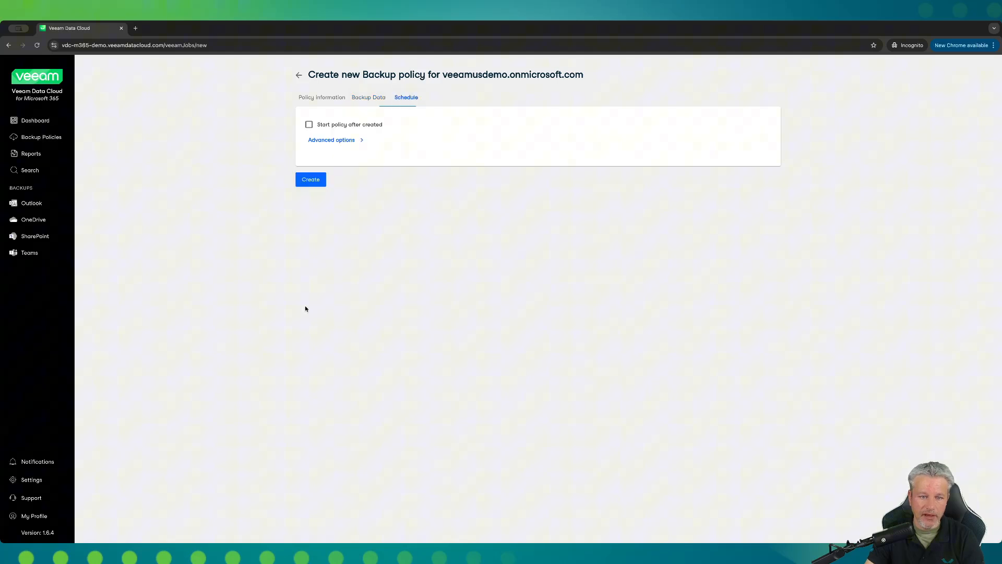
{"action": "left_click", "coordinate": [309, 124]}
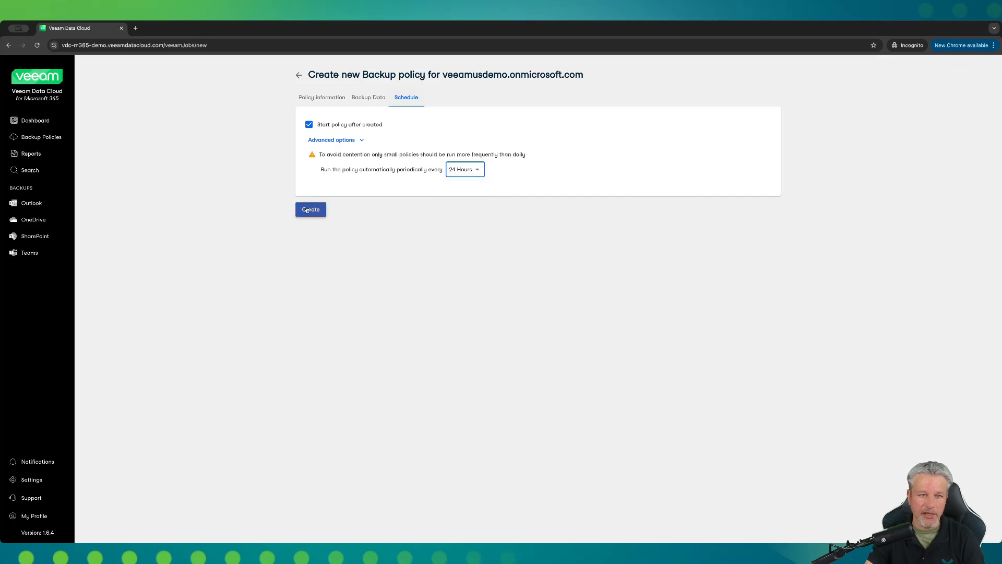
{"action": "left_click", "coordinate": [310, 208]}
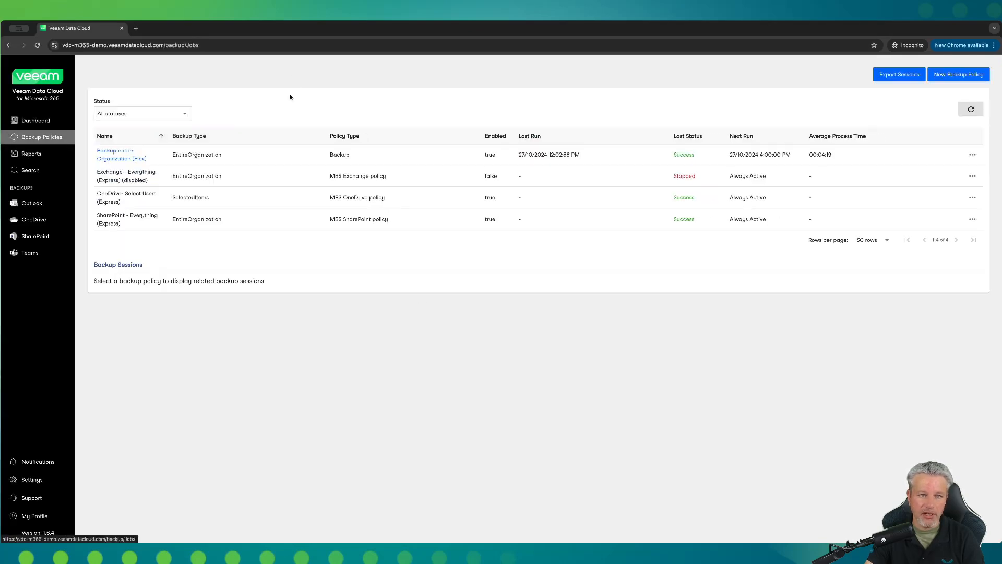
{"action": "mouse_move", "coordinate": [340, 273]}
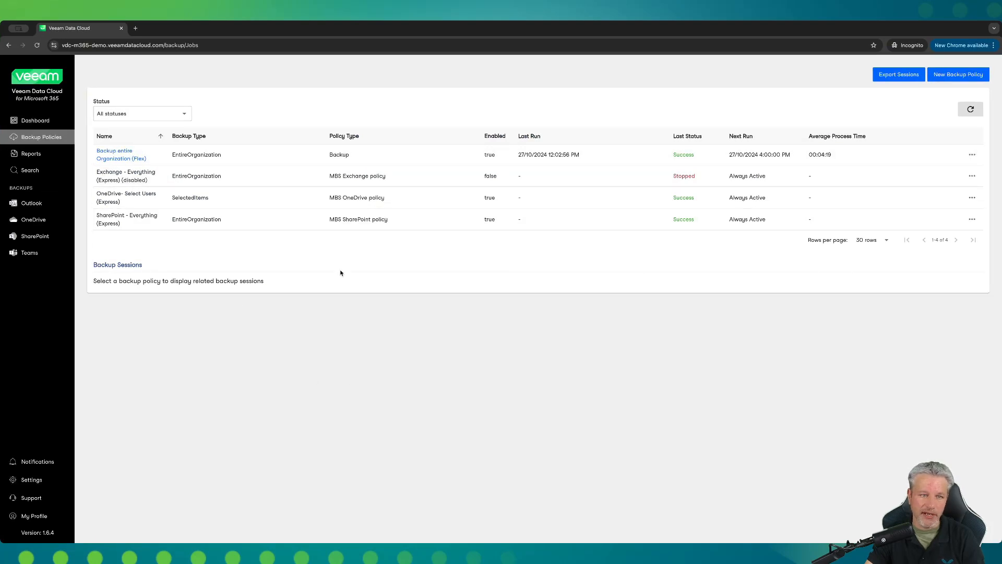
{"action": "mouse_move", "coordinate": [297, 194]}
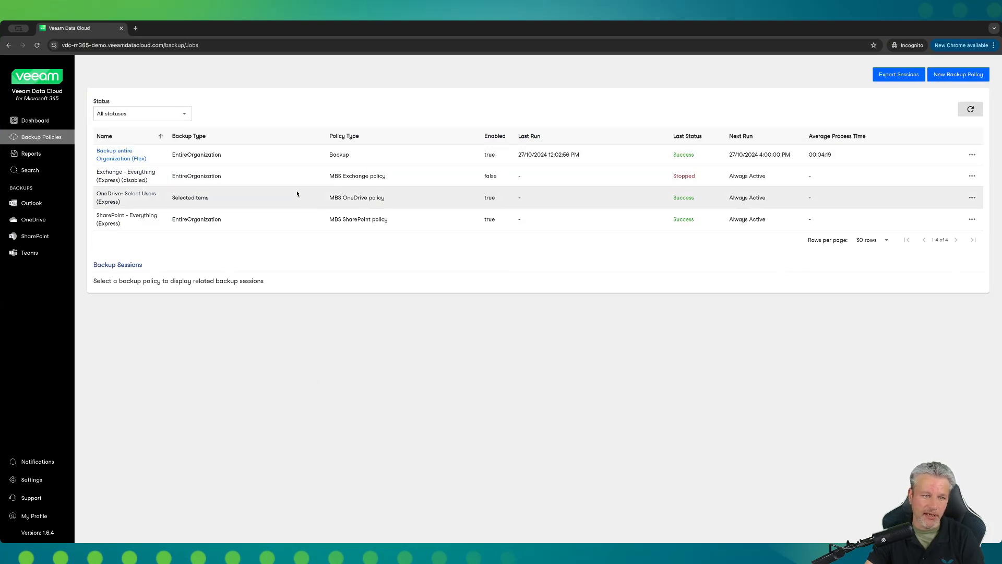
Step: View the 8:00 AM session log of the Backup entire Organization (Flex) policy
{"action": "left_click", "coordinate": [122, 155]}
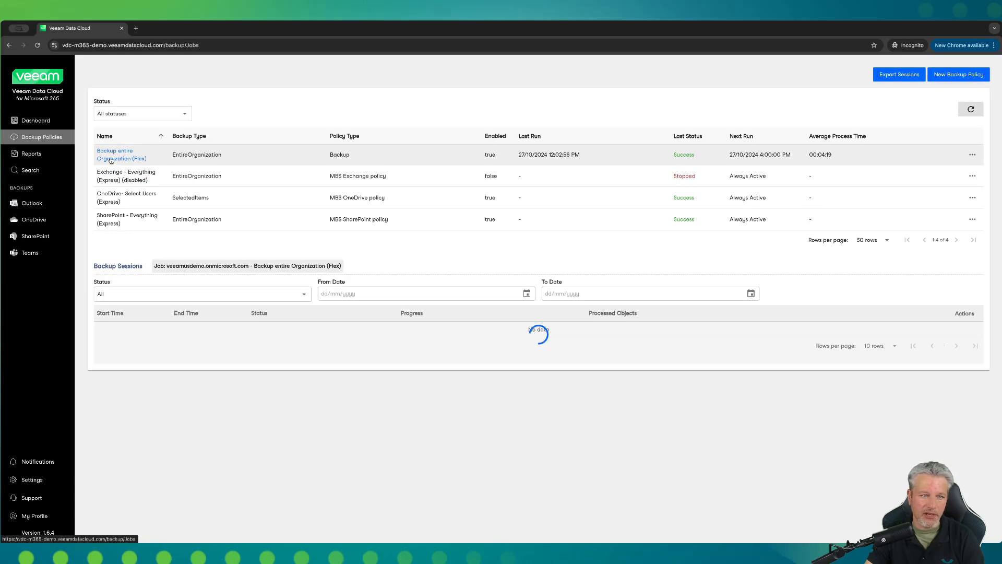
{"action": "left_click", "coordinate": [121, 159]}
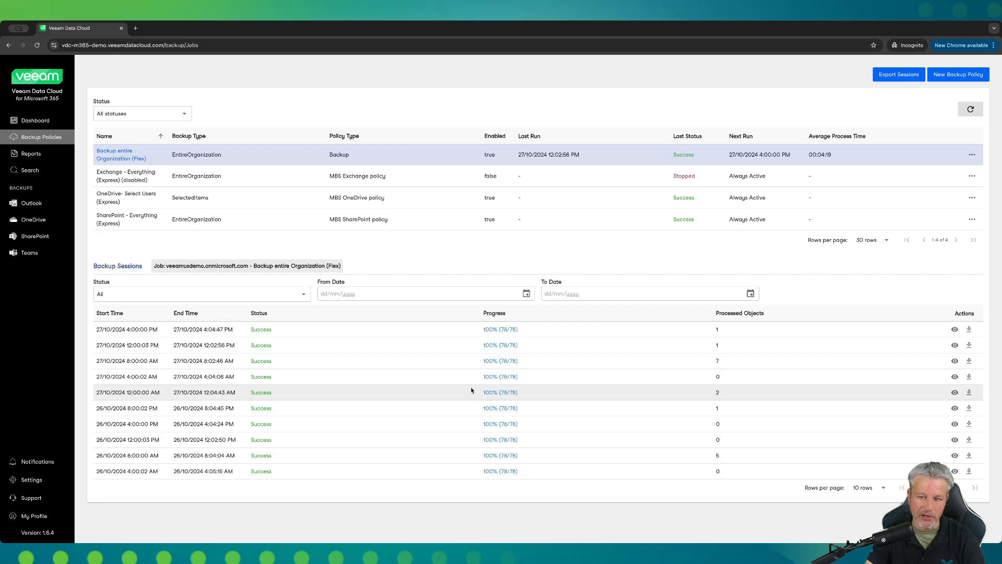
{"action": "mouse_move", "coordinate": [596, 380]}
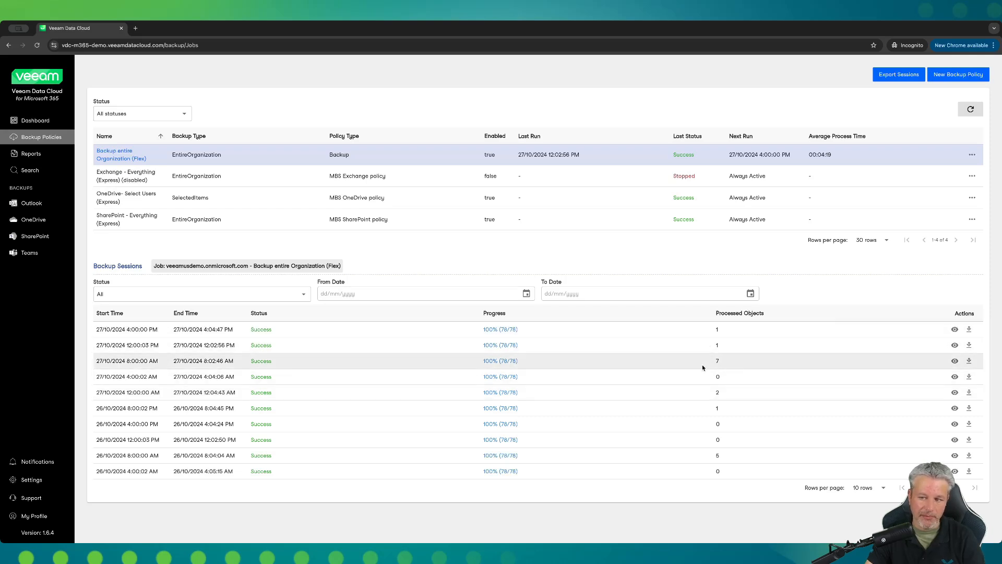
{"action": "mouse_move", "coordinate": [764, 367]}
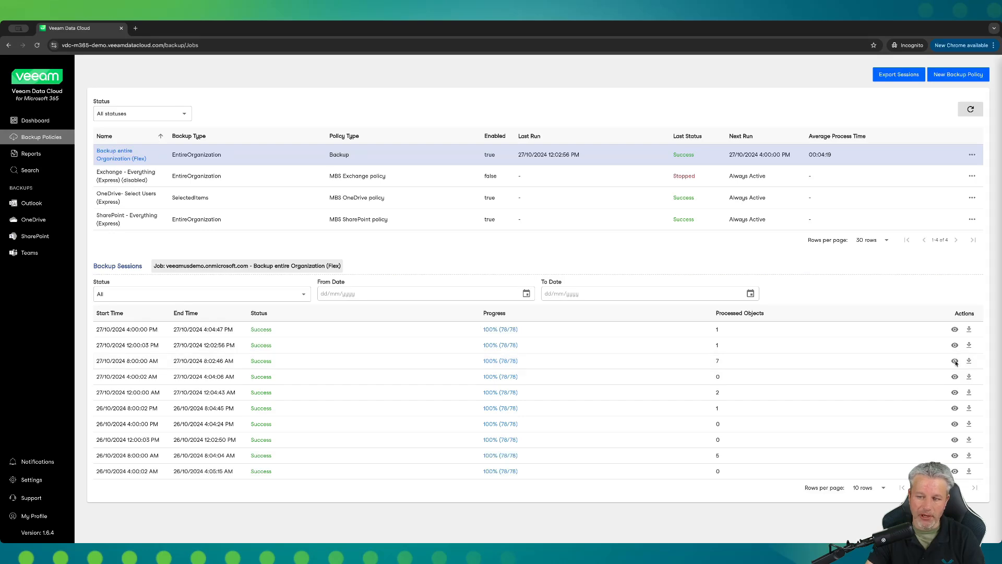
{"action": "left_click", "coordinate": [954, 360]}
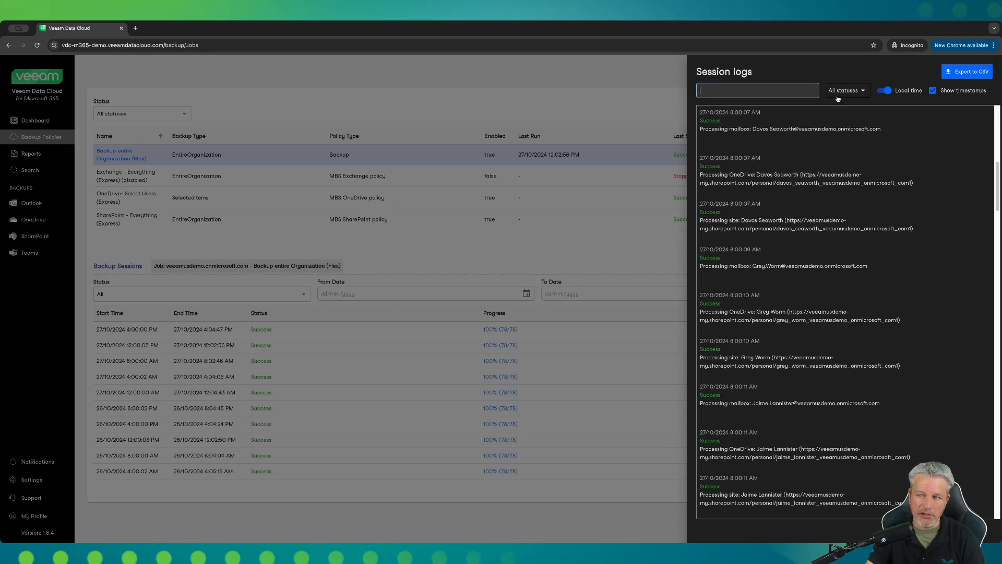
Step: Show the session log status filters: Running, Success, Warning and Error
{"action": "left_click", "coordinate": [848, 90]}
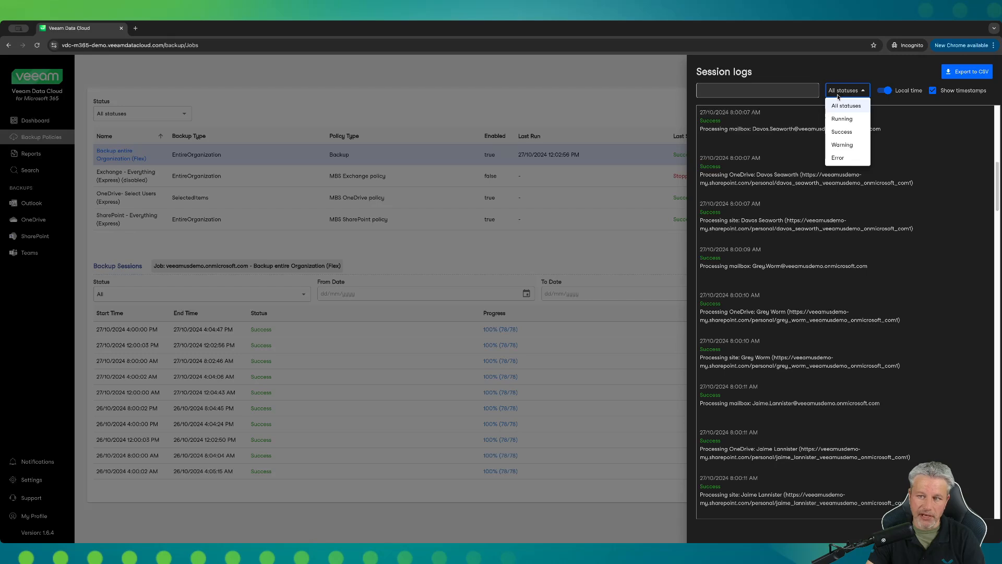
{"action": "mouse_move", "coordinate": [843, 146]}
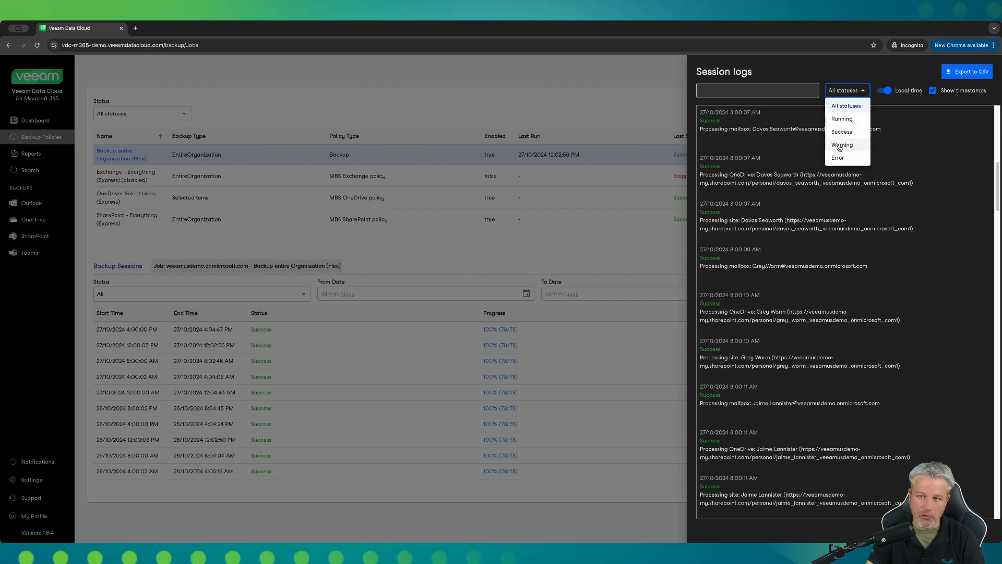
{"action": "mouse_move", "coordinate": [842, 134]}
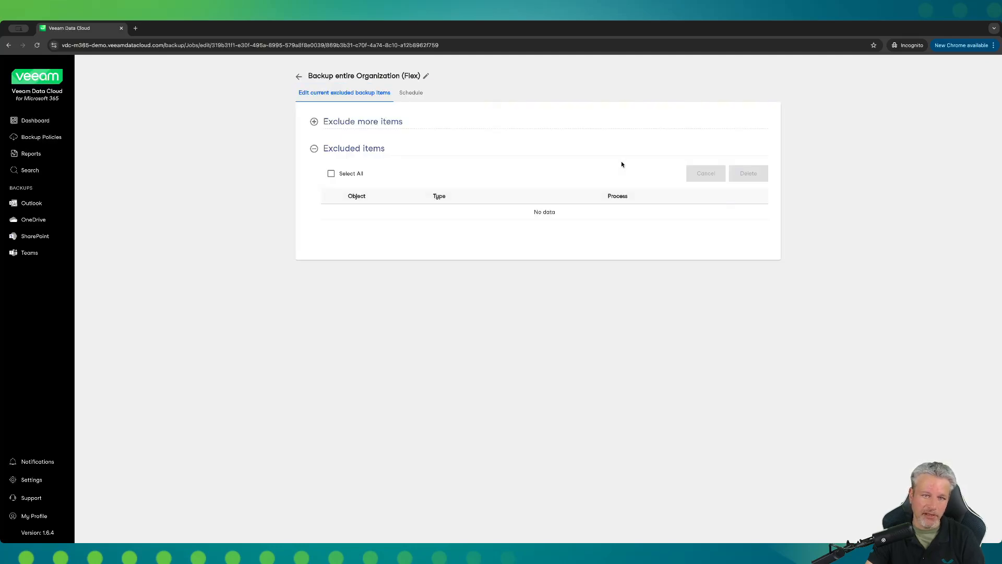
Step: Leave Backup Policies and return to the main dashboard
{"action": "left_click", "coordinate": [298, 75]}
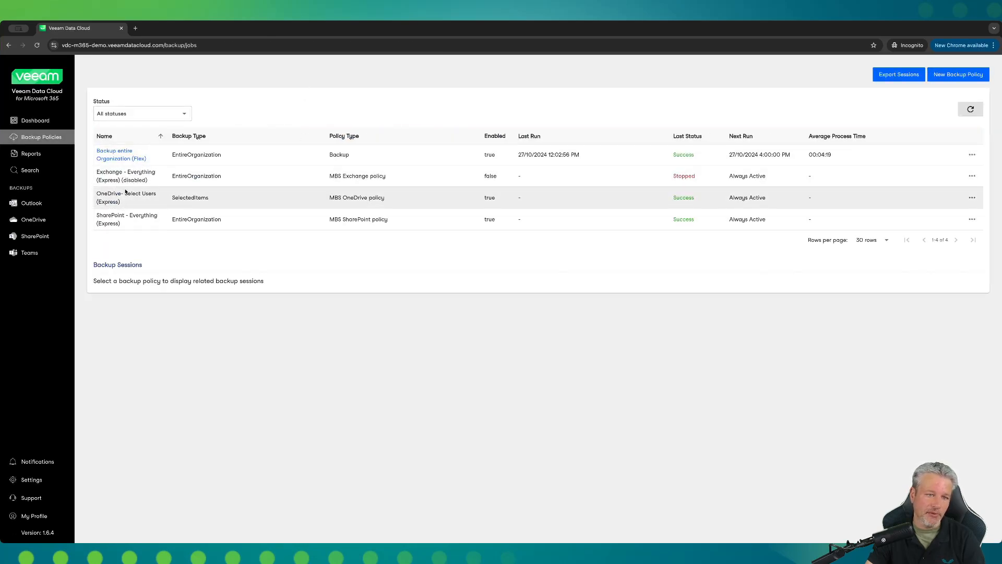
{"action": "left_click", "coordinate": [34, 120]}
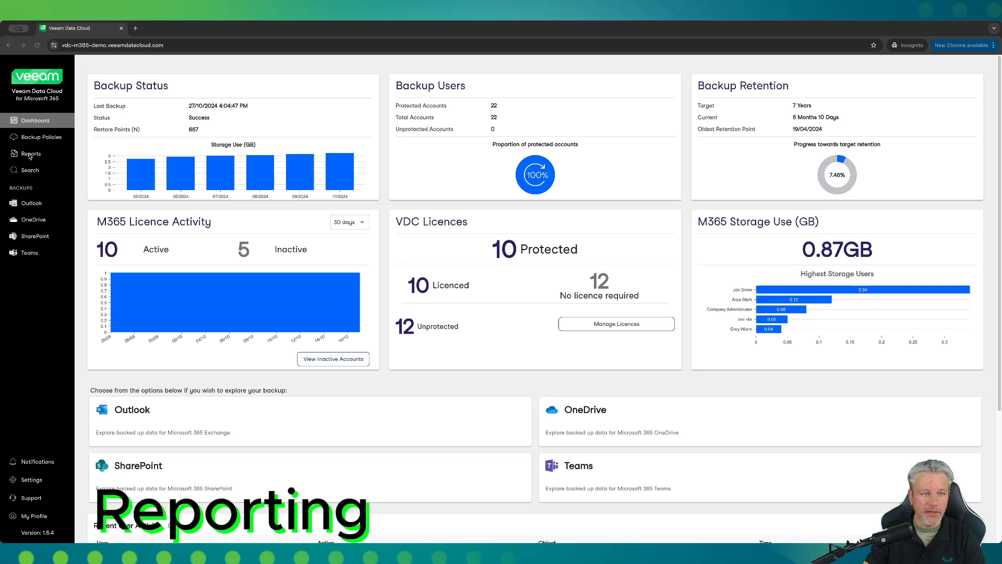
Step: Go to Reports and review the report types, keeping Mailbox Protection Report
{"action": "left_click", "coordinate": [31, 154]}
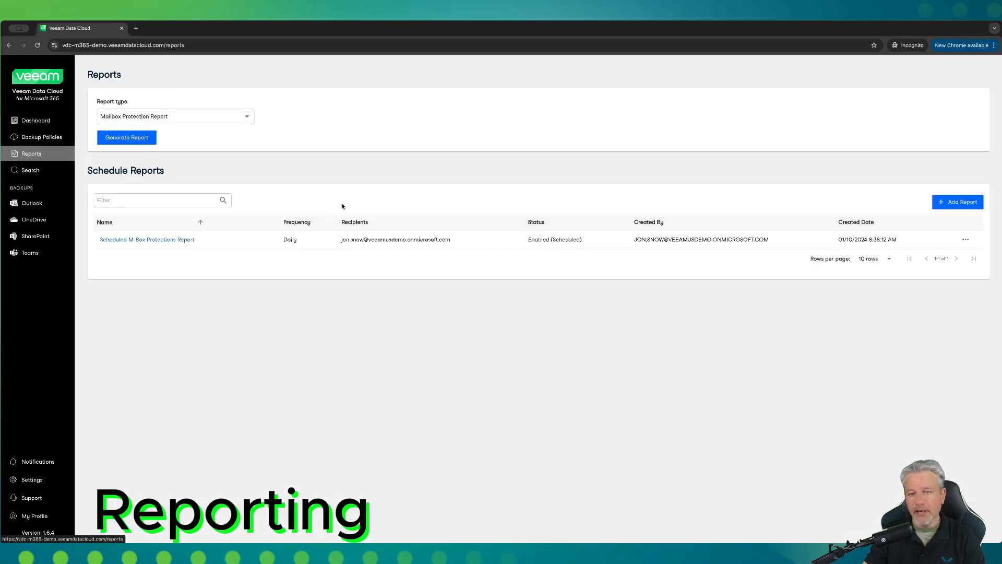
{"action": "mouse_move", "coordinate": [313, 130]}
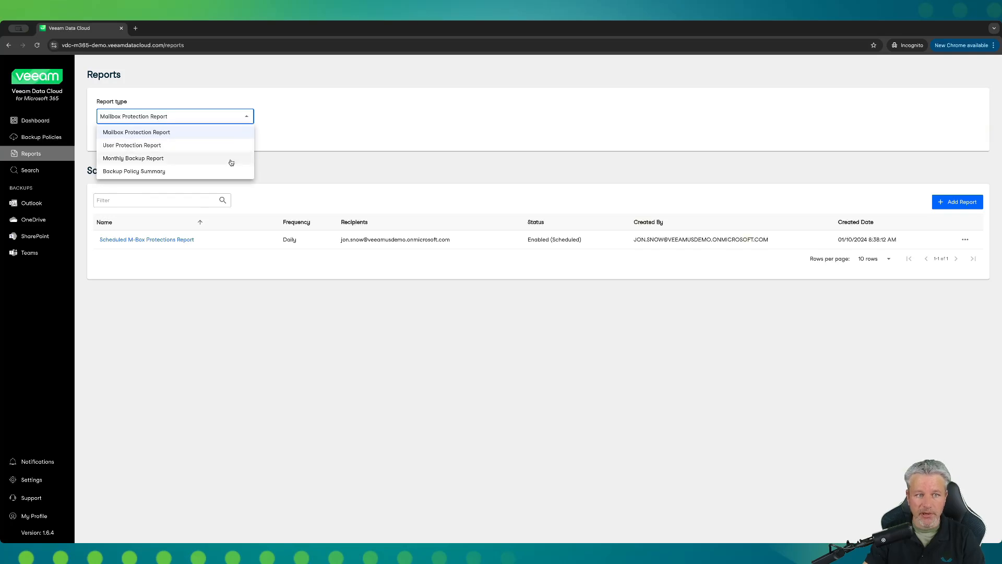
{"action": "mouse_move", "coordinate": [230, 171]}
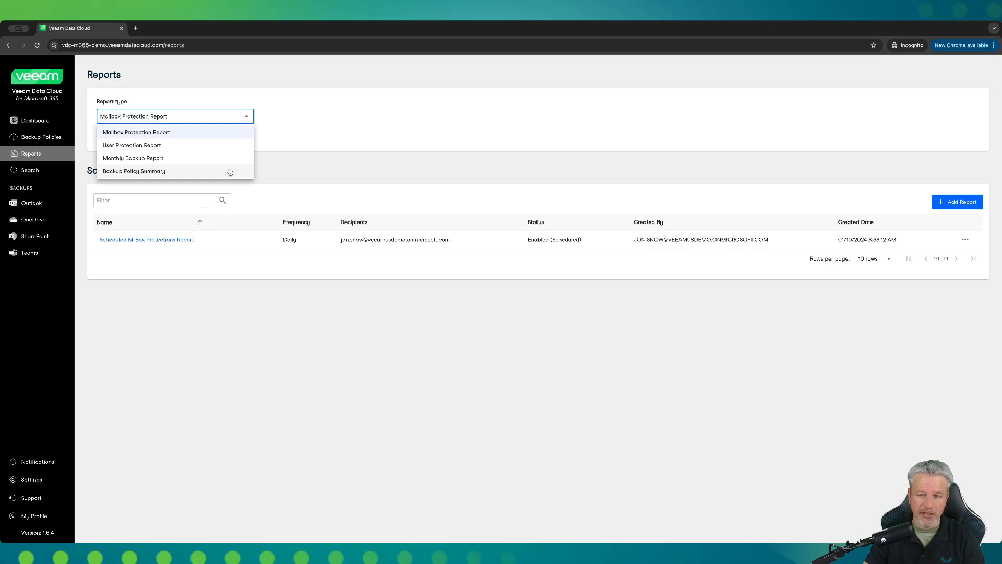
{"action": "mouse_move", "coordinate": [307, 134]}
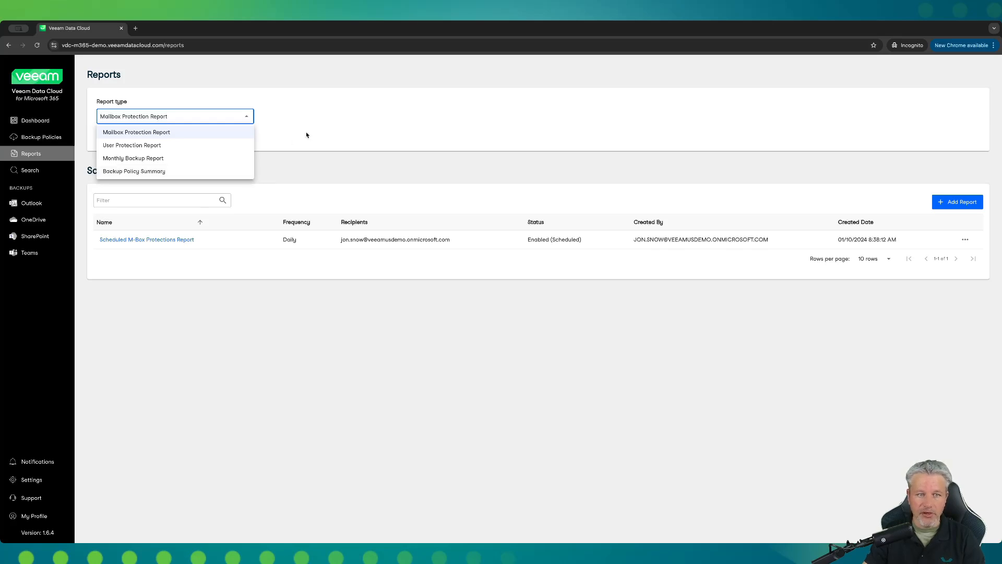
{"action": "left_click", "coordinate": [135, 132]}
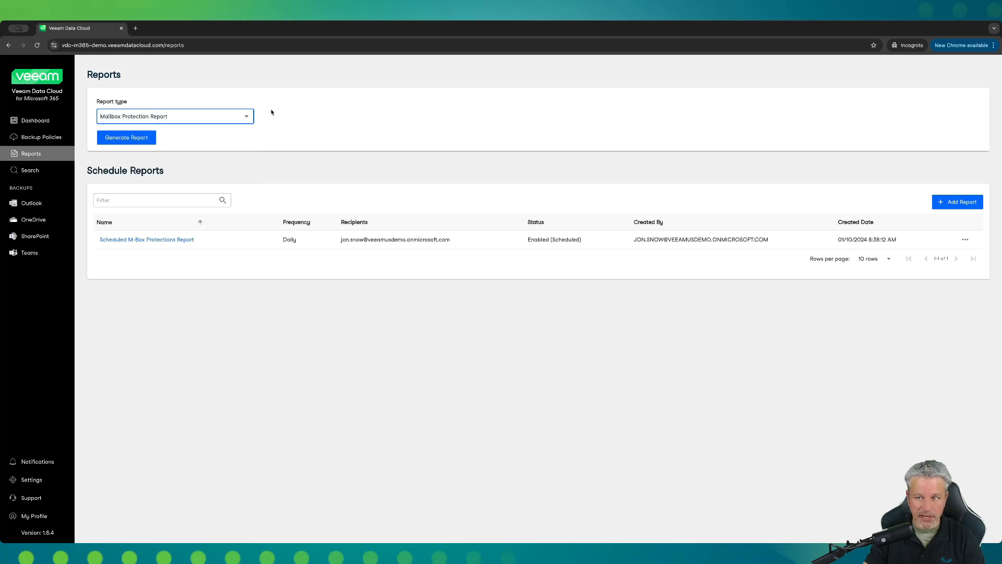
{"action": "mouse_move", "coordinate": [942, 88]}
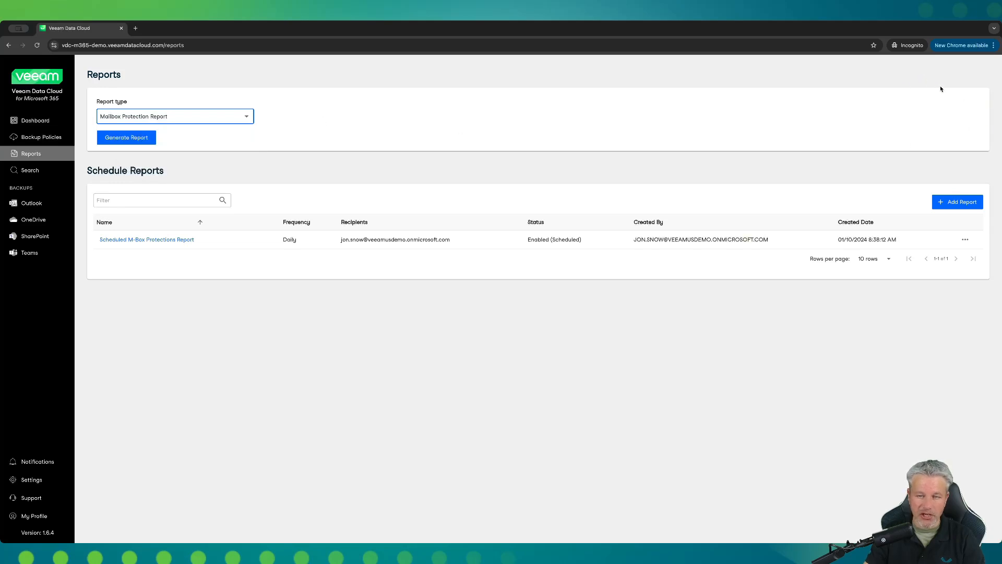
{"action": "mouse_move", "coordinate": [40, 462]}
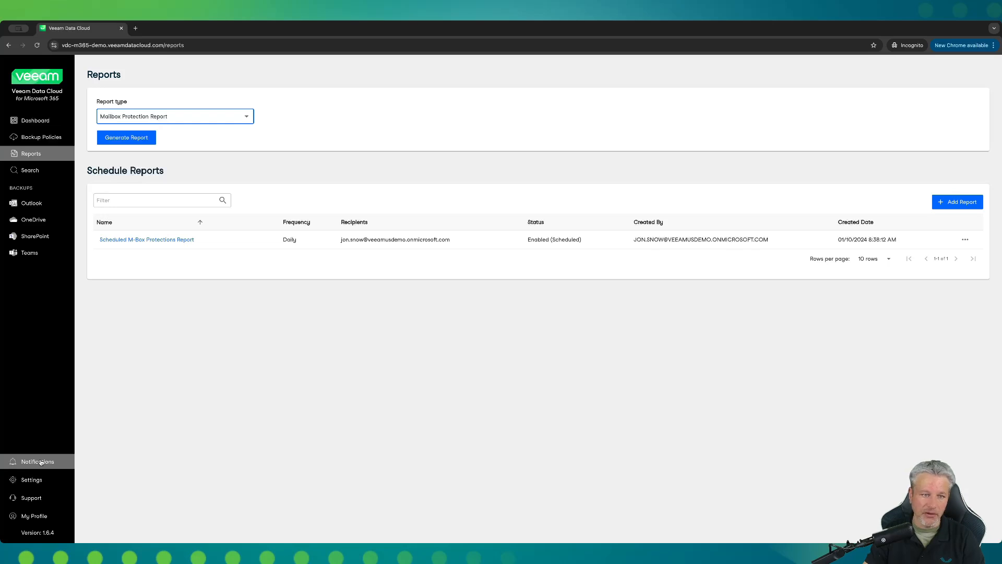
{"action": "mouse_move", "coordinate": [459, 368]}
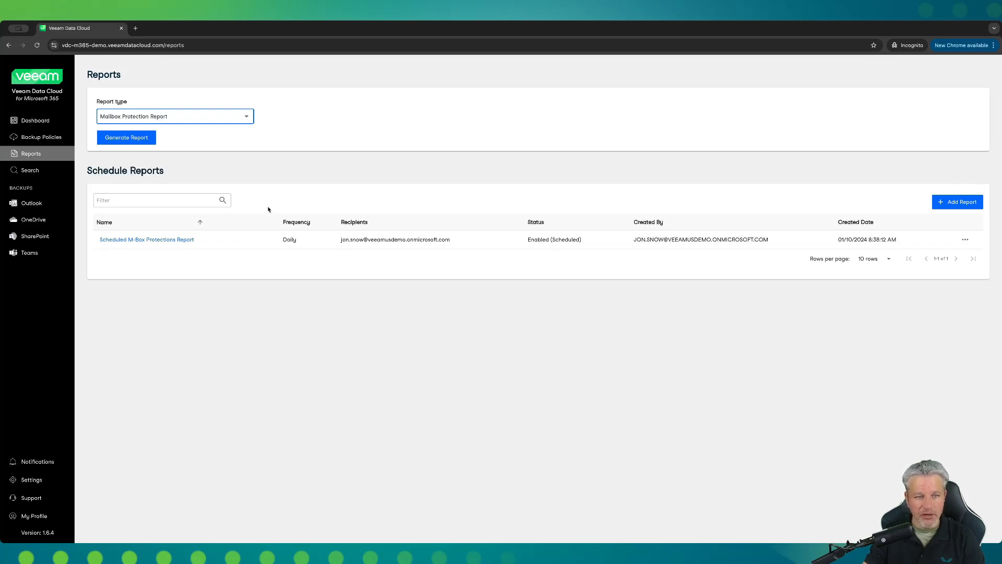
{"action": "mouse_move", "coordinate": [435, 318]}
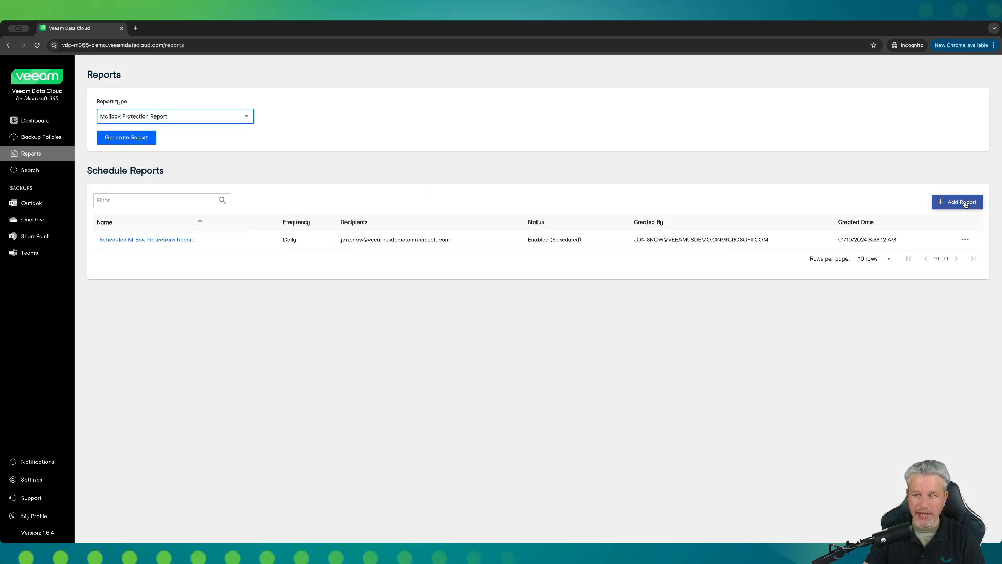
Step: Create a new scheduled report named 'Demo Report' running every day
{"action": "left_click", "coordinate": [958, 202]}
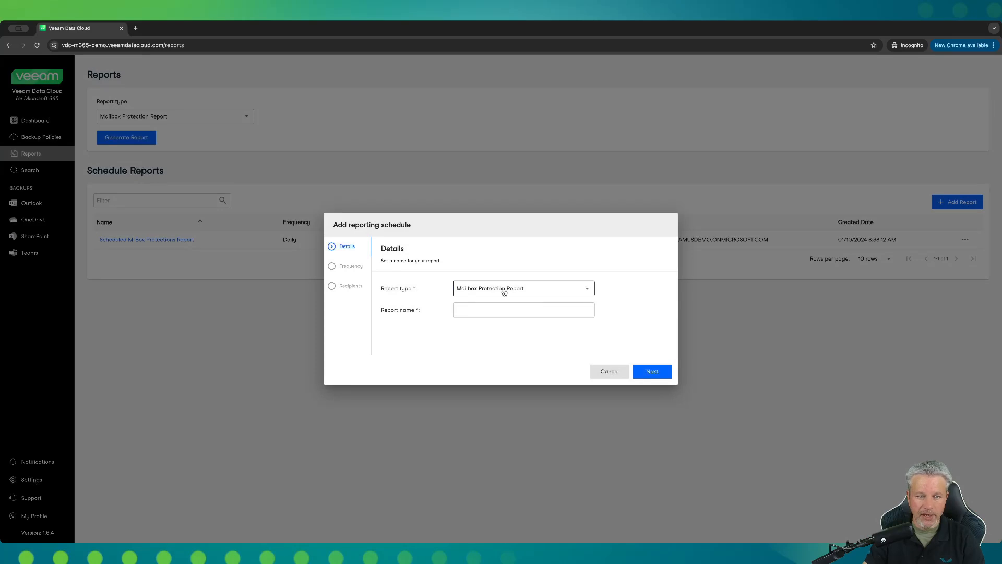
{"action": "left_click", "coordinate": [524, 309]}
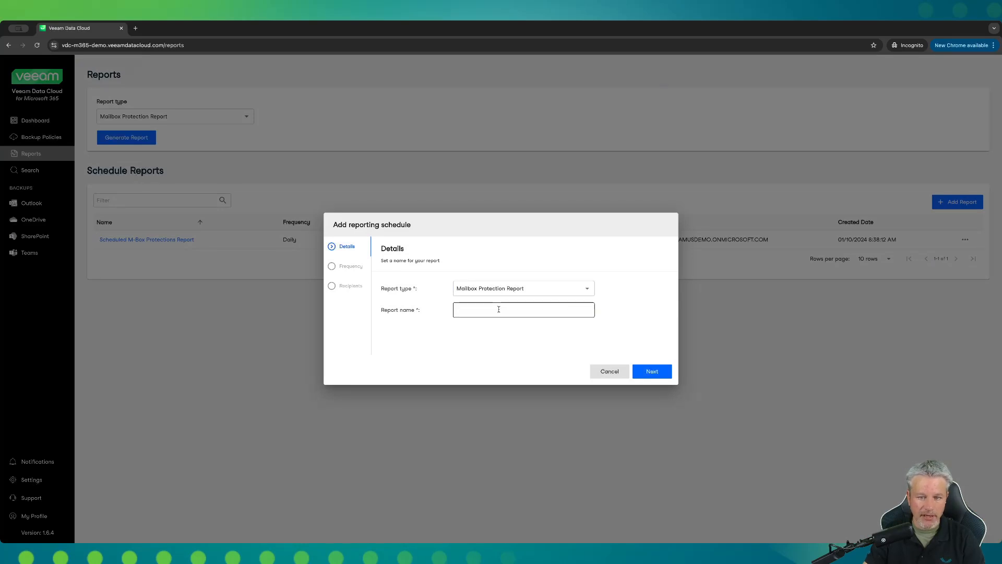
{"action": "type", "text": "Demo"}
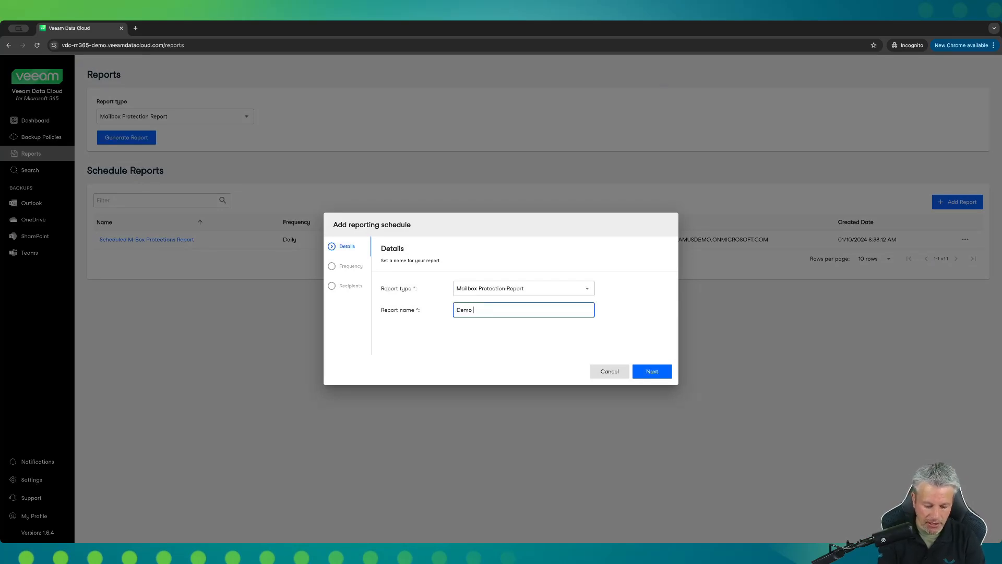
{"action": "type", "text": "Report"}
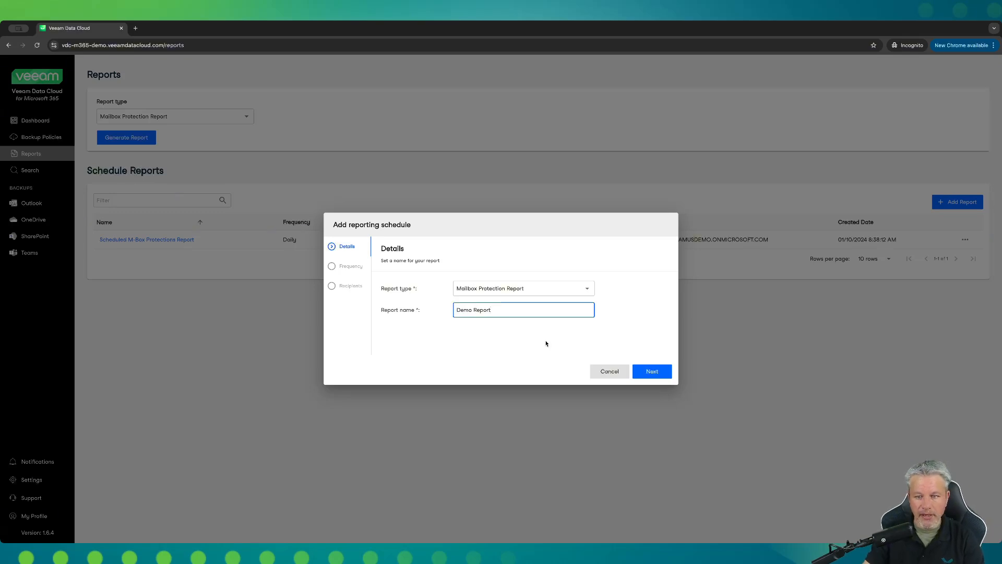
{"action": "left_click", "coordinate": [652, 371]}
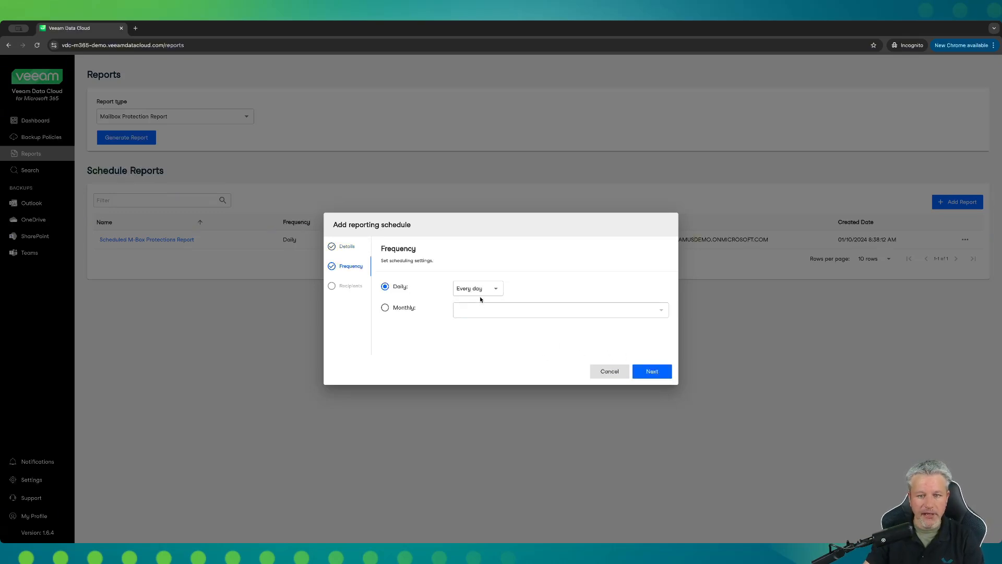
{"action": "left_click", "coordinate": [478, 288]}
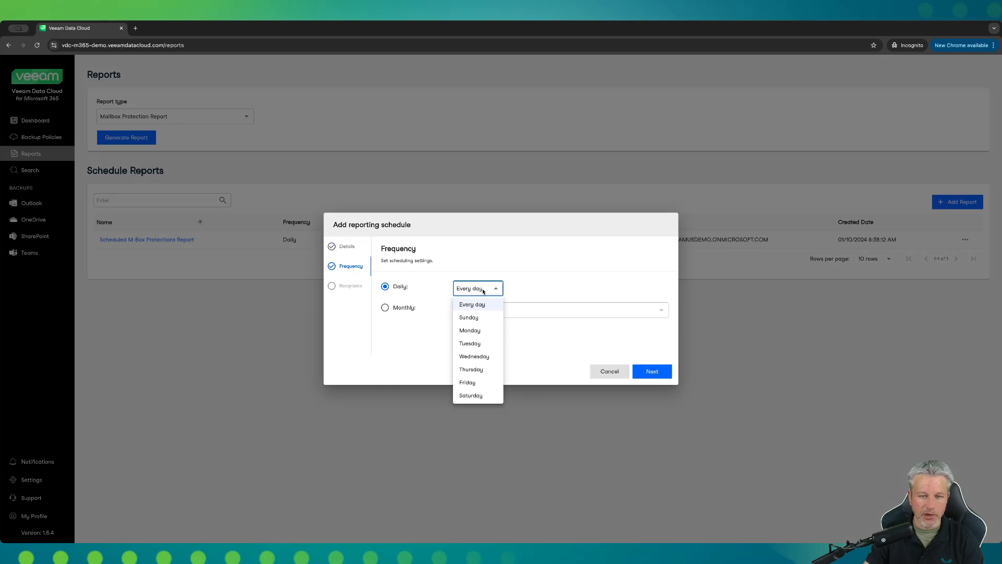
{"action": "left_click", "coordinate": [471, 305]}
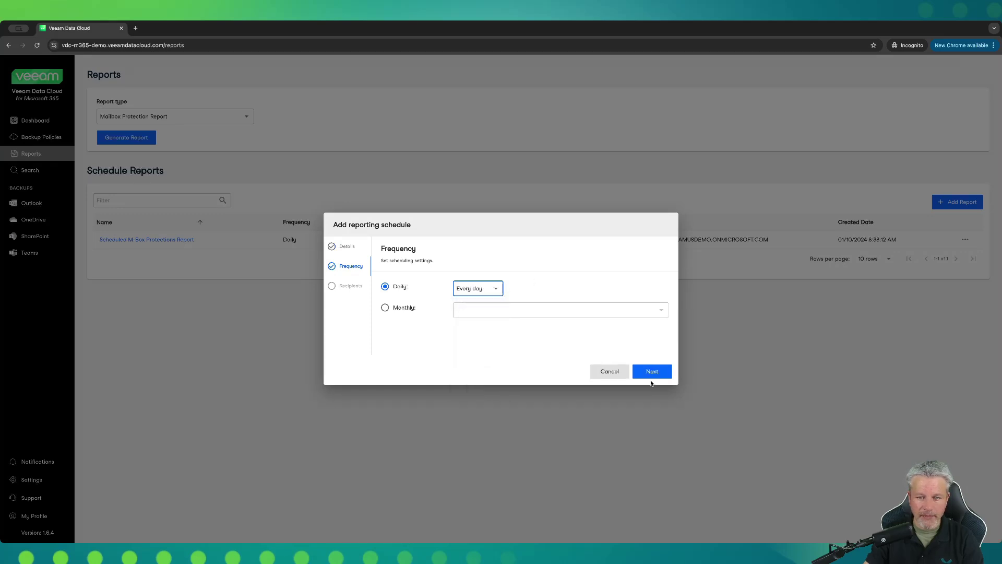
{"action": "left_click", "coordinate": [651, 371]}
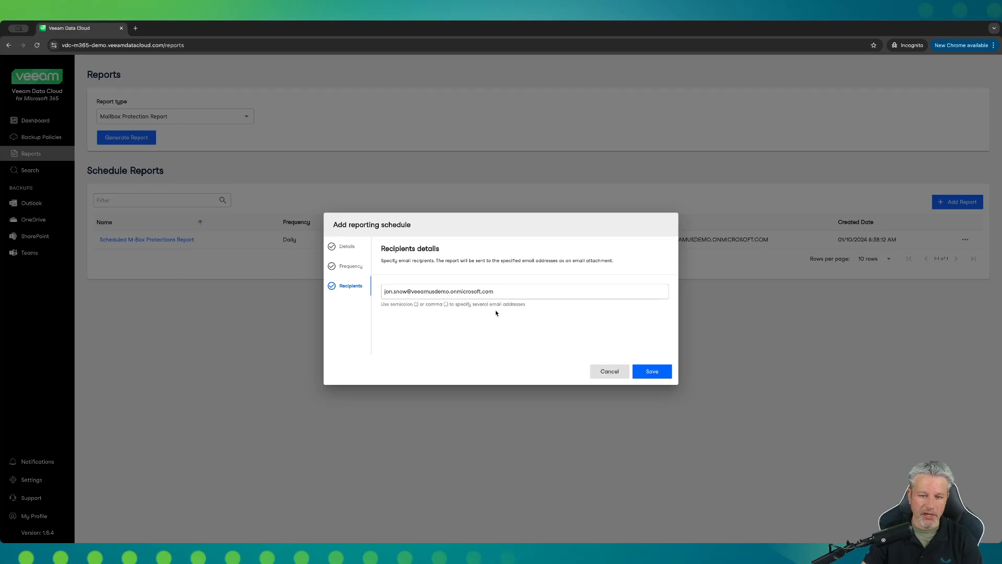
Step: Add a second recipient with ';', save the Demo Report schedule and return to the dashboard
{"action": "left_click", "coordinate": [505, 291]}
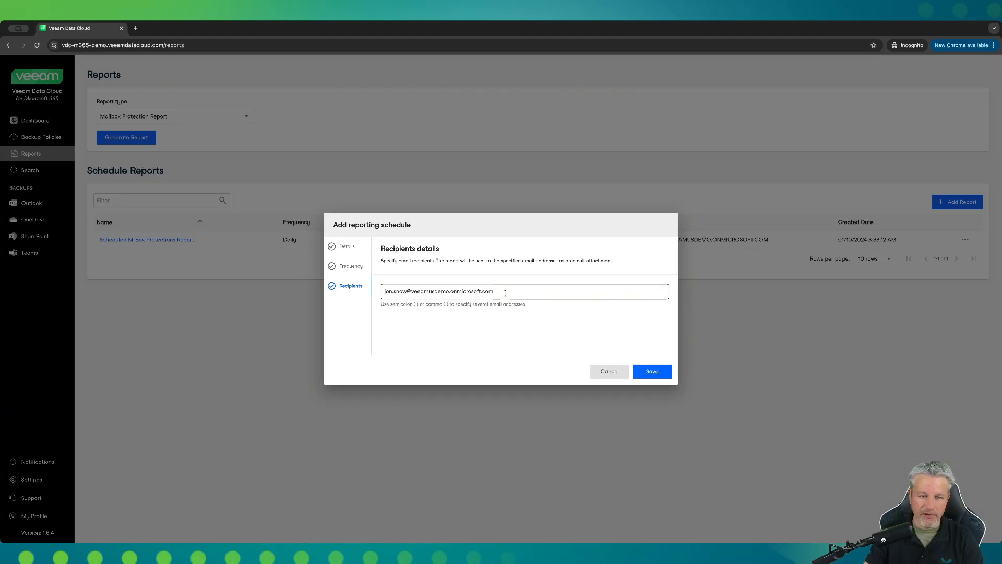
{"action": "left_click", "coordinate": [508, 292]}
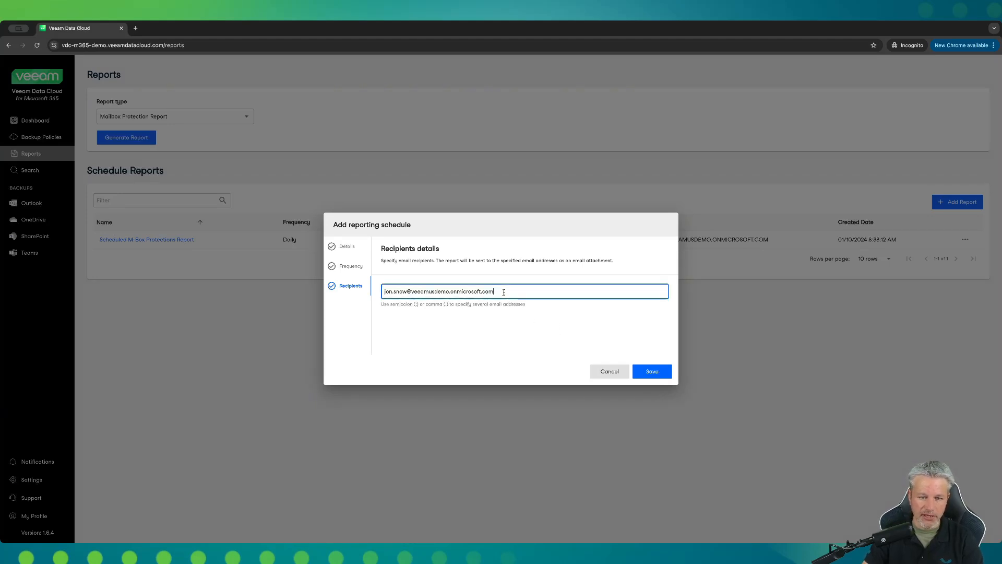
{"action": "type", "text": ";"}
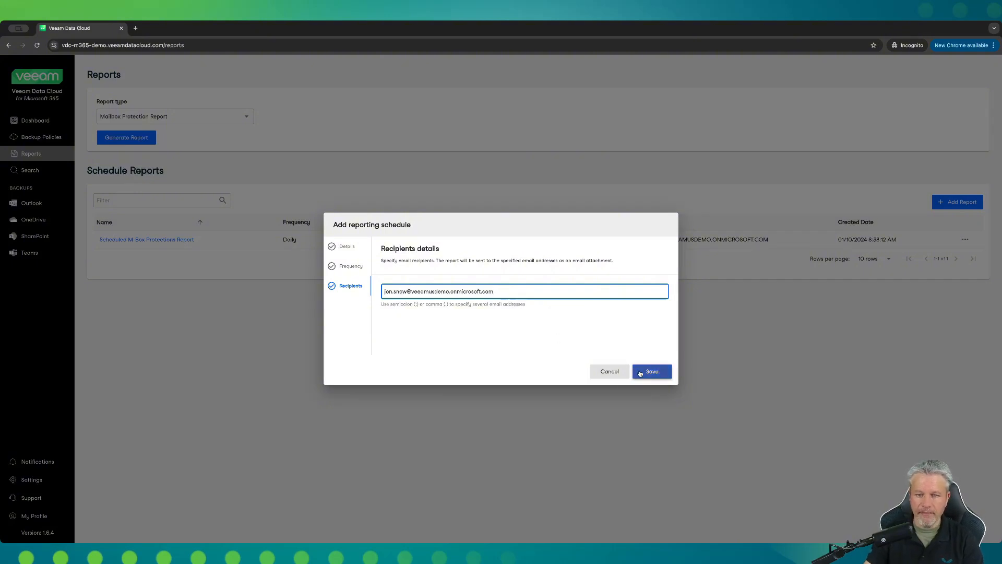
{"action": "left_click", "coordinate": [652, 372]}
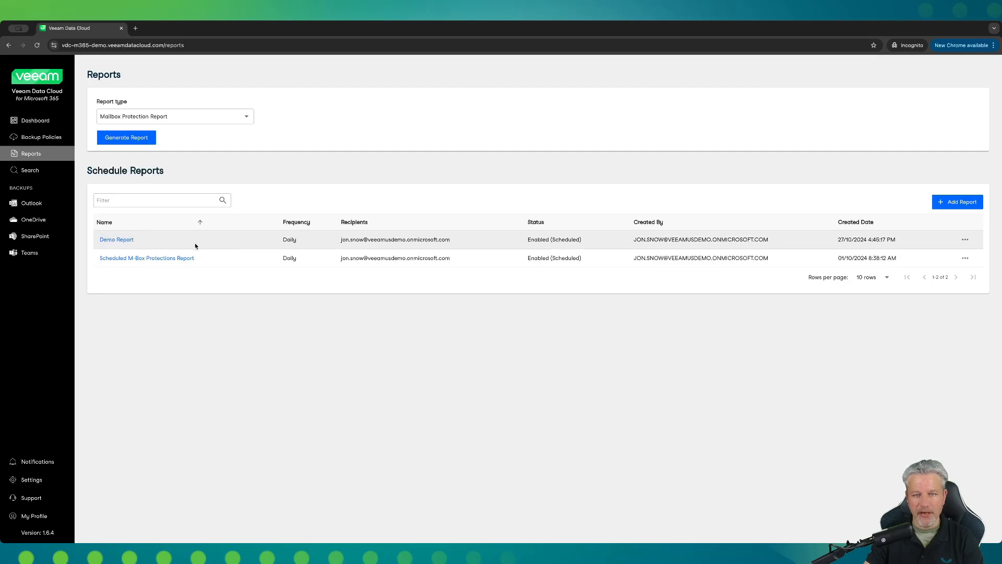
{"action": "left_click", "coordinate": [35, 120]}
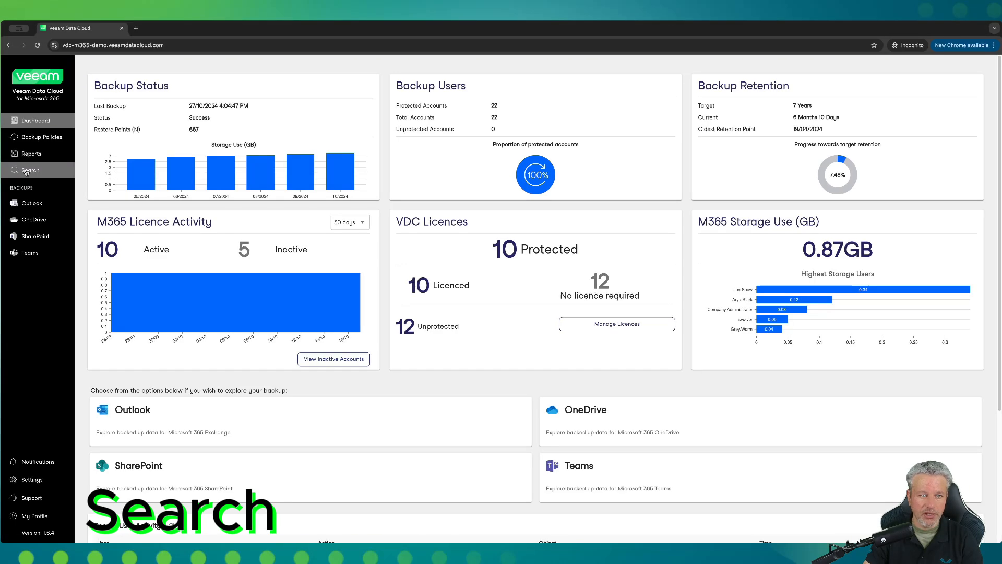
Step: Set the Outlook backup search to the 11 July 2024 6:18 PM restore point
{"action": "left_click", "coordinate": [30, 169]}
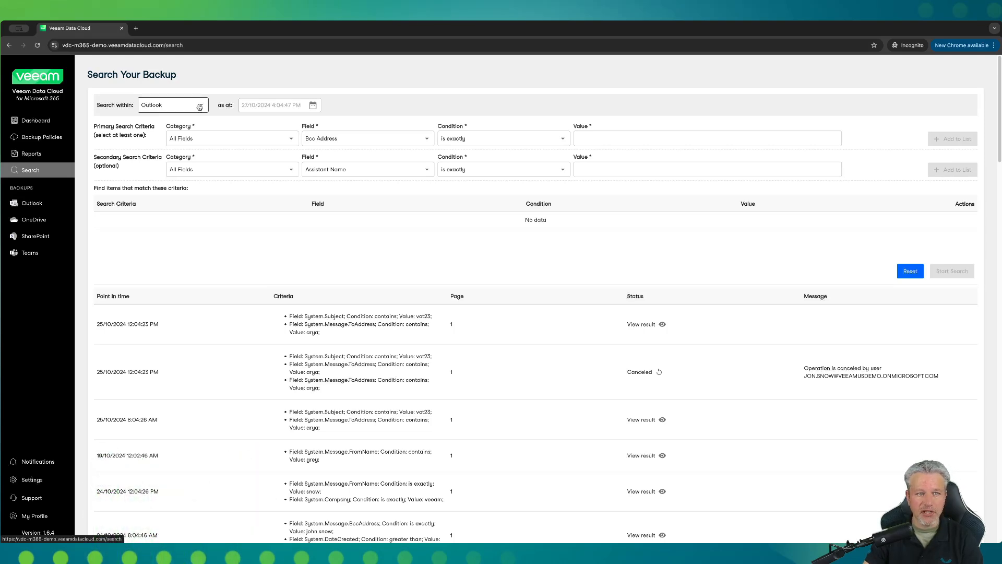
{"action": "left_click", "coordinate": [174, 104]}
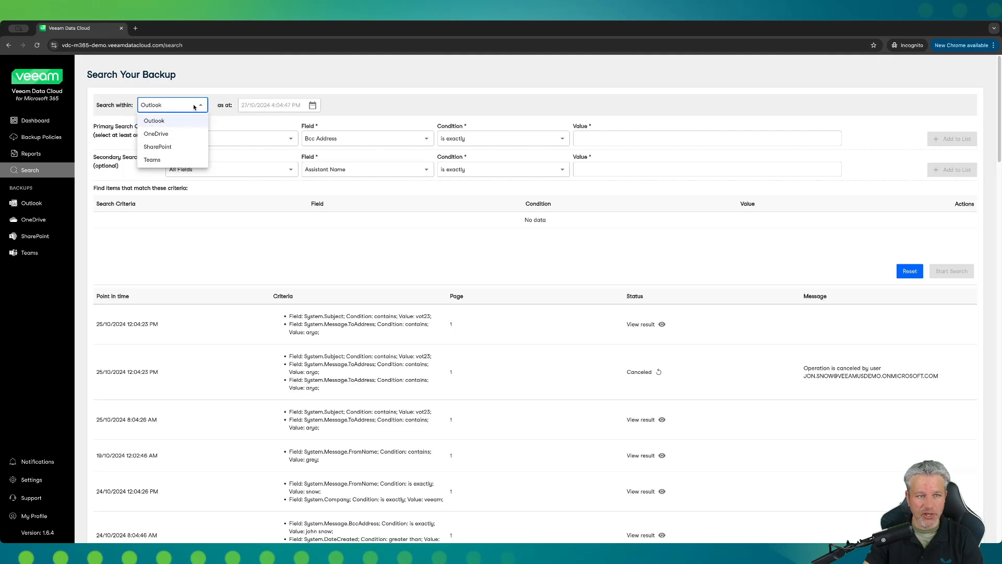
{"action": "left_click", "coordinate": [154, 121]}
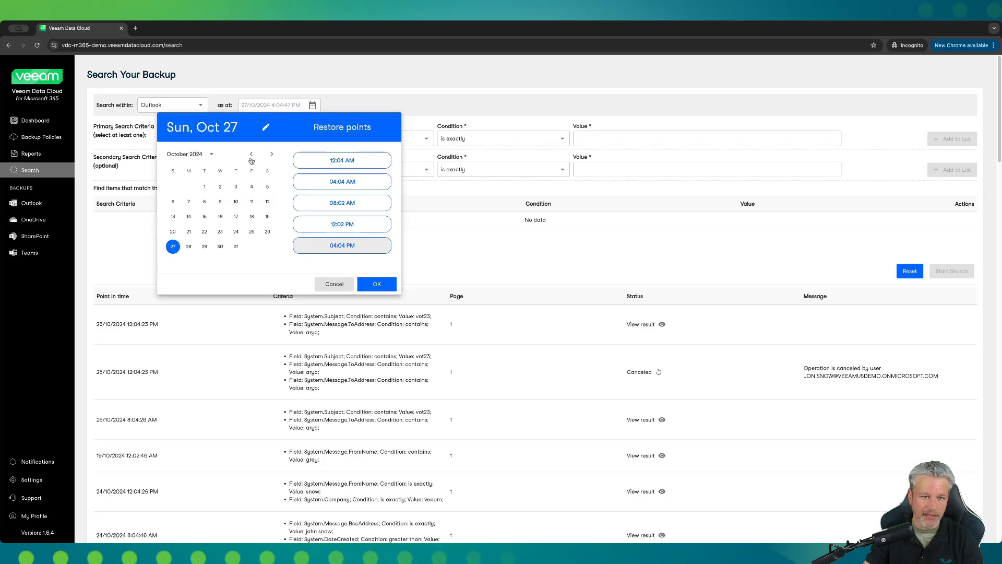
{"action": "left_click", "coordinate": [250, 153]}
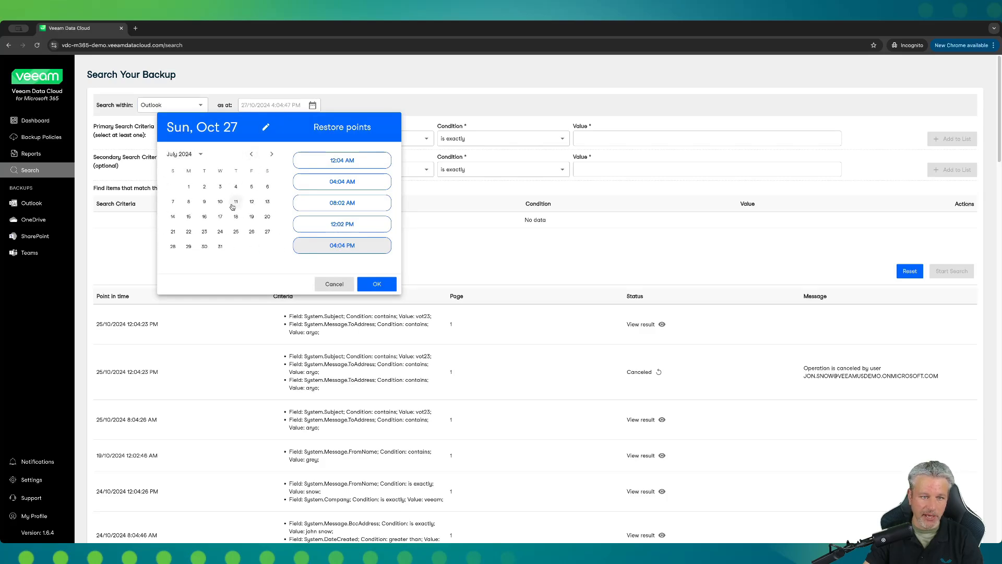
{"action": "left_click", "coordinate": [236, 202]}
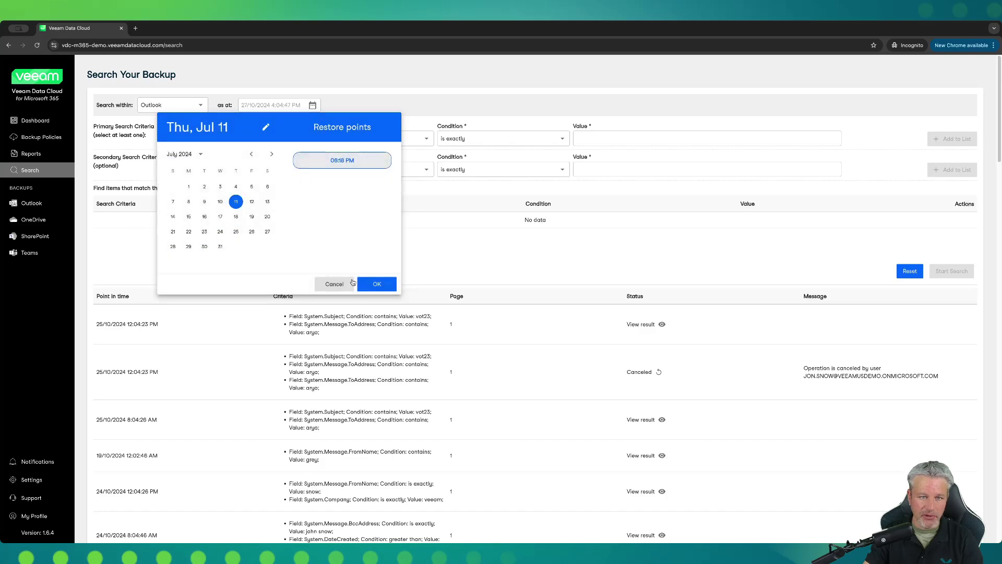
{"action": "left_click", "coordinate": [376, 284]}
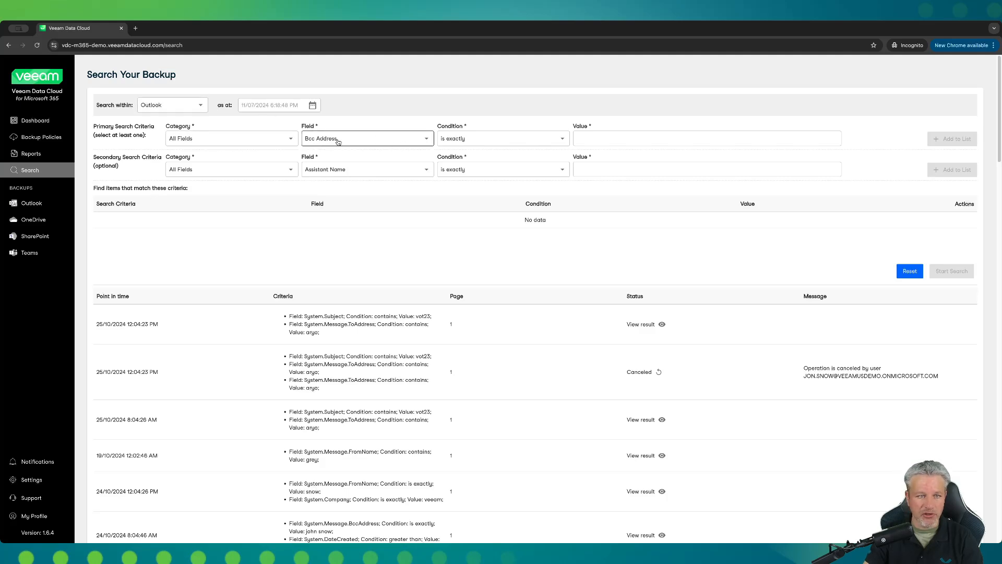
{"action": "mouse_move", "coordinate": [335, 143]}
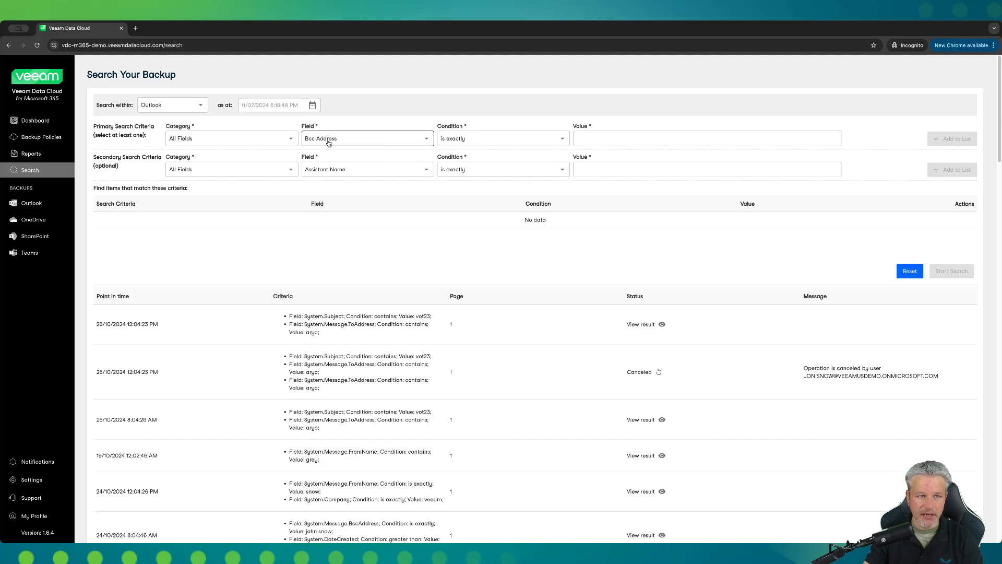
Step: Add the criterion From Name is exactly bob to the search list
{"action": "left_click", "coordinate": [368, 138]}
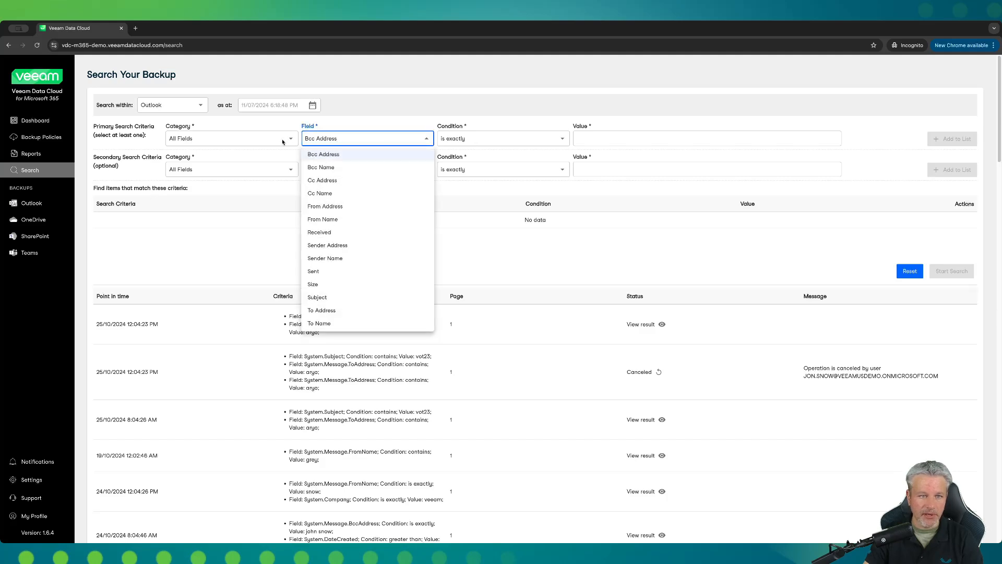
{"action": "mouse_move", "coordinate": [323, 222]}
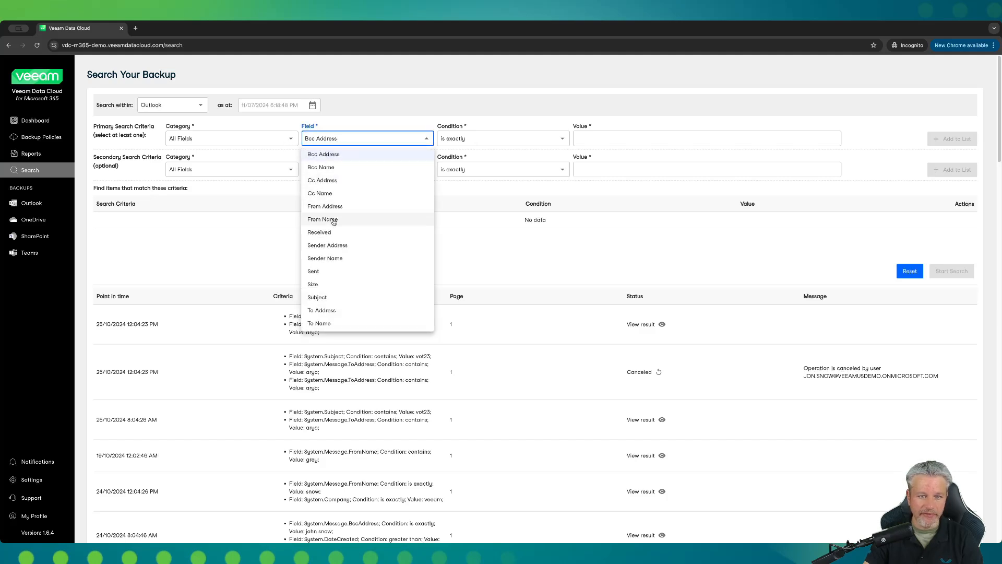
{"action": "left_click", "coordinate": [323, 220]}
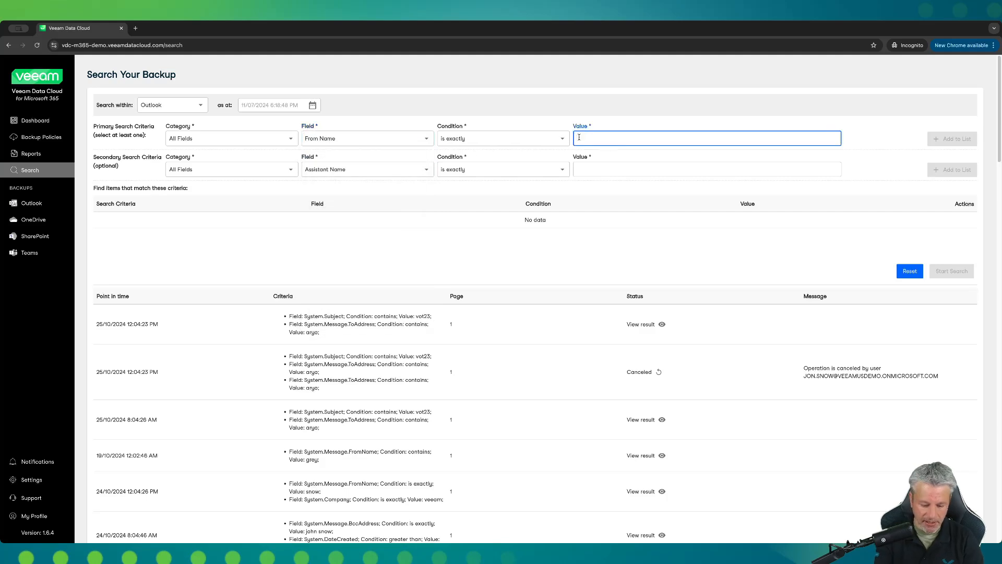
{"action": "type", "text": "bob"}
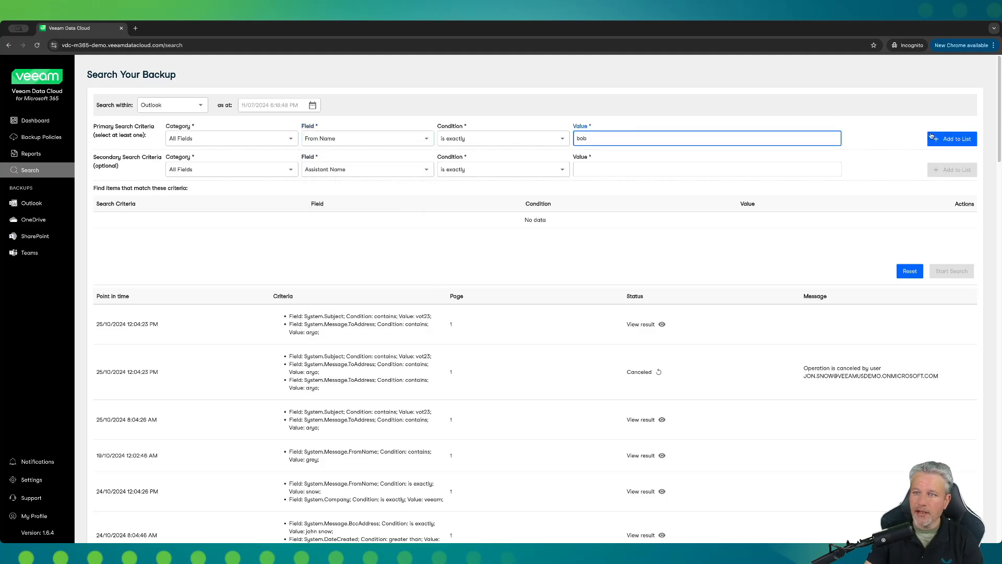
{"action": "left_click", "coordinate": [952, 138]}
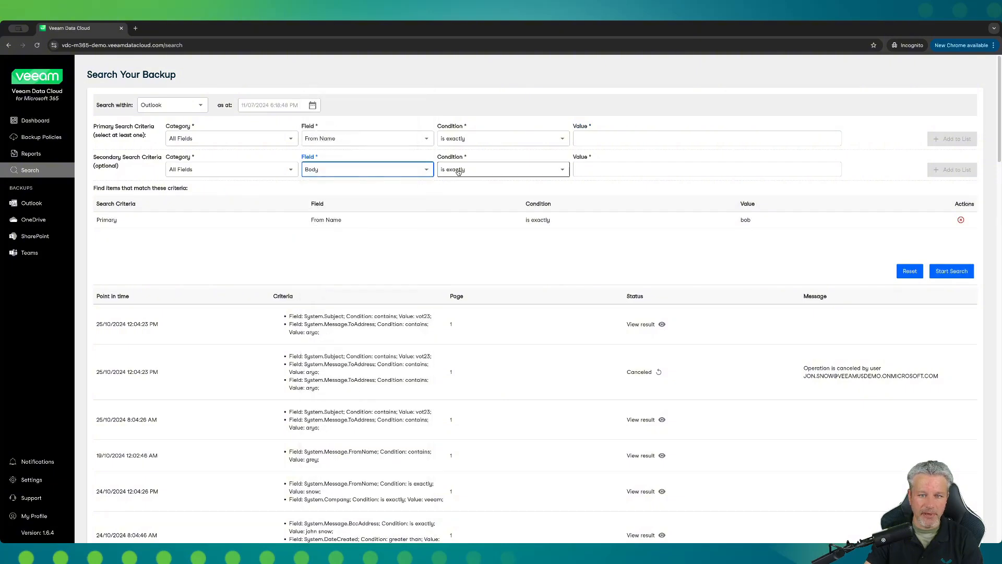
Step: Add the criterion Body contains backup to the search list
{"action": "left_click", "coordinate": [707, 169]}
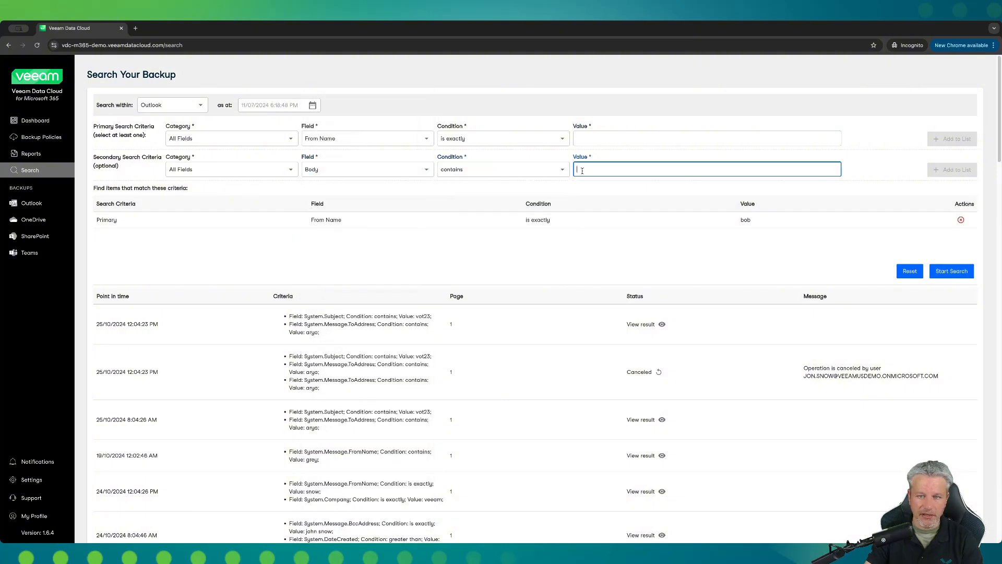
{"action": "type", "text": "backup"}
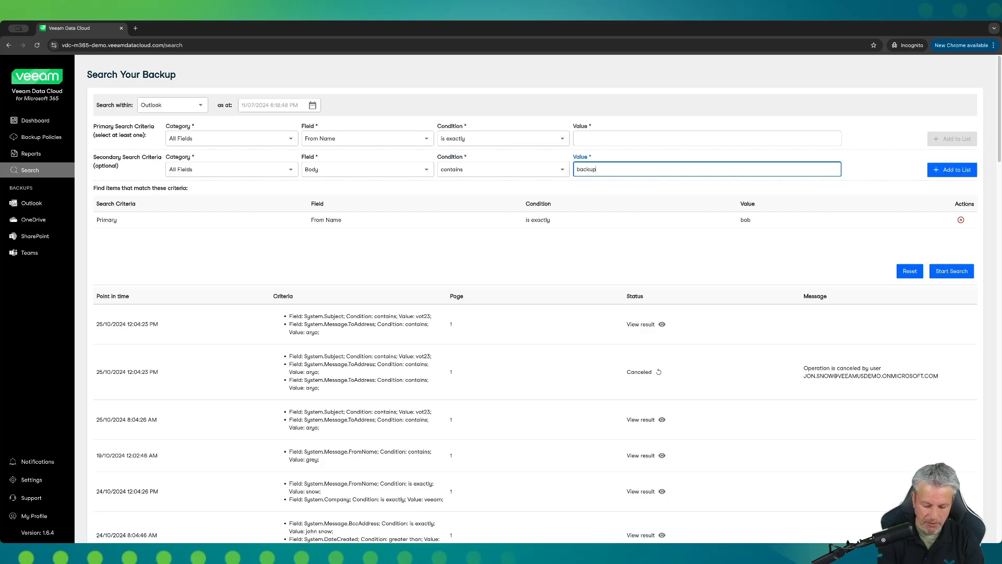
{"action": "left_click", "coordinate": [953, 169]}
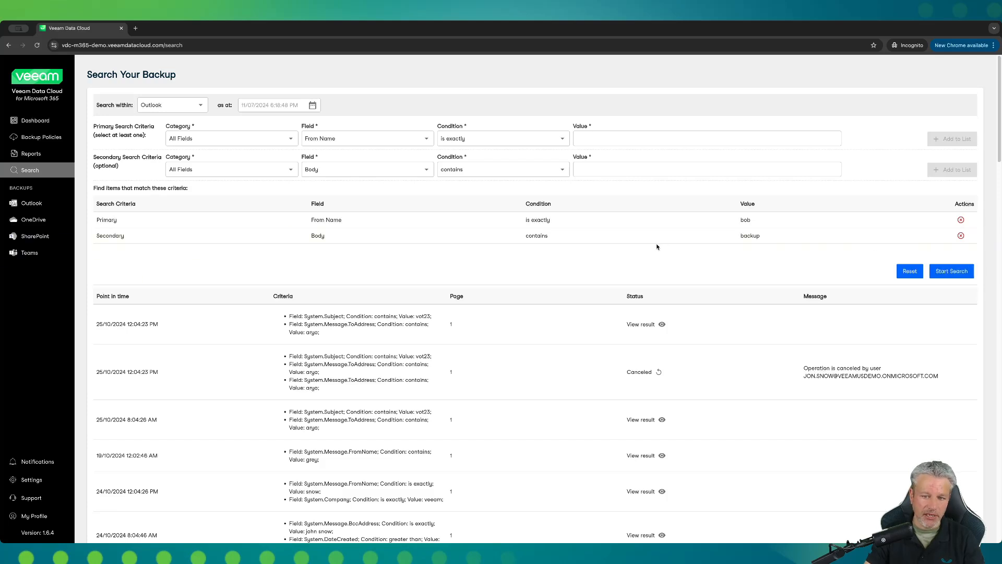
{"action": "mouse_move", "coordinate": [556, 319]}
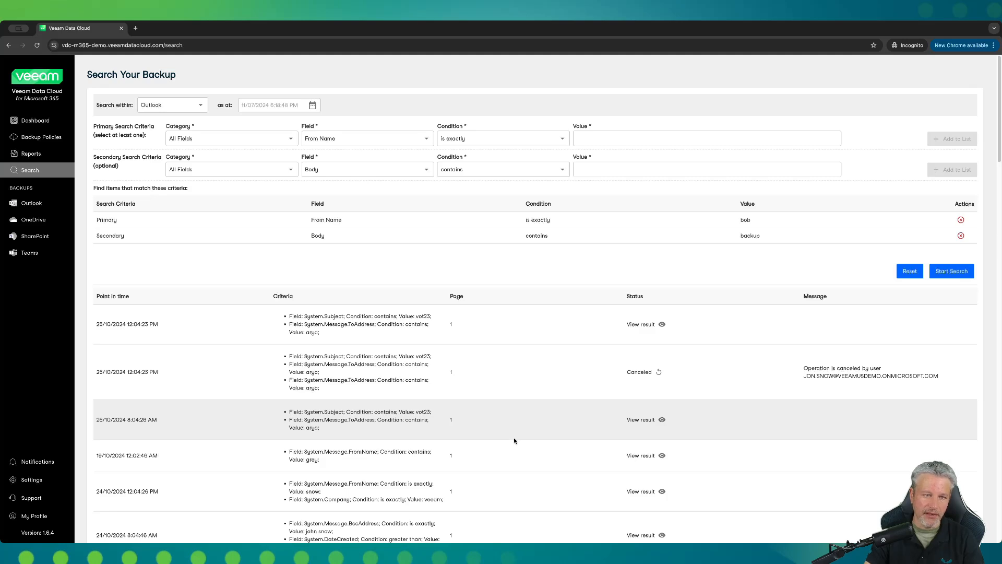
Step: Switch the backup search target to OneDrive and browse the earlier search history
{"action": "left_click", "coordinate": [172, 104]}
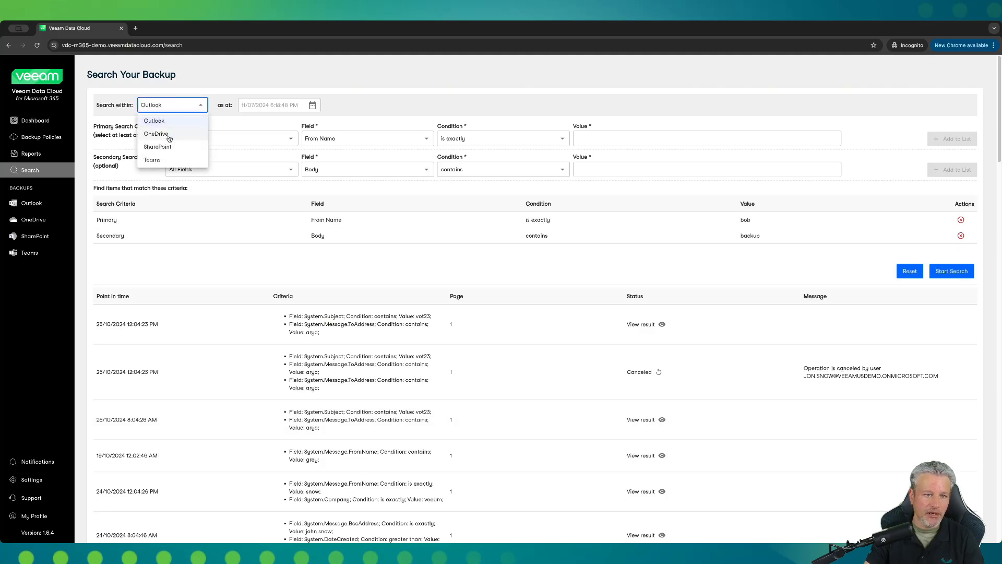
{"action": "left_click", "coordinate": [155, 133]}
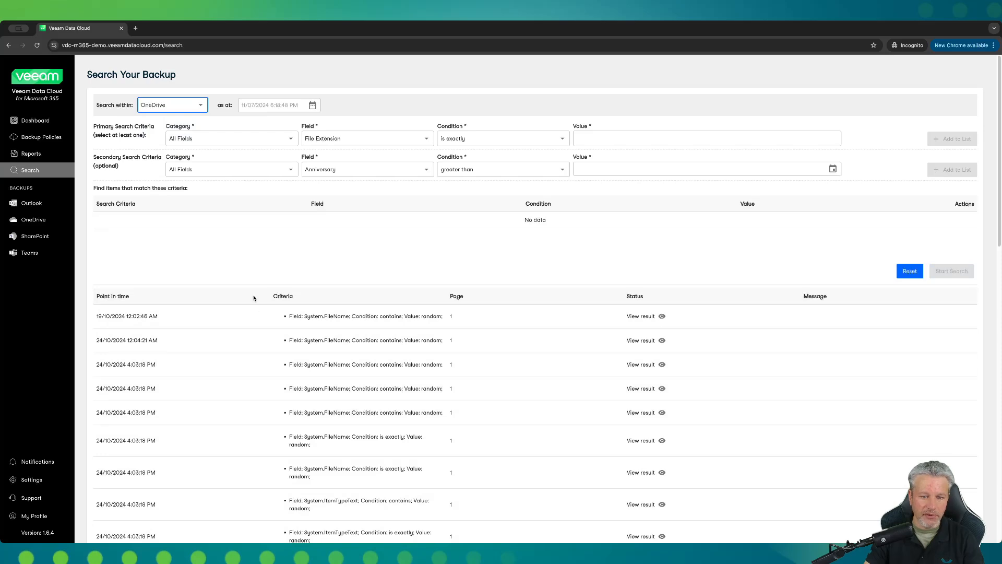
{"action": "mouse_move", "coordinate": [556, 376]}
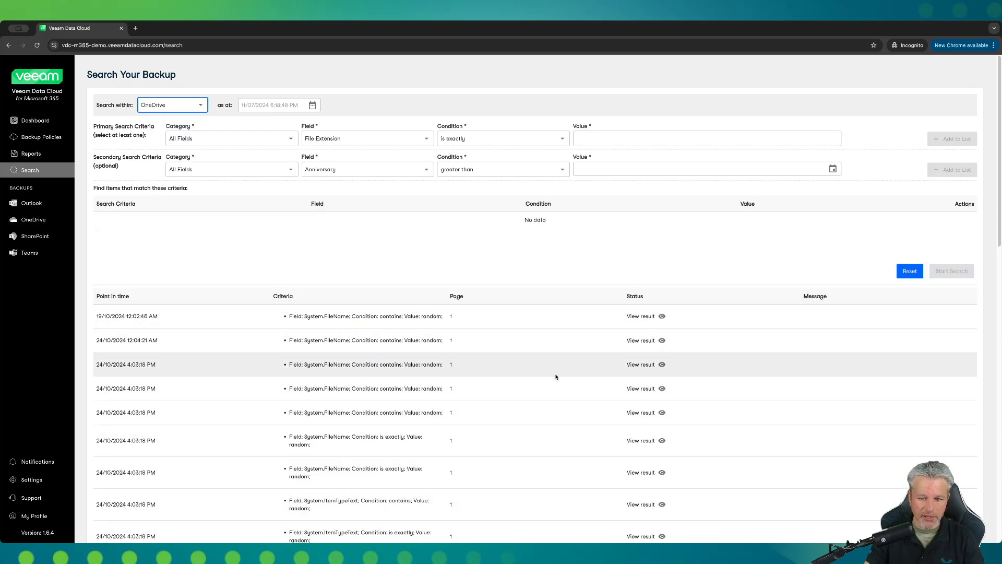
{"action": "scroll", "scroll_direction": "down", "scroll_amount": 3}
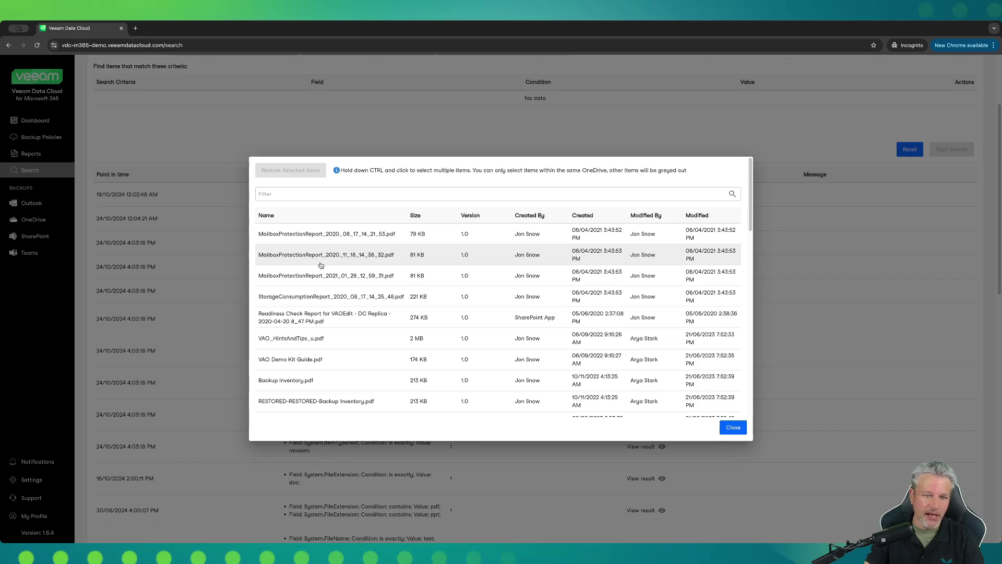
Step: Select the November 2020 and January 2021 MailboxProtectionReport PDFs and start restoring them
{"action": "left_click", "coordinate": [326, 255]}
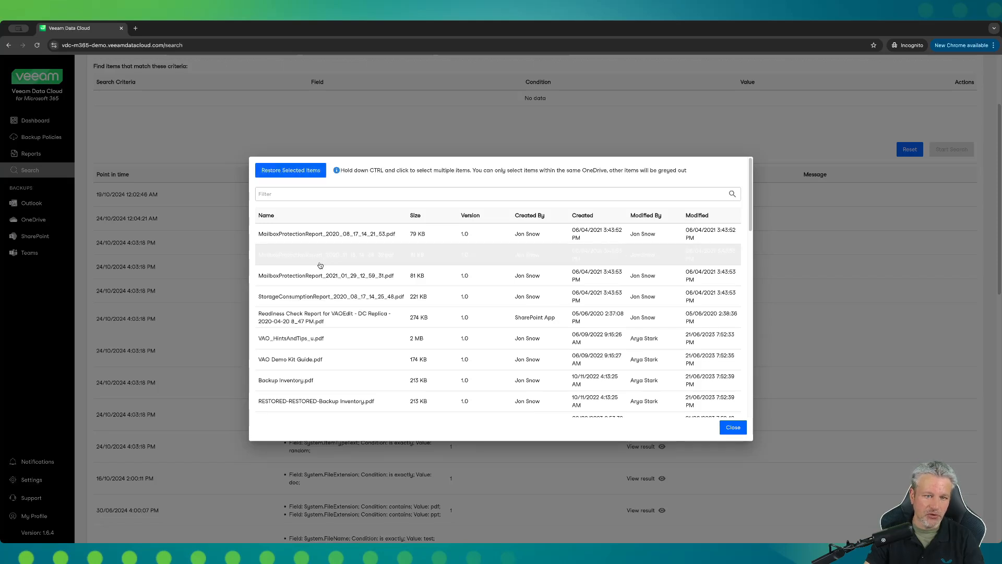
{"action": "left_click", "coordinate": [321, 254]}
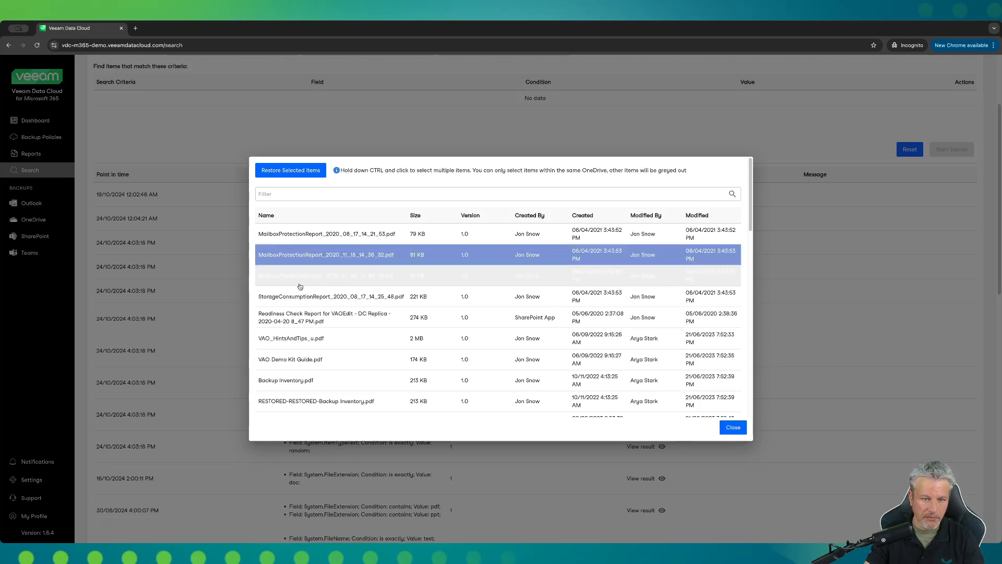
{"action": "left_click", "coordinate": [290, 170]}
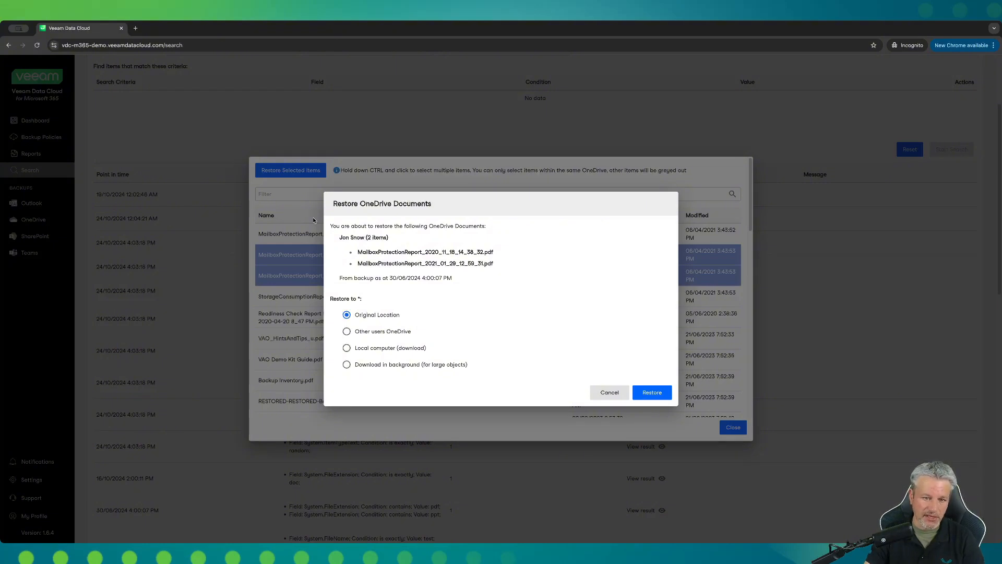
{"action": "mouse_move", "coordinate": [501, 284]}
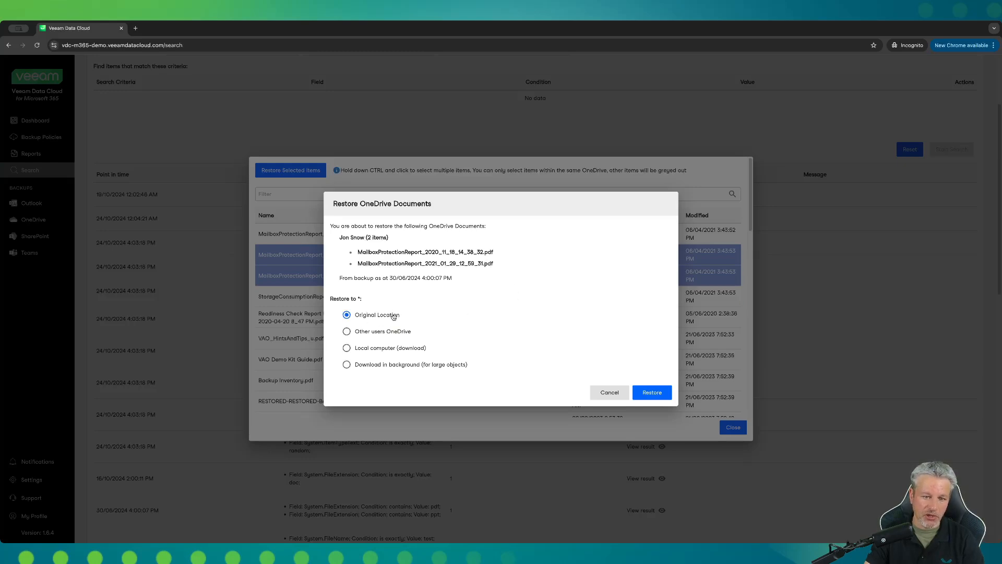
Step: Try restoring to another user's OneDrive, then to the local computer with background download
{"action": "left_click", "coordinate": [346, 331]}
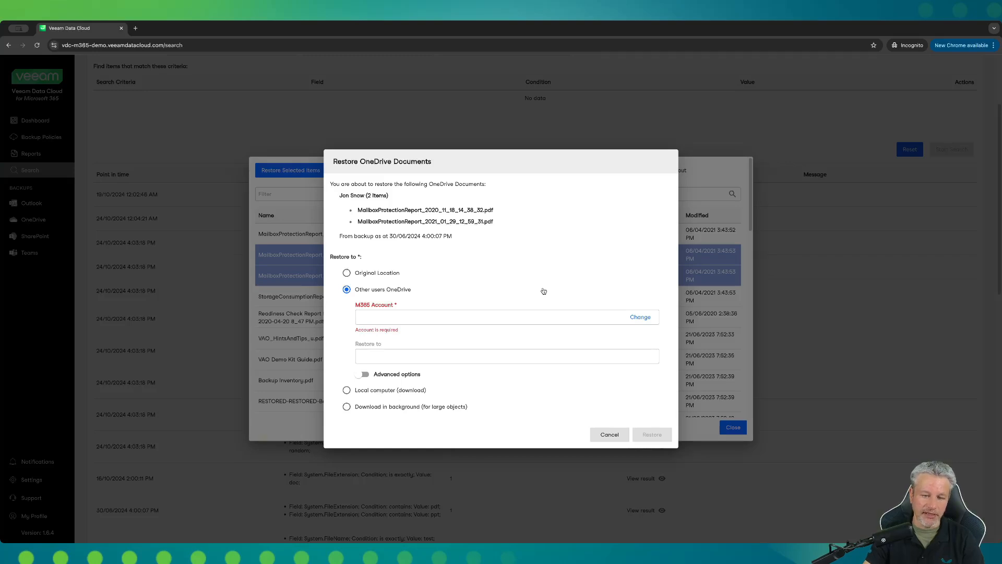
{"action": "mouse_move", "coordinate": [378, 392]}
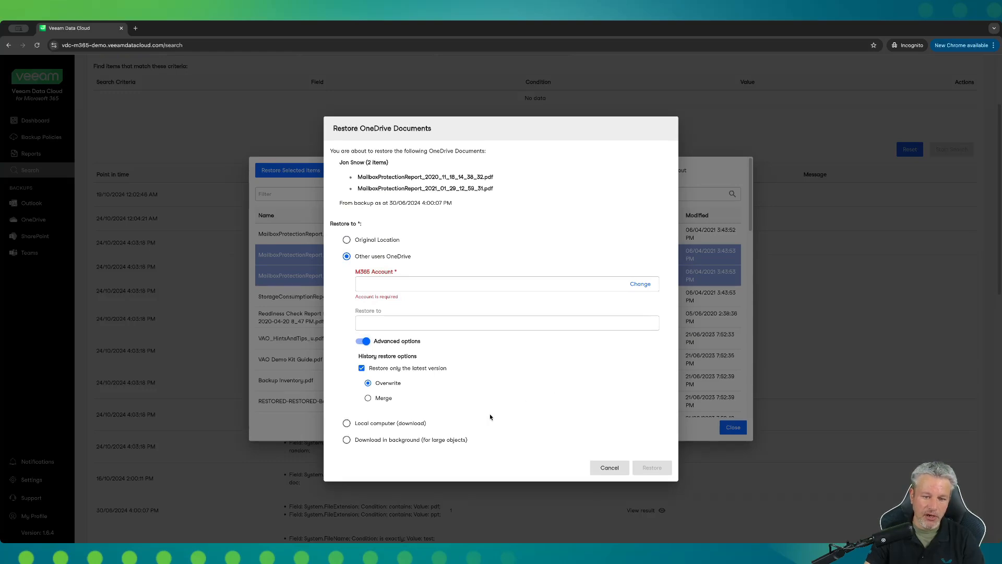
{"action": "left_click", "coordinate": [347, 423]}
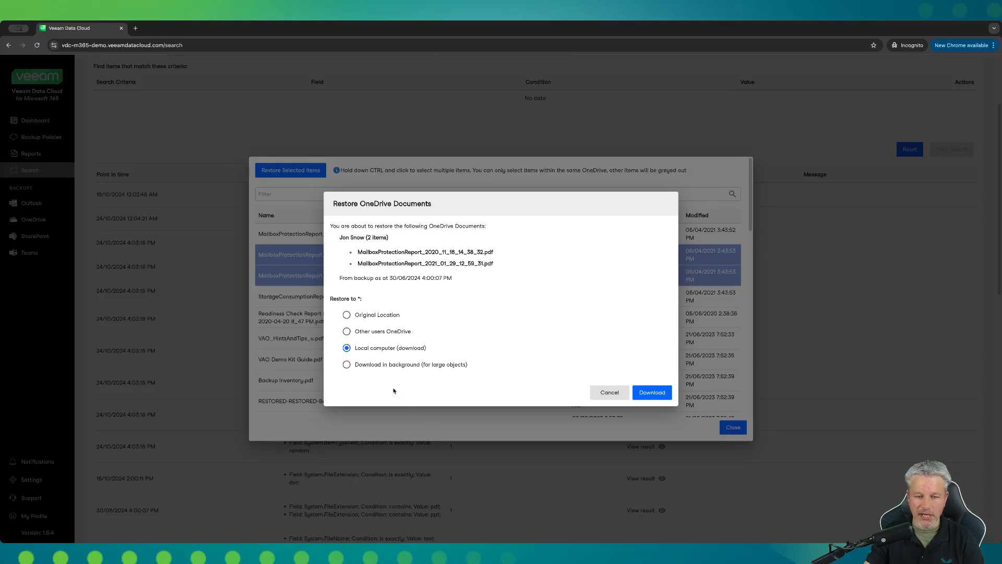
{"action": "left_click", "coordinate": [347, 364]}
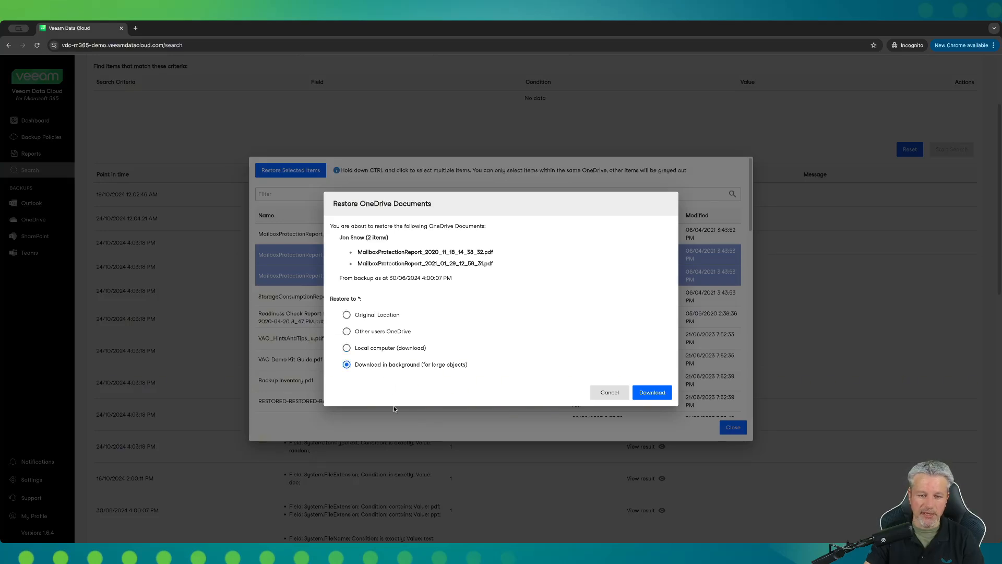
{"action": "mouse_move", "coordinate": [411, 395]}
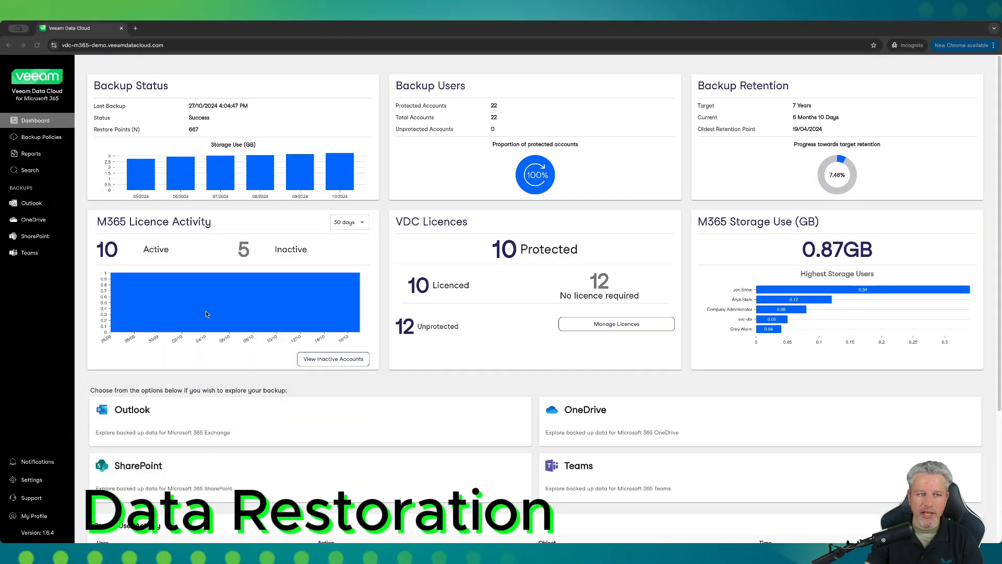
{"action": "mouse_move", "coordinate": [48, 222]}
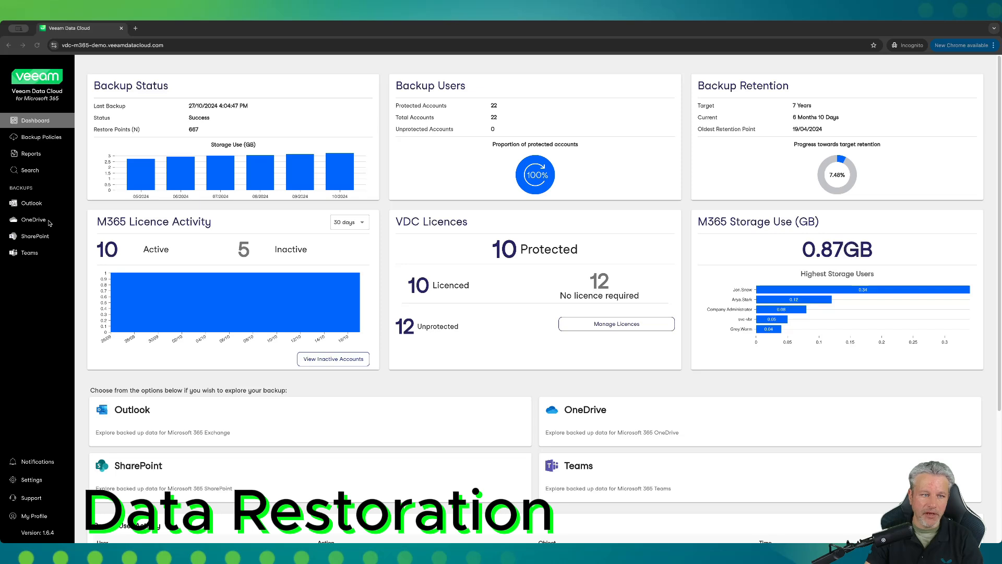
{"action": "mouse_move", "coordinate": [25, 205]}
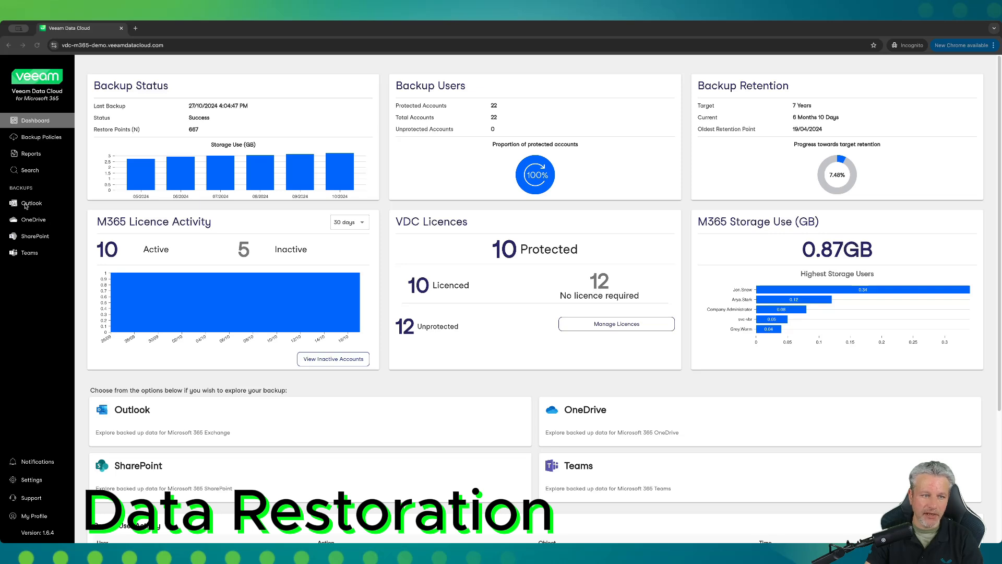
{"action": "mouse_move", "coordinate": [25, 259]}
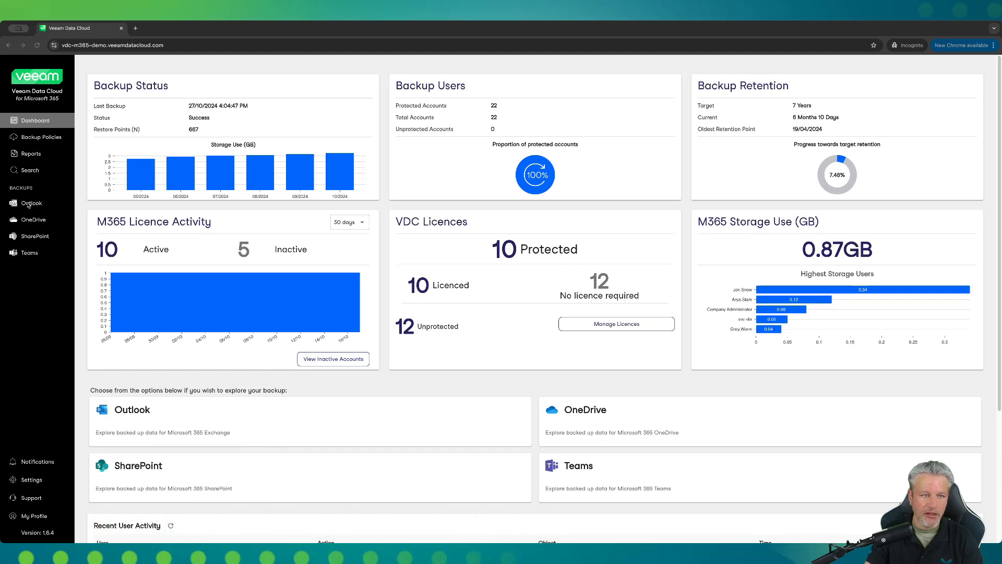
Step: Show the Outlook Backups page listing the backed-up mailboxes
{"action": "left_click", "coordinate": [29, 202]}
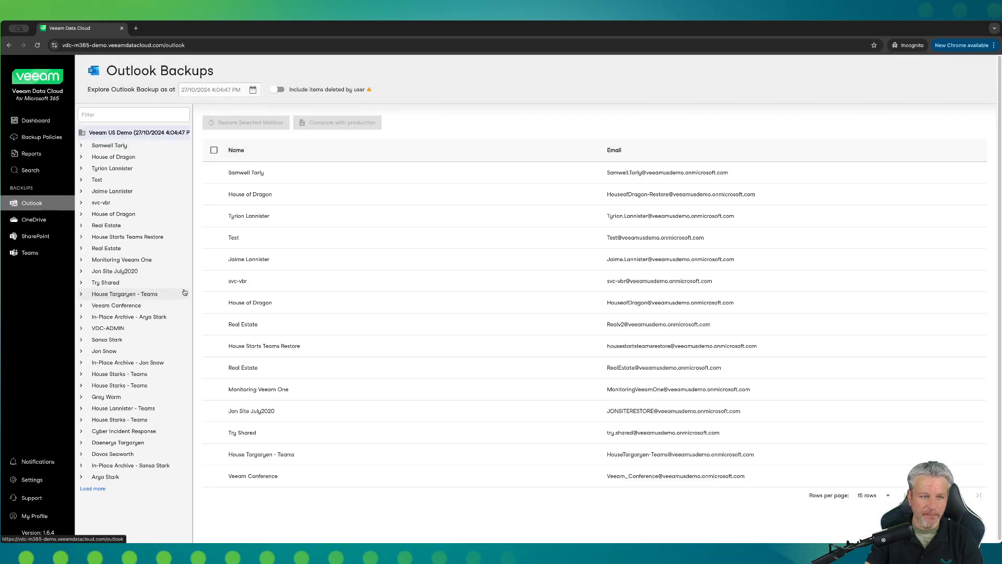
{"action": "mouse_move", "coordinate": [138, 271]}
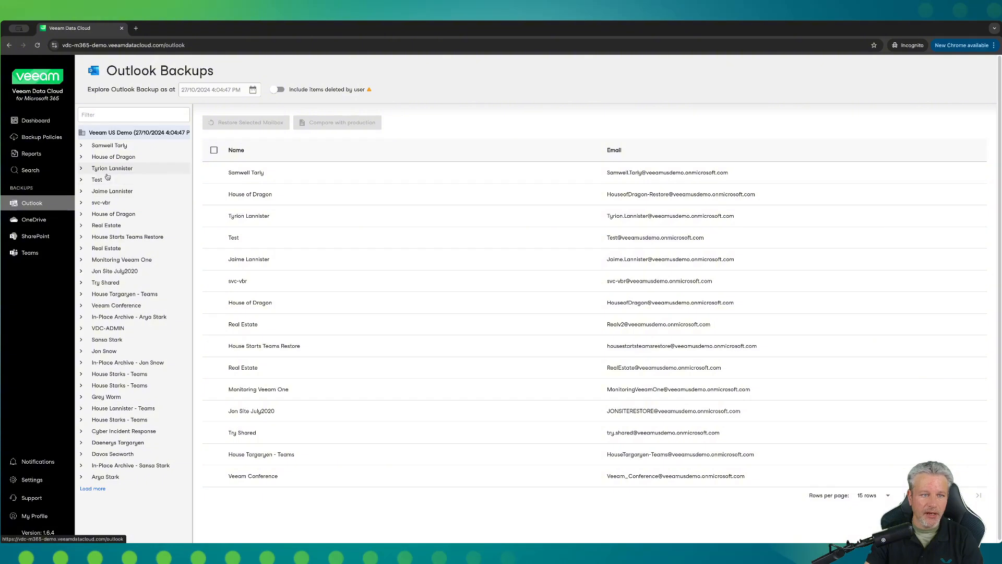
Step: Expand Samwell Tarly's mailbox folders and start a full mailbox restore
{"action": "left_click", "coordinate": [109, 146]}
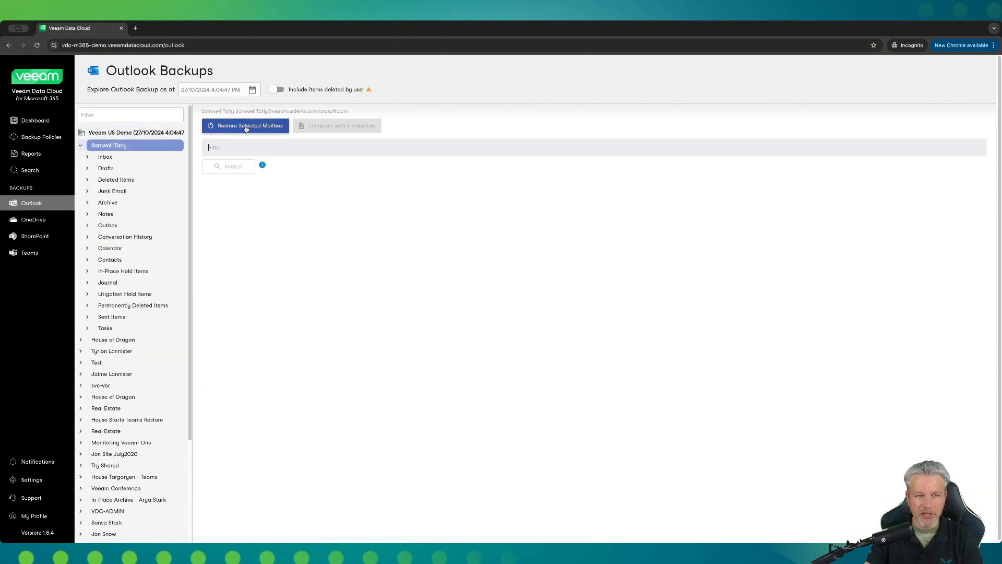
{"action": "left_click", "coordinate": [245, 125]}
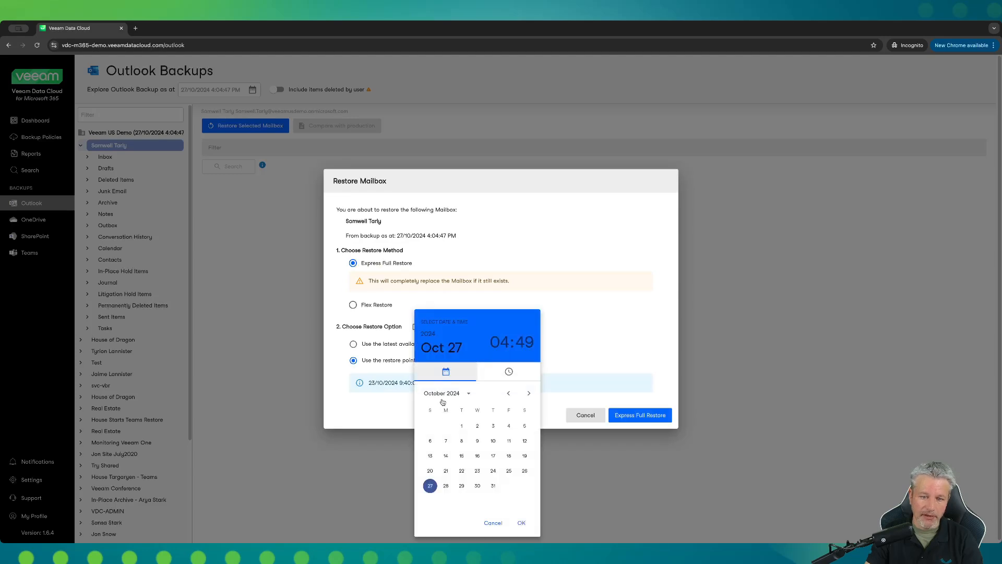
Step: Set the restore point date and time, then cancel the full mailbox restore
{"action": "left_click", "coordinate": [509, 372]}
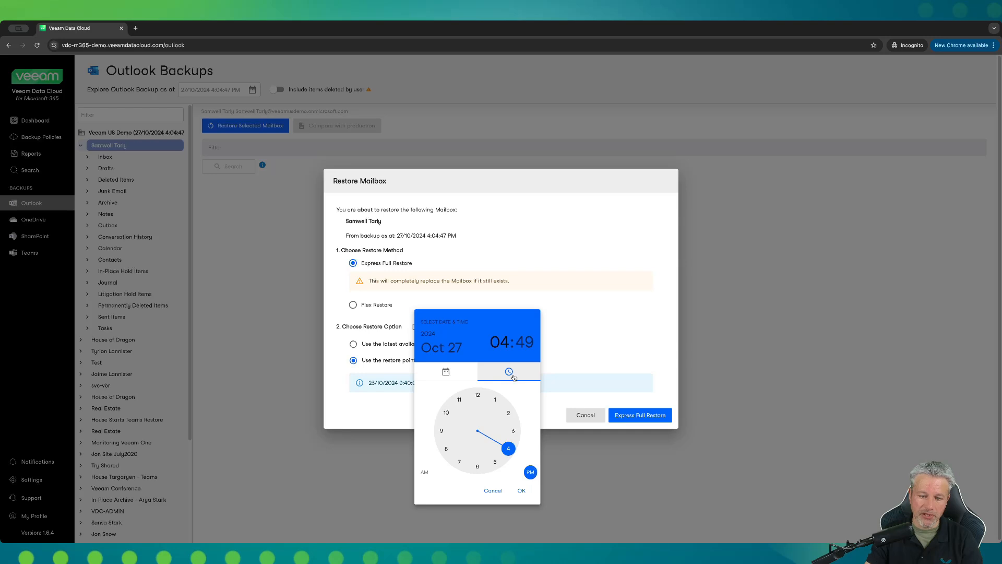
{"action": "left_click", "coordinate": [522, 491]}
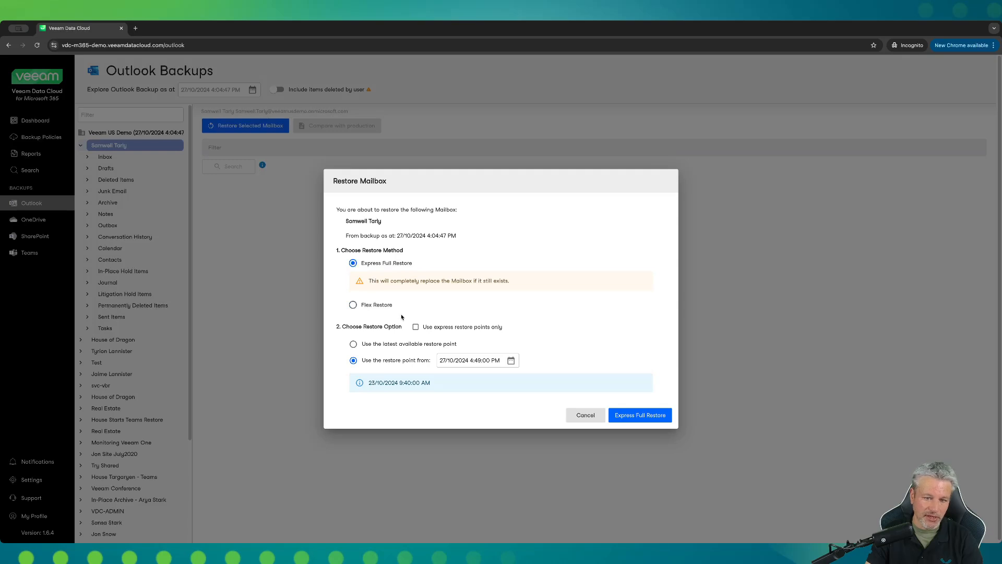
{"action": "left_click", "coordinate": [585, 416]}
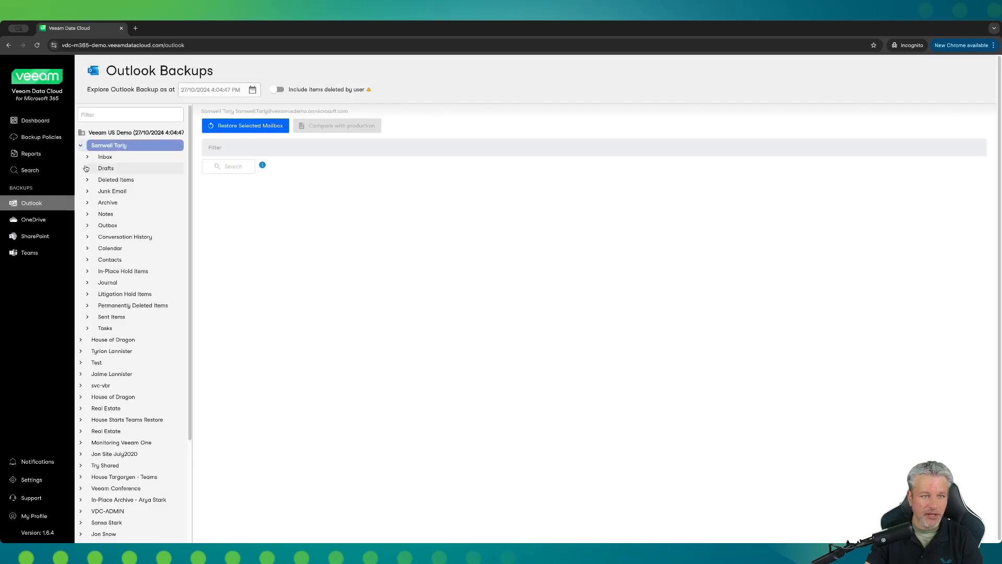
Step: Choose the 'News you might have missed' Inbox email and start restoring it
{"action": "left_click", "coordinate": [105, 156]}
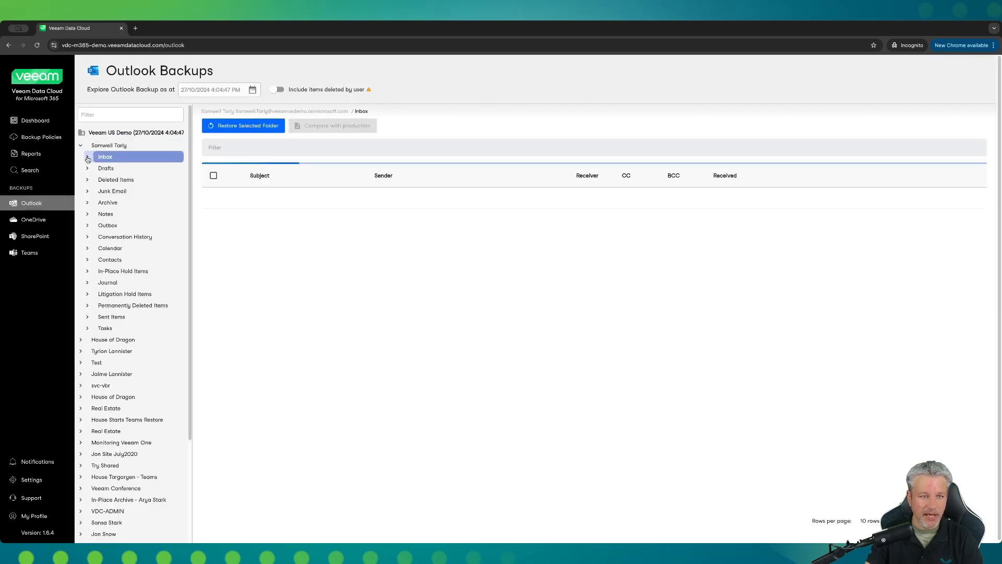
{"action": "left_click", "coordinate": [88, 157]}
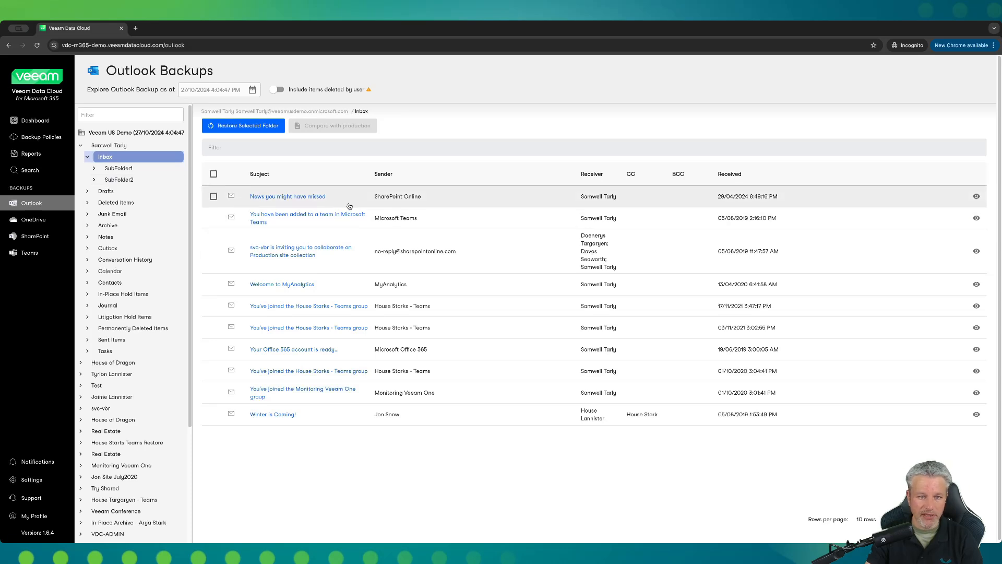
{"action": "left_click", "coordinate": [213, 196]}
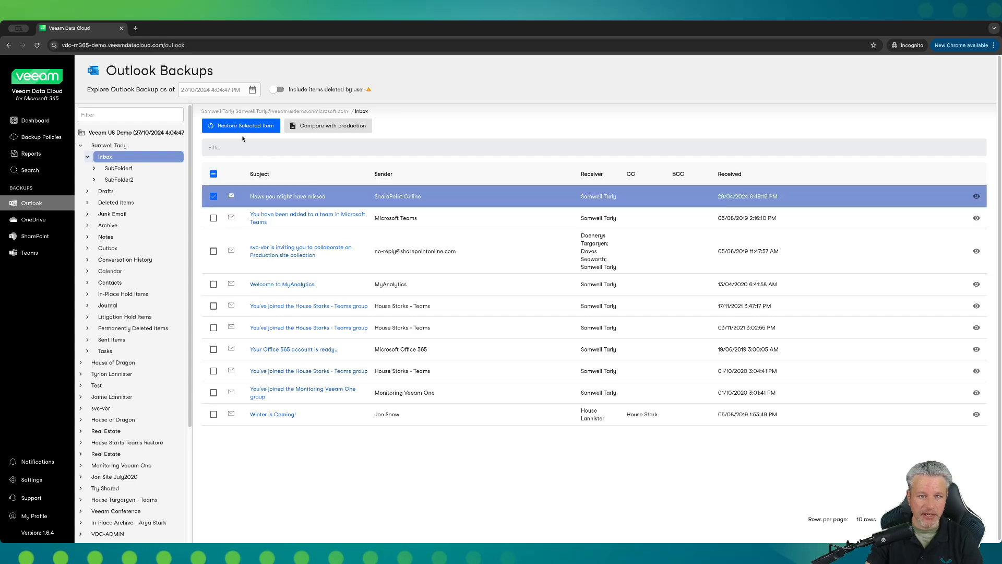
{"action": "left_click", "coordinate": [240, 126]}
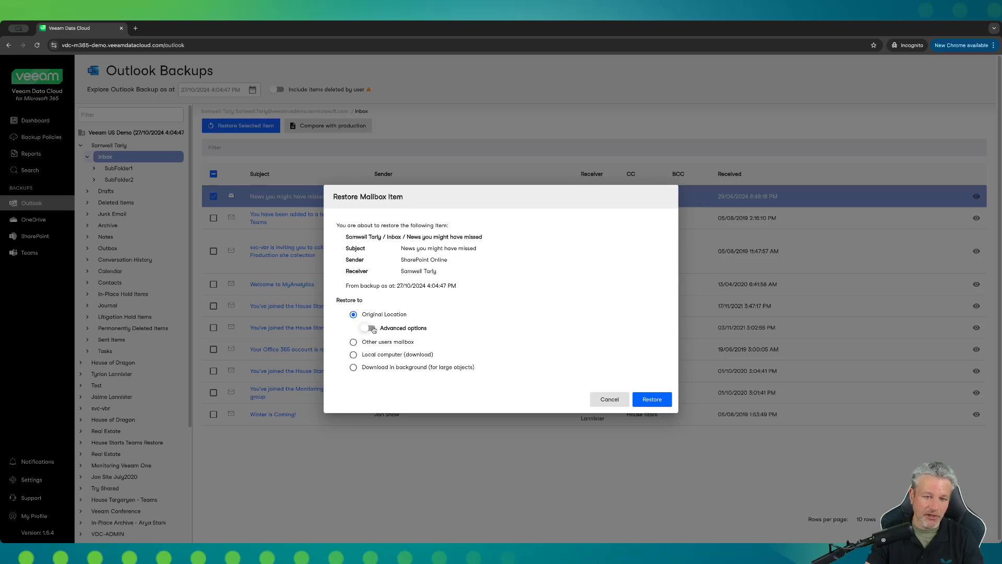
Step: Review advanced and local-computer restore options for the email, then cancel the restore
{"action": "left_click", "coordinate": [370, 328]}
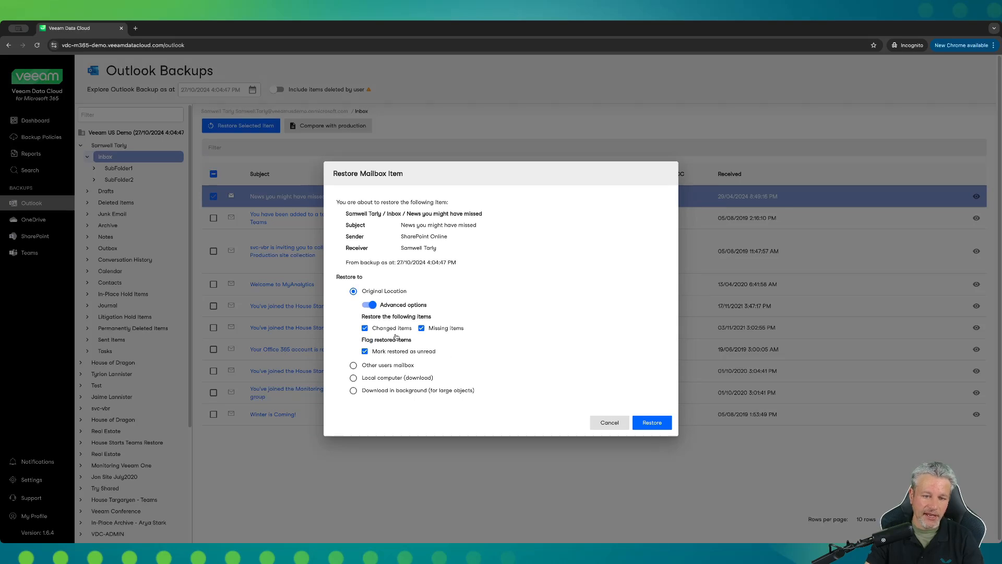
{"action": "mouse_move", "coordinate": [427, 360]}
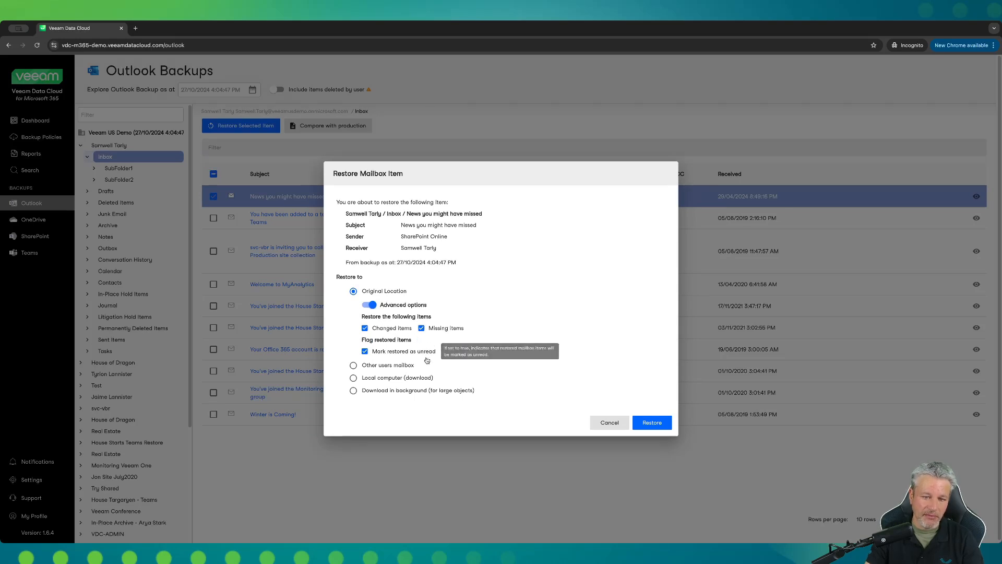
{"action": "mouse_move", "coordinate": [426, 360]}
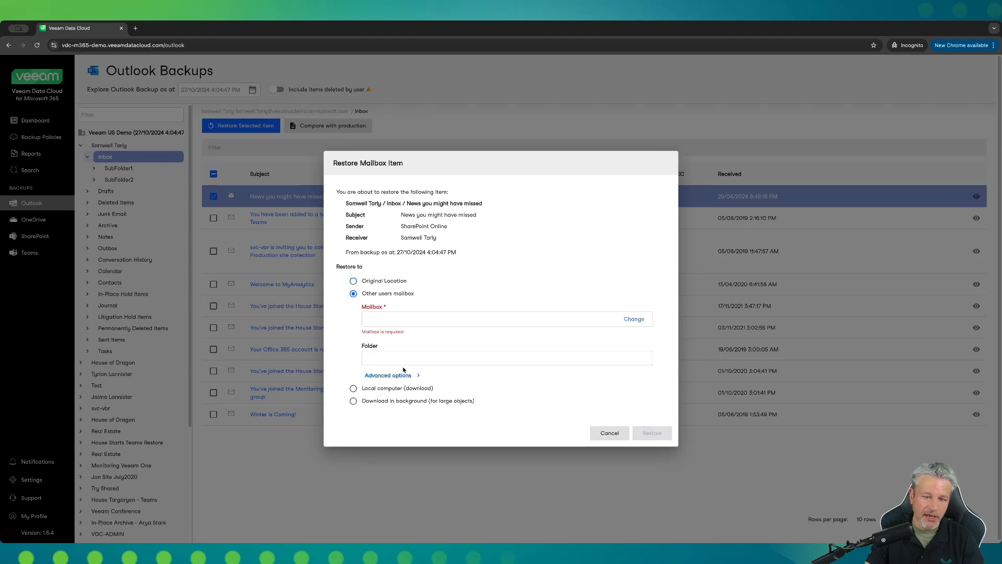
{"action": "mouse_move", "coordinate": [451, 341]}
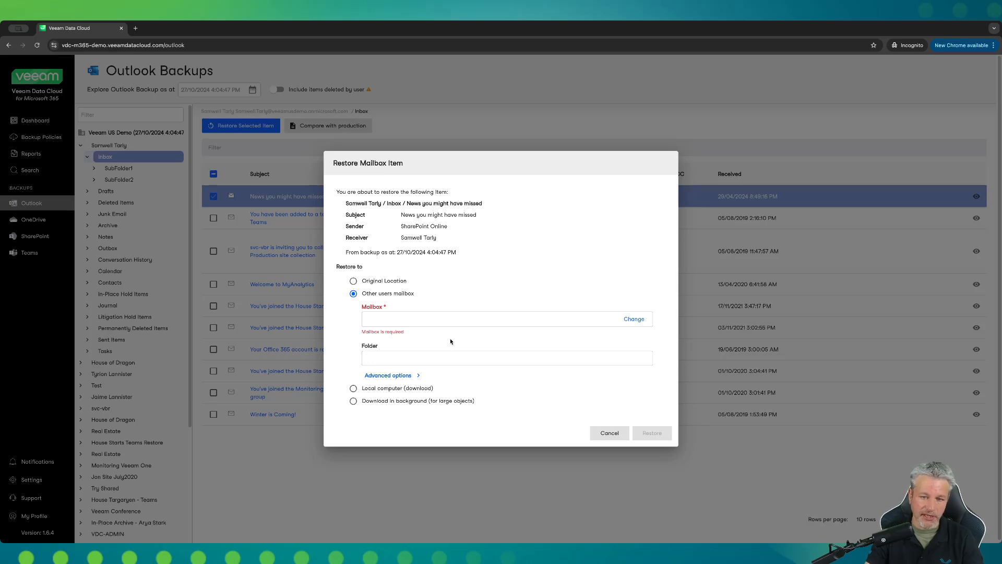
{"action": "mouse_move", "coordinate": [399, 391]}
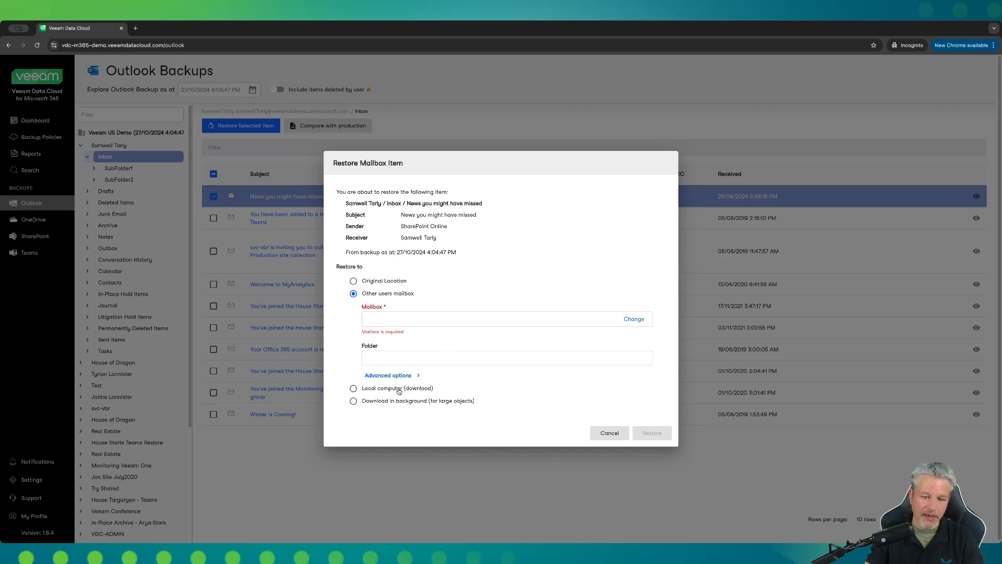
{"action": "left_click", "coordinate": [353, 387]}
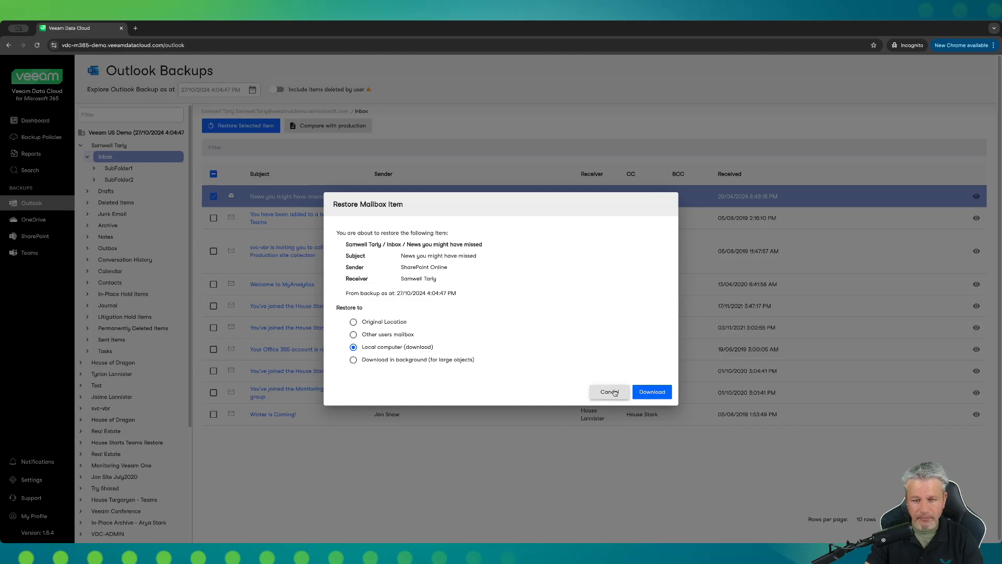
{"action": "left_click", "coordinate": [610, 391]}
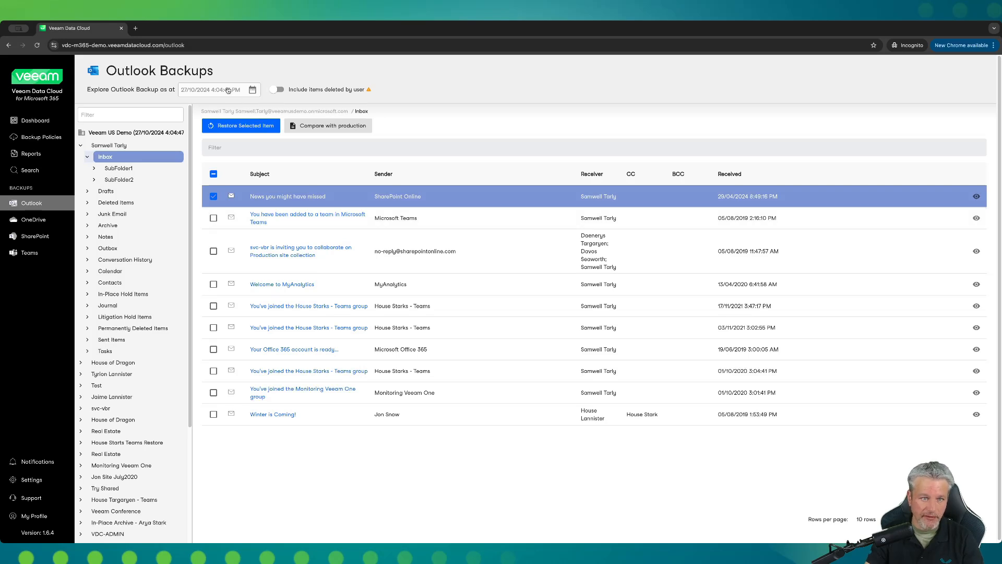
Step: Browse the Outlook backup as of the 9 August 2024 restore point and show Samwell Tarly's Inbox
{"action": "left_click", "coordinate": [227, 90]}
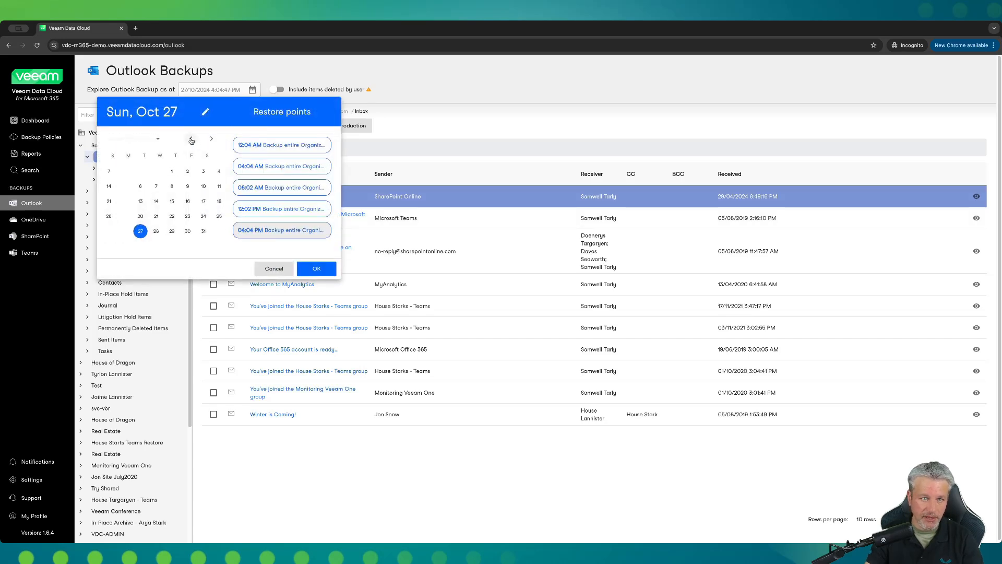
{"action": "left_click", "coordinate": [192, 139]}
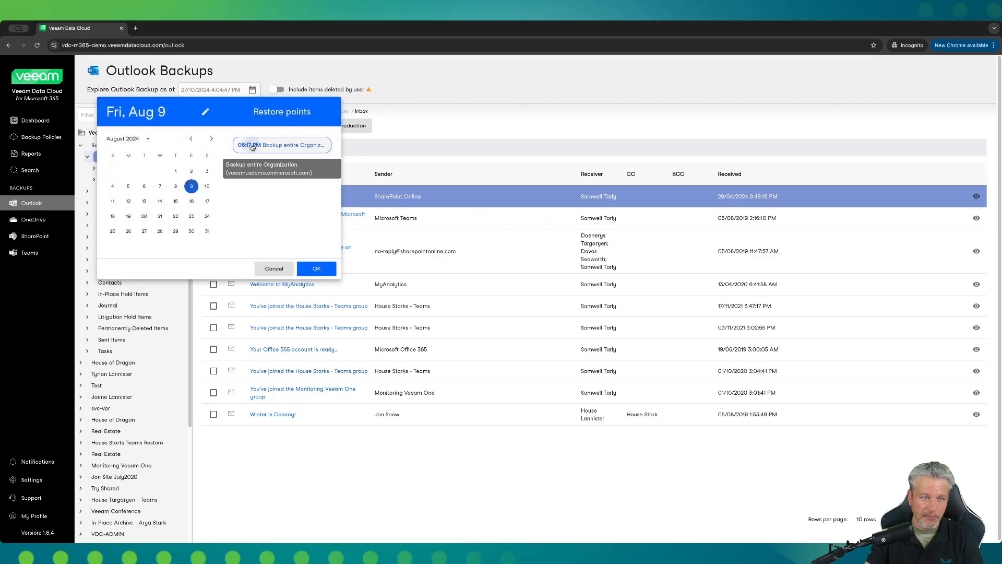
{"action": "left_click", "coordinate": [315, 268]}
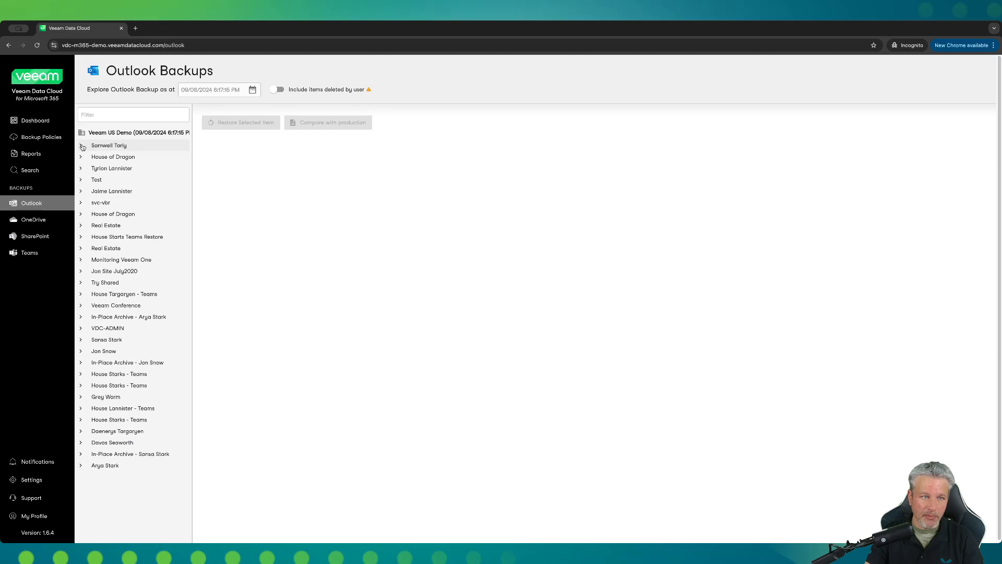
{"action": "left_click", "coordinate": [81, 145]}
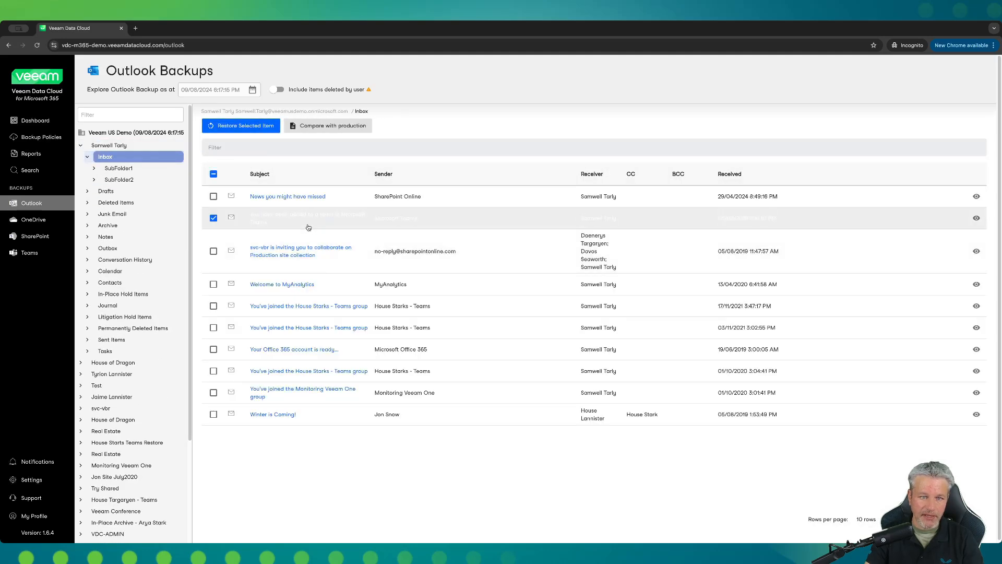
{"action": "left_click", "coordinate": [328, 126]}
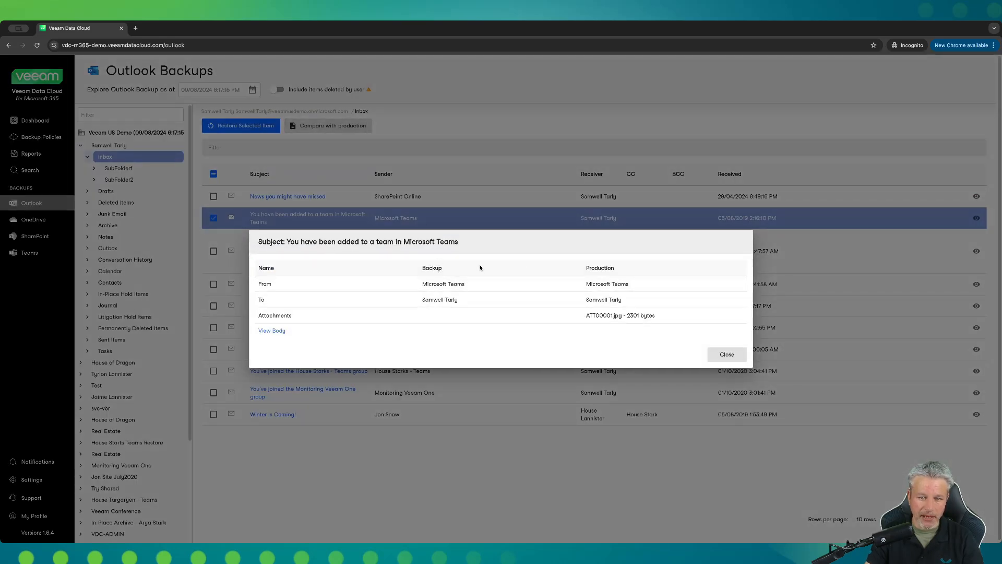
{"action": "mouse_move", "coordinate": [608, 247]}
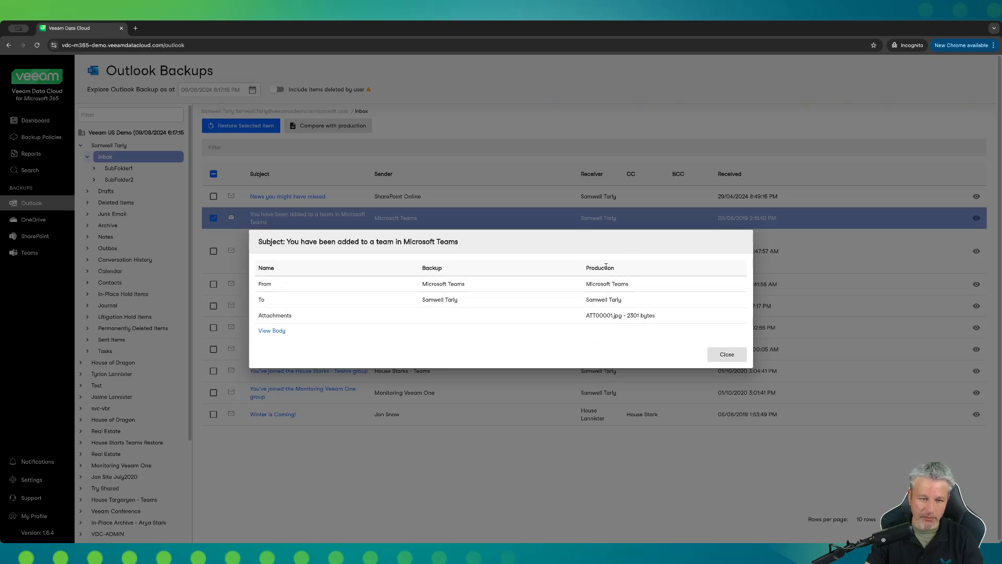
{"action": "mouse_move", "coordinate": [315, 337]}
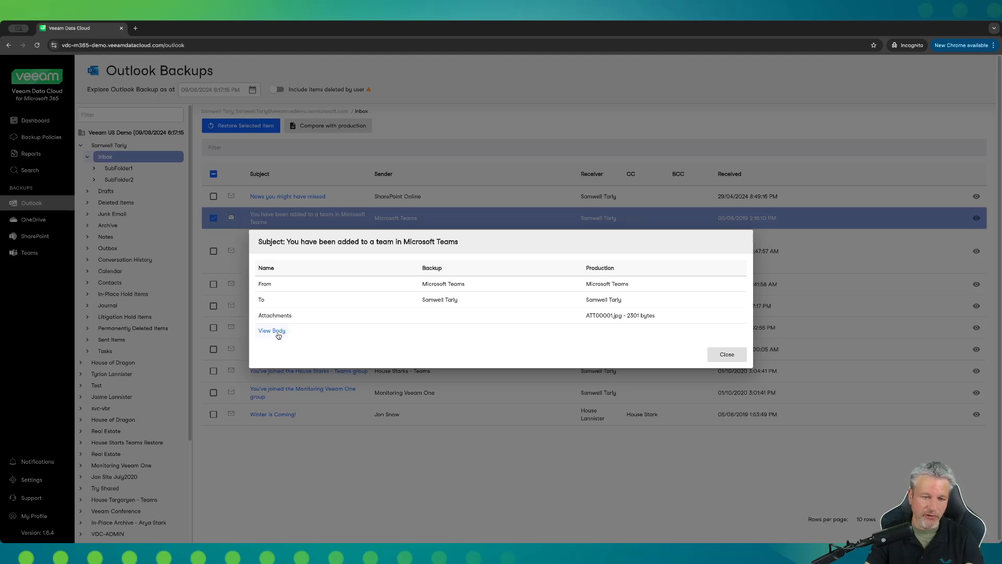
{"action": "left_click", "coordinate": [272, 331]}
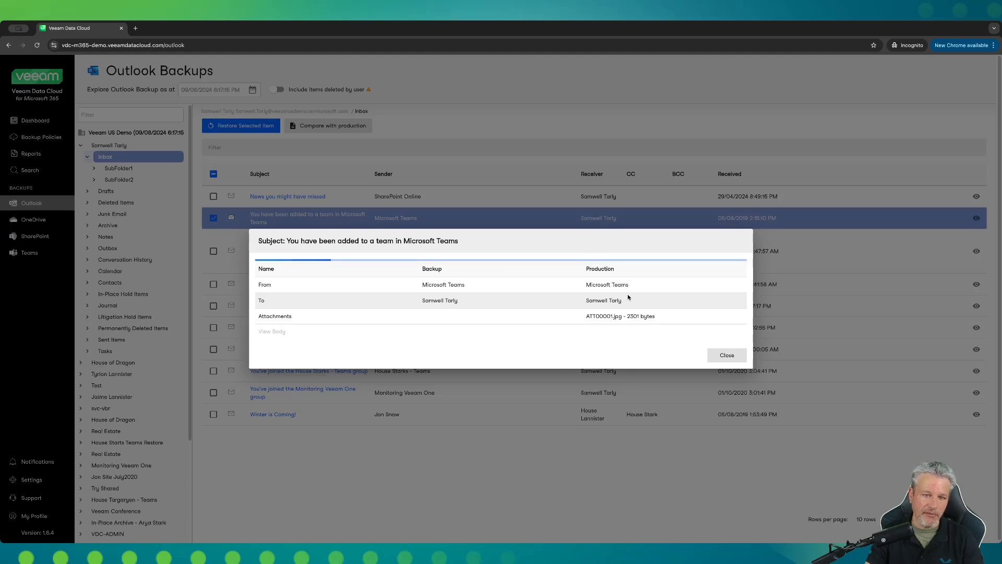
{"action": "left_click", "coordinate": [271, 331]}
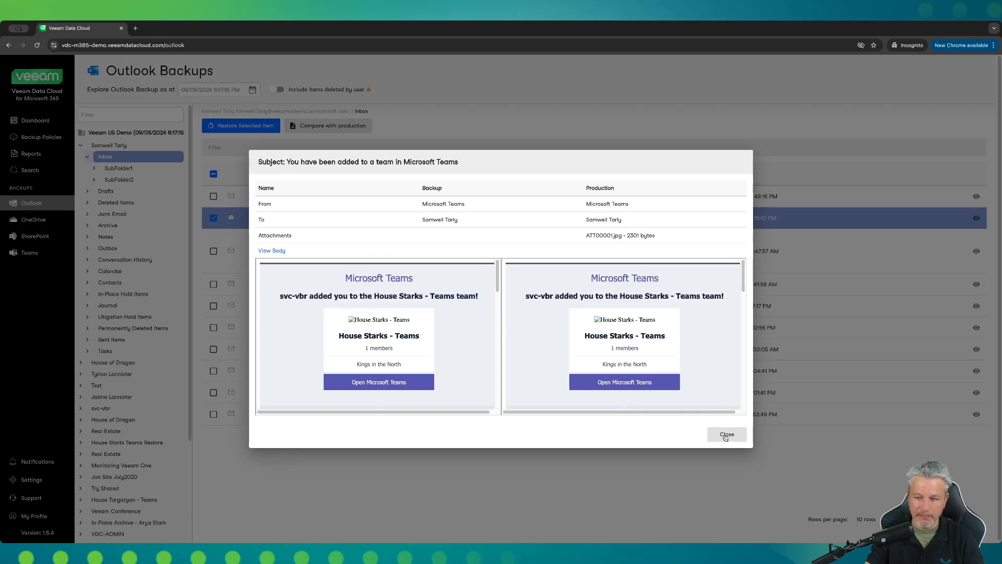
{"action": "left_click", "coordinate": [727, 434]}
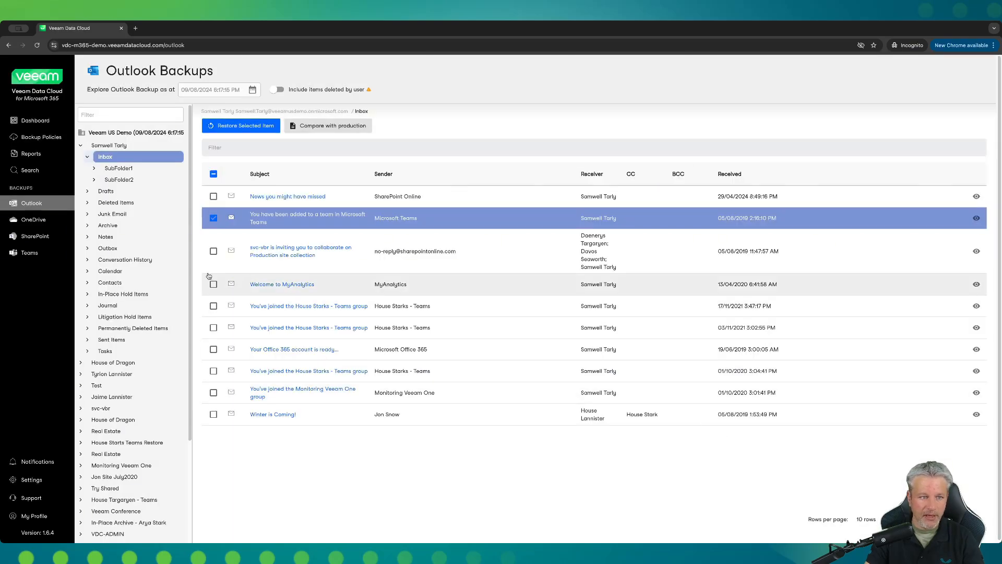
Step: Show Samwell Tarly's OneDrive ProjectPlan documents and review the available restore points without changing
{"action": "left_click", "coordinate": [34, 220]}
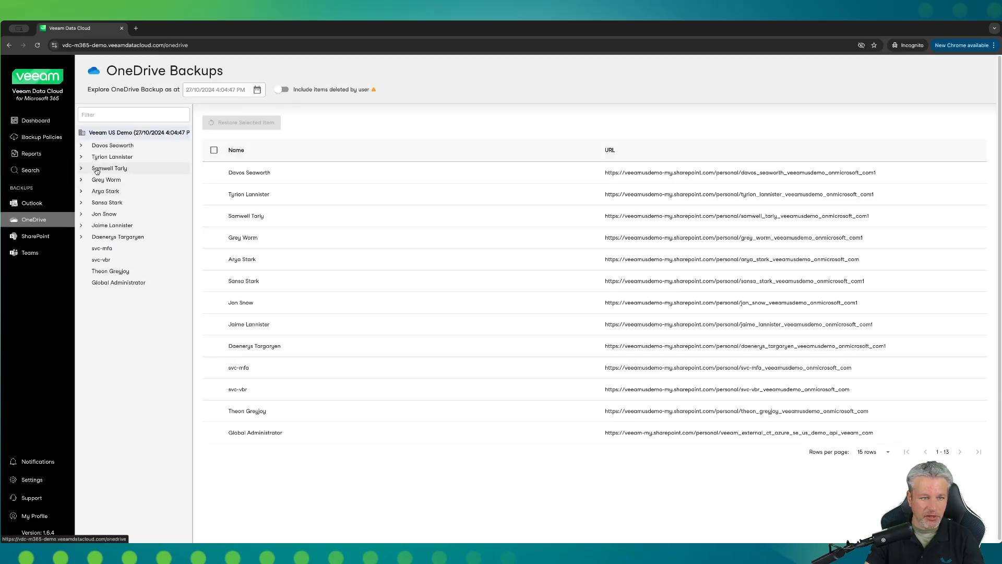
{"action": "left_click", "coordinate": [109, 169]}
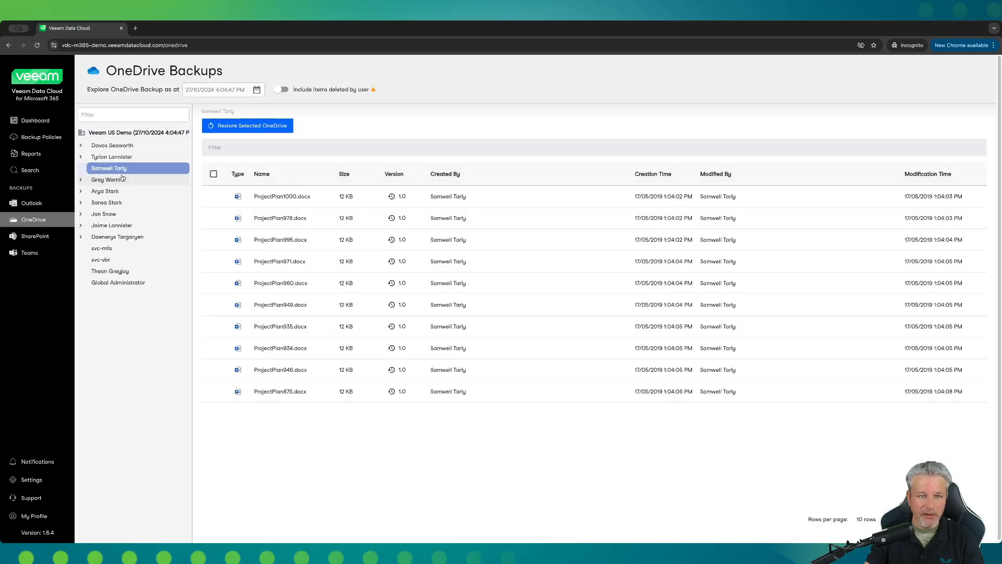
{"action": "mouse_move", "coordinate": [266, 297]}
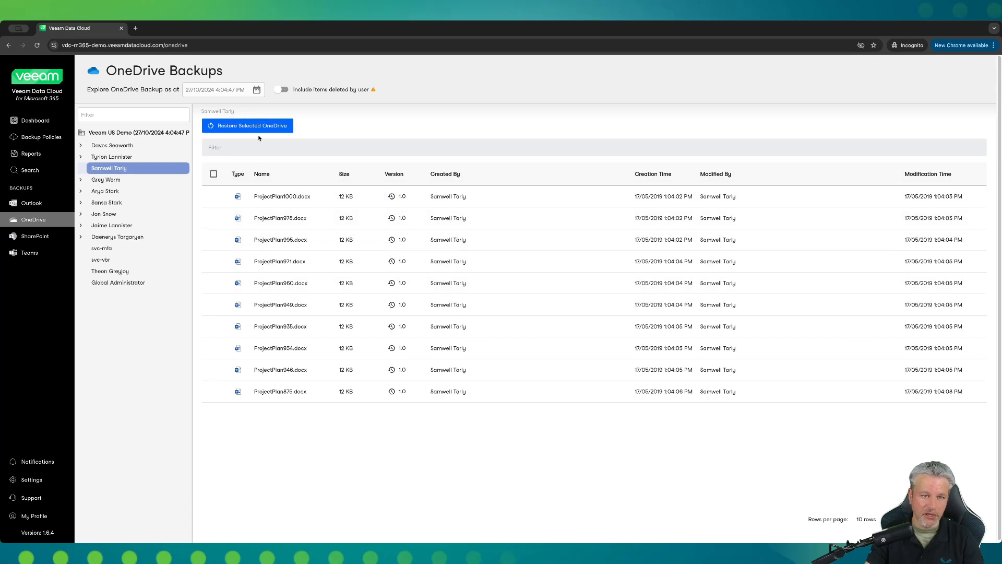
{"action": "left_click", "coordinate": [257, 90]}
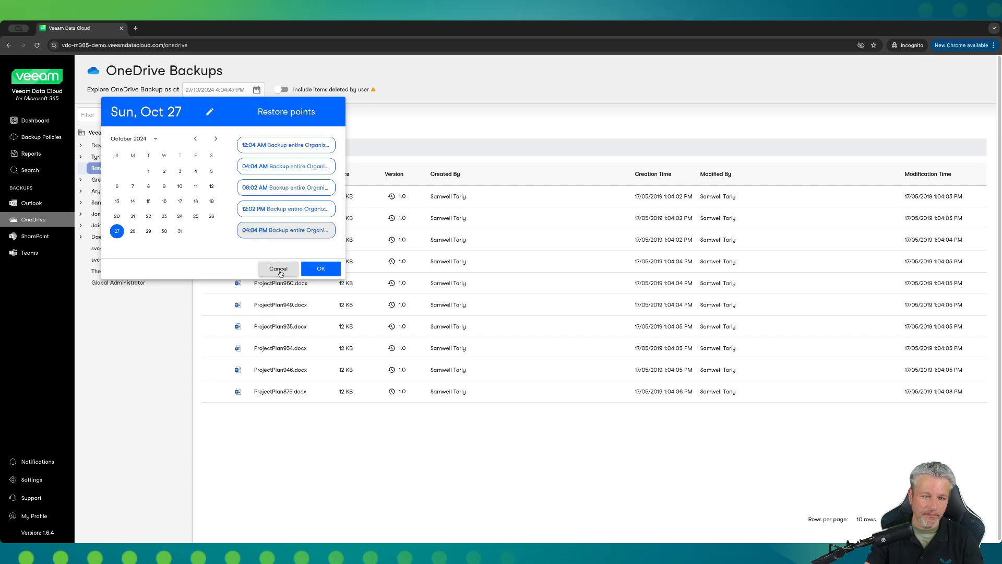
{"action": "left_click", "coordinate": [278, 269]}
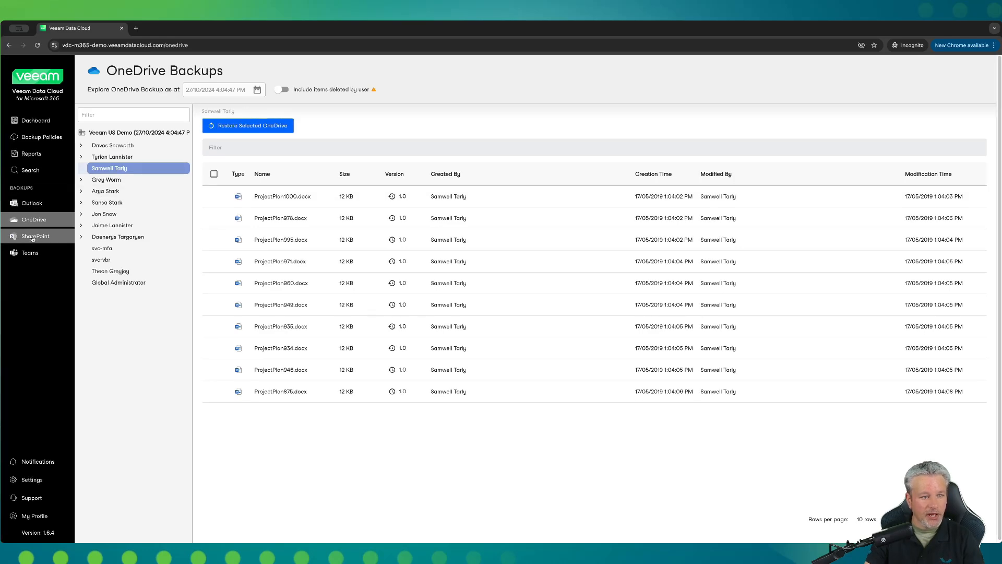
Step: Browse SharePoint backups into House Starks - Teams Subsites, Content and the Documents library
{"action": "left_click", "coordinate": [36, 236]}
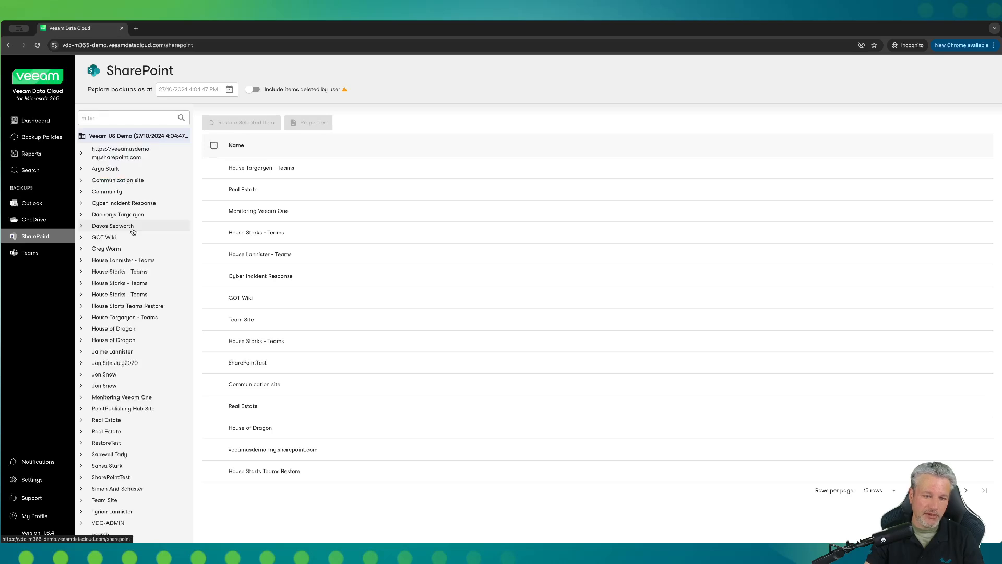
{"action": "mouse_move", "coordinate": [100, 218]}
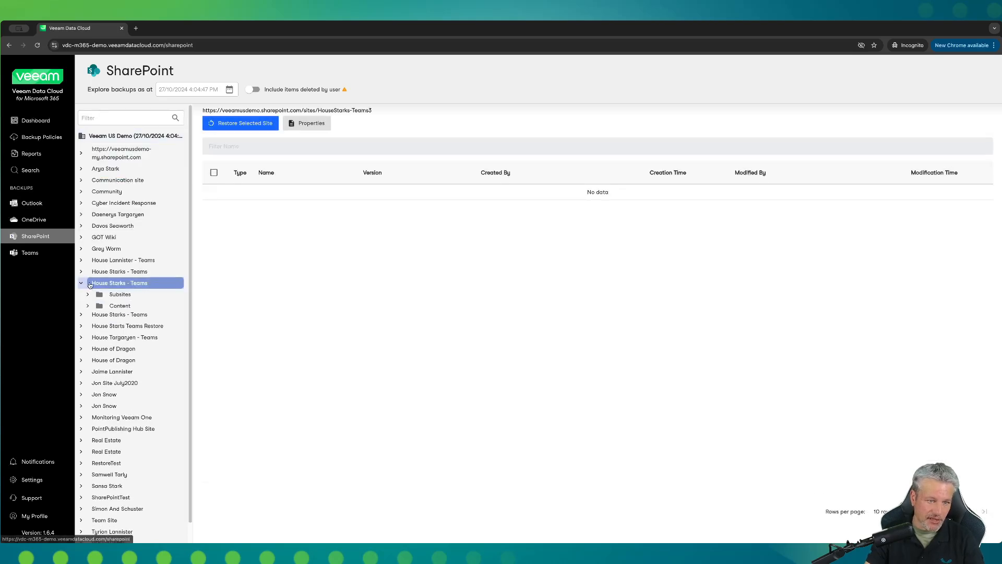
{"action": "left_click", "coordinate": [119, 294]}
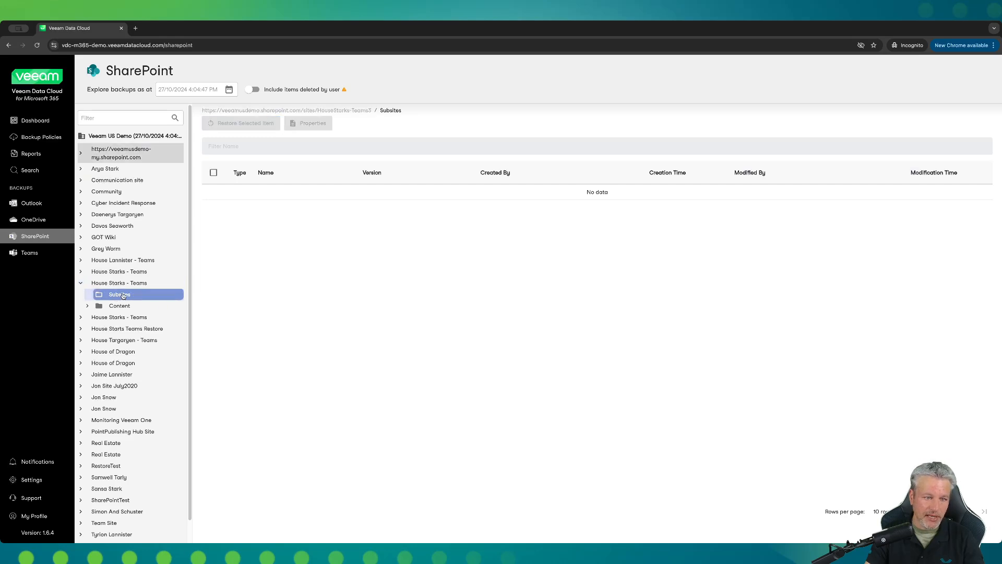
{"action": "left_click", "coordinate": [119, 305]}
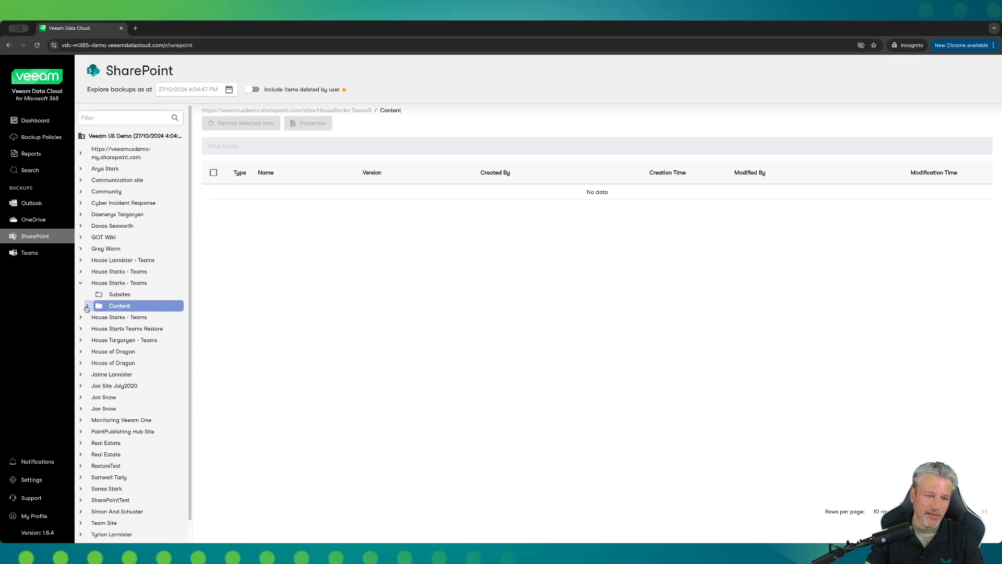
{"action": "left_click", "coordinate": [88, 305]}
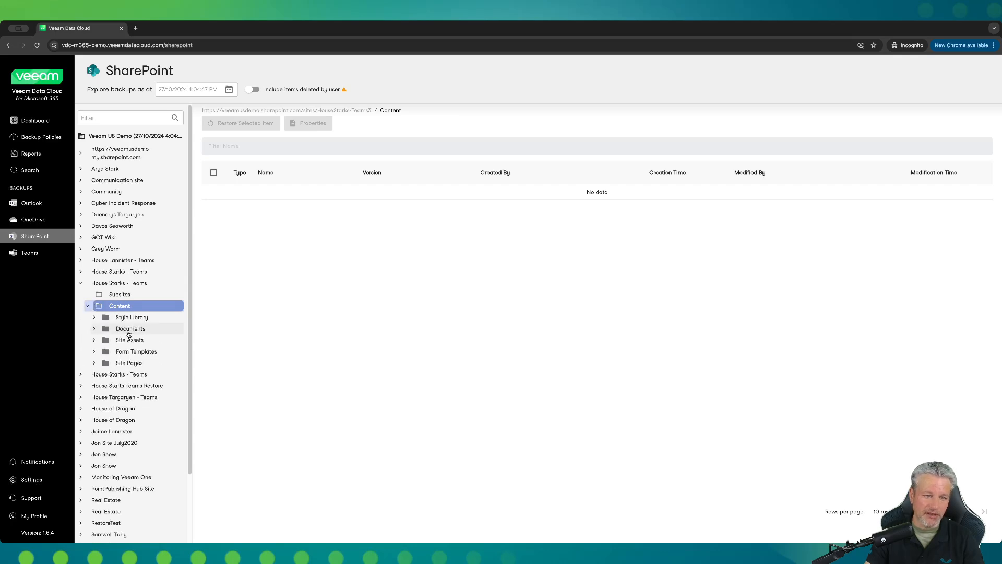
{"action": "left_click", "coordinate": [129, 328]}
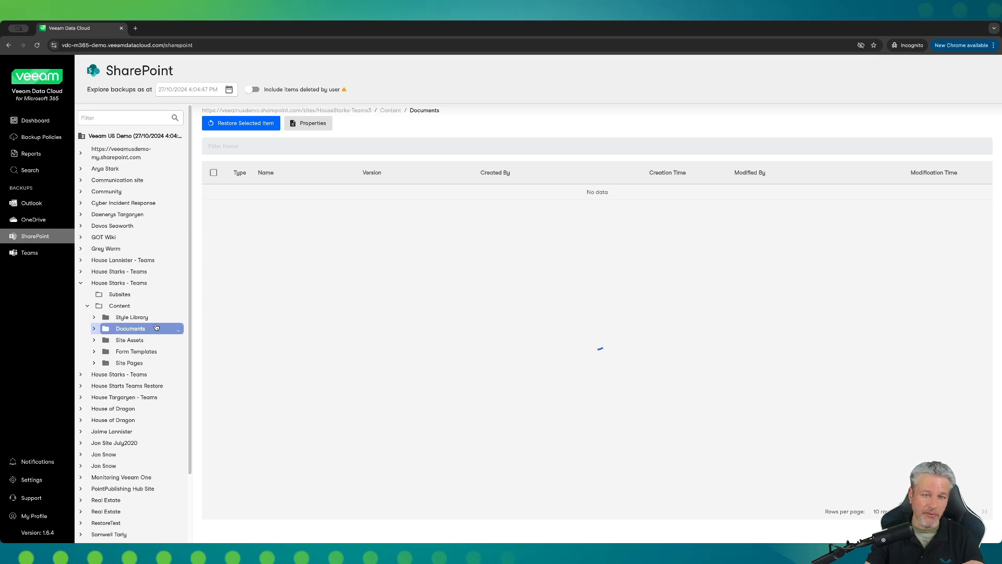
Step: Expand Documents to show the empty General folder, then move on to Teams backups
{"action": "left_click", "coordinate": [131, 328]}
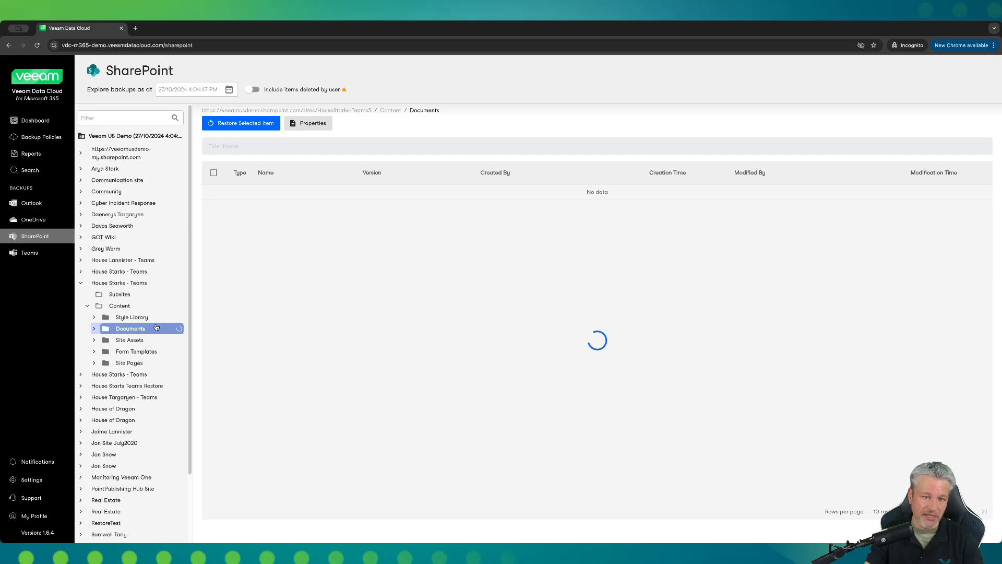
{"action": "left_click", "coordinate": [94, 328]}
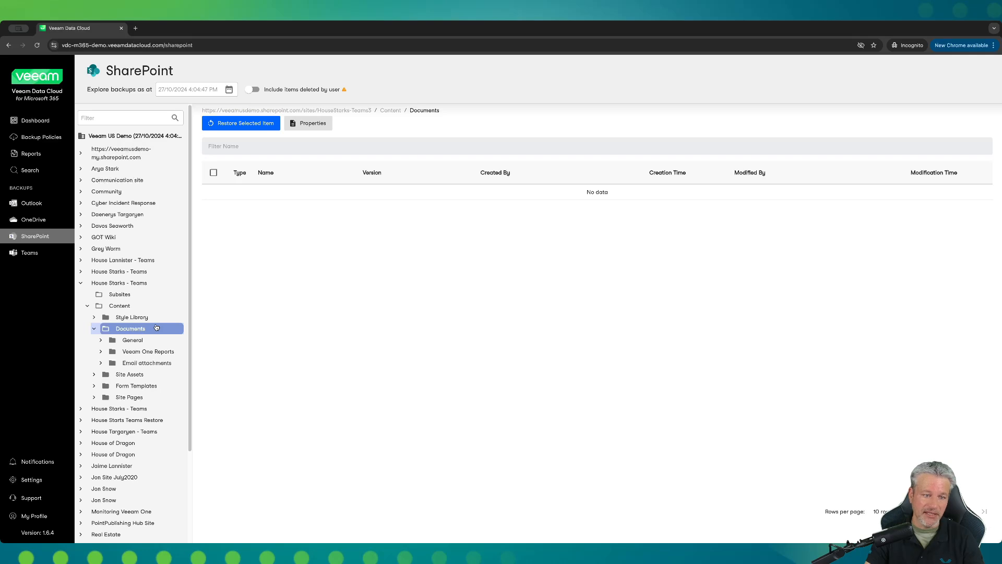
{"action": "left_click", "coordinate": [131, 340]}
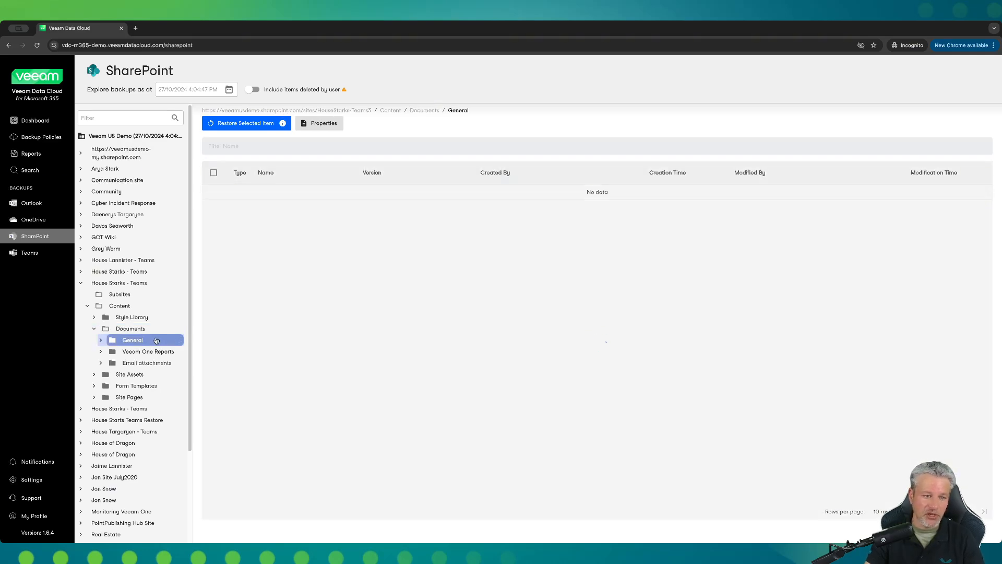
{"action": "left_click", "coordinate": [132, 340]}
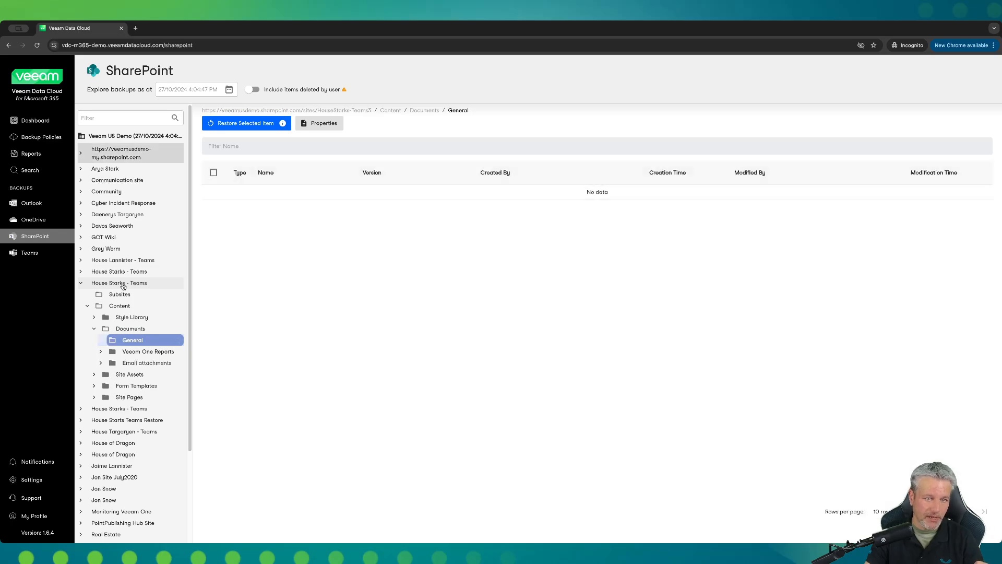
{"action": "left_click", "coordinate": [30, 252]}
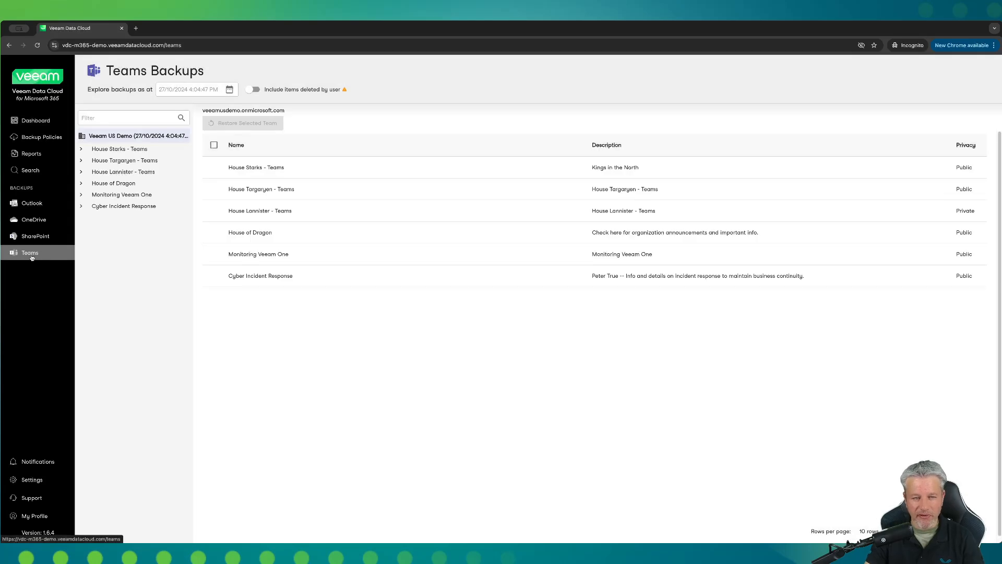
{"action": "mouse_move", "coordinate": [109, 183]}
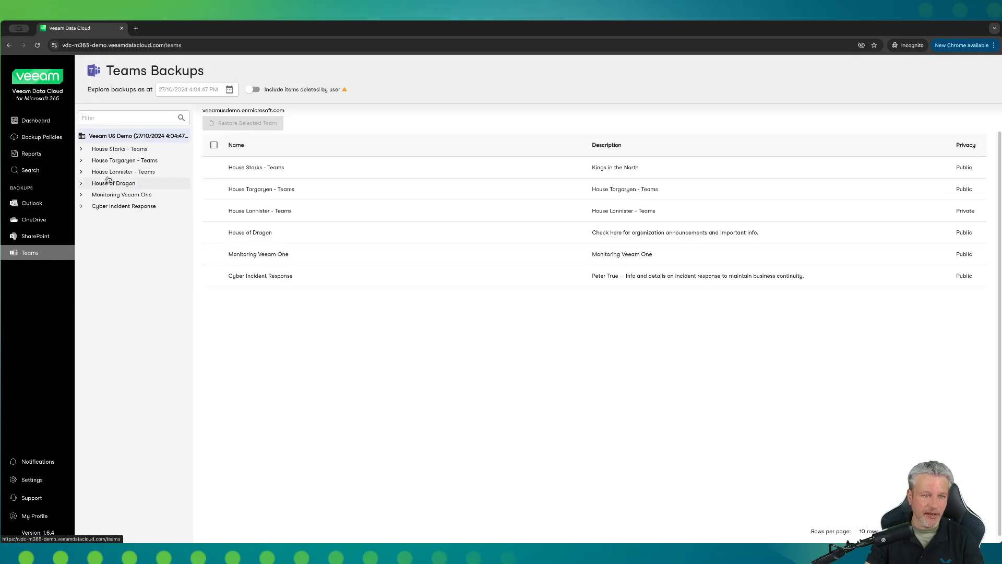
Step: View the General channel of House Targaryen - Teams, then return to the main dashboard
{"action": "left_click", "coordinate": [125, 161]}
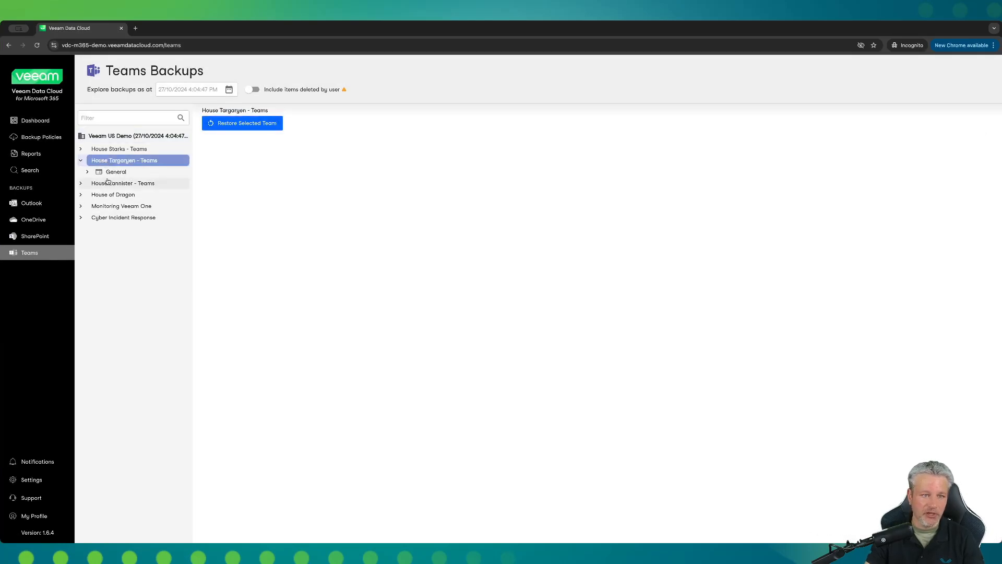
{"action": "left_click", "coordinate": [116, 171]}
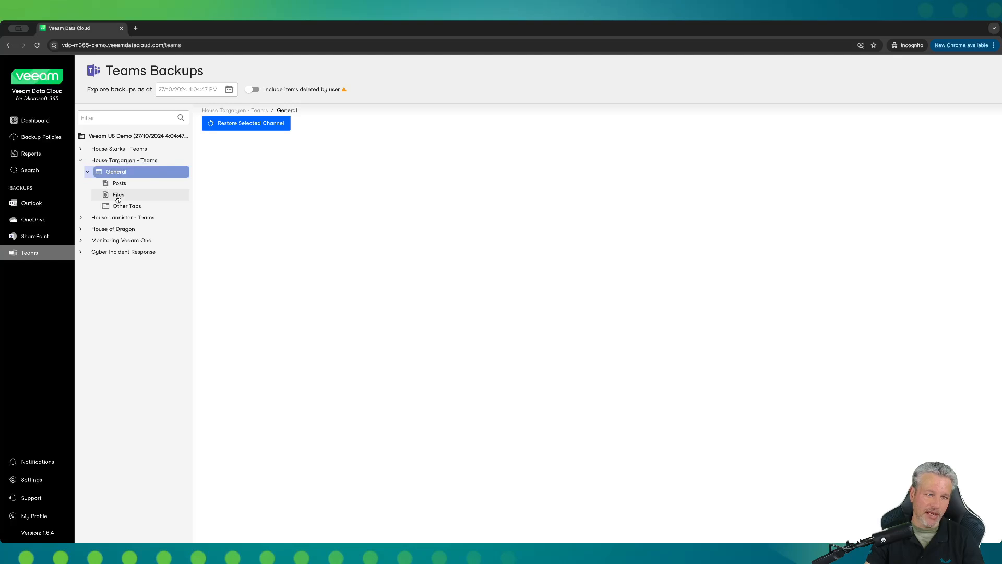
{"action": "mouse_move", "coordinate": [79, 111]}
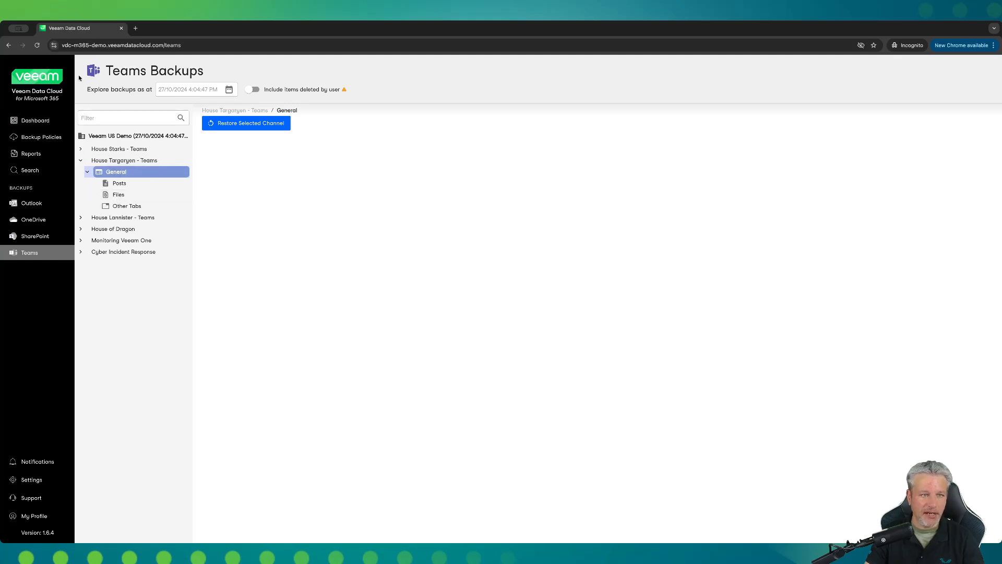
{"action": "left_click", "coordinate": [36, 120]}
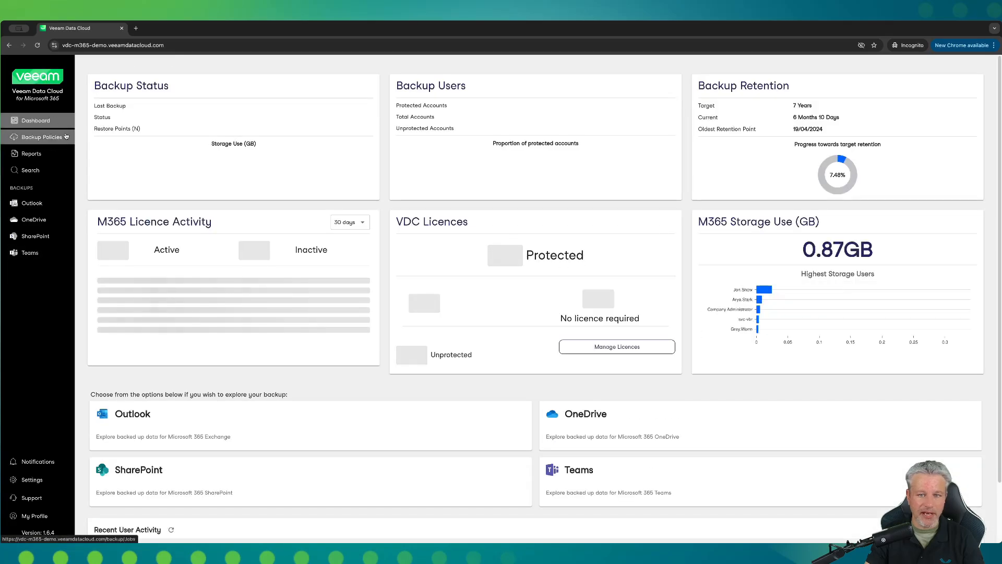